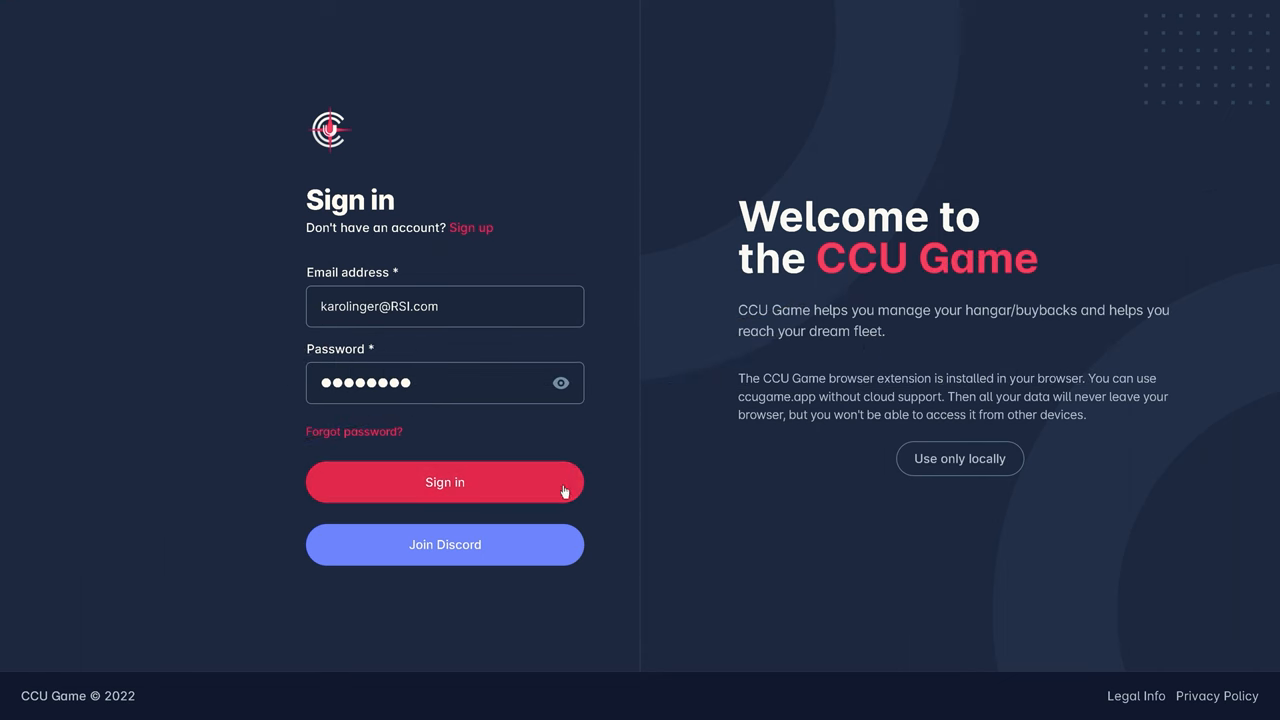
Sign in, load the hangar and buyback data, then collapse and restore the sidebar.
click(444, 482)
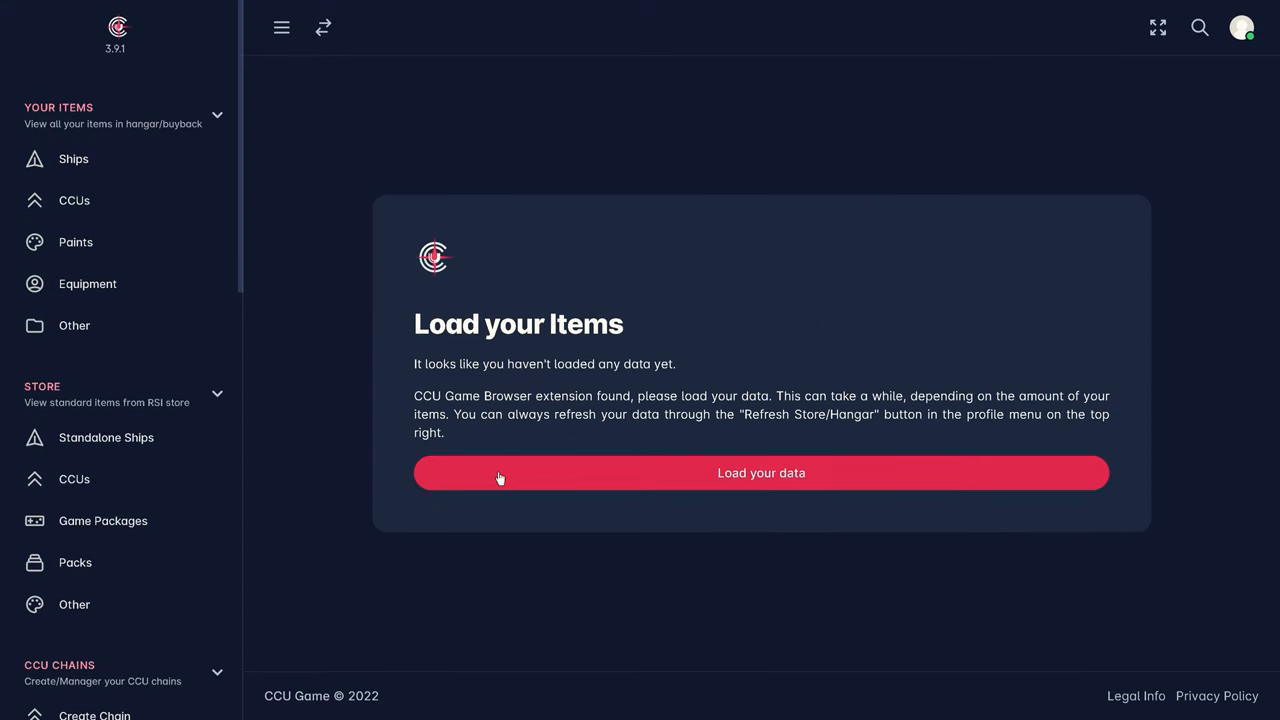
click(760, 472)
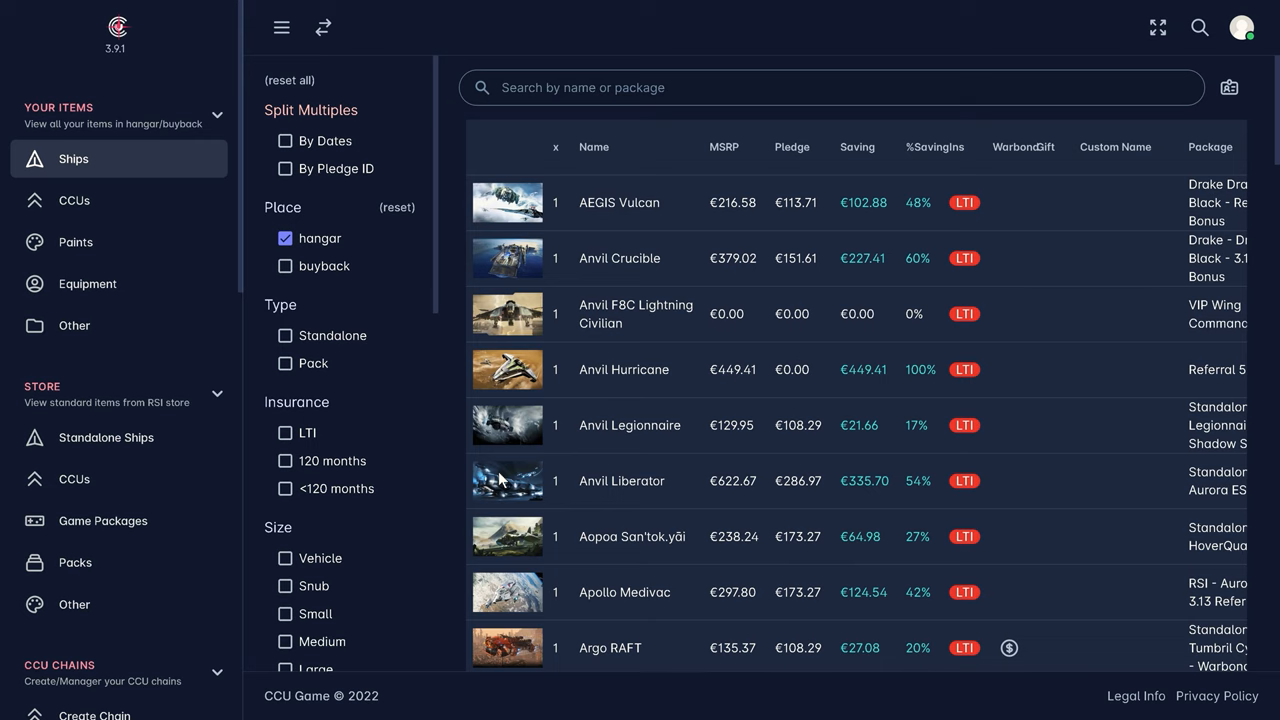
mouse_move(280, 28)
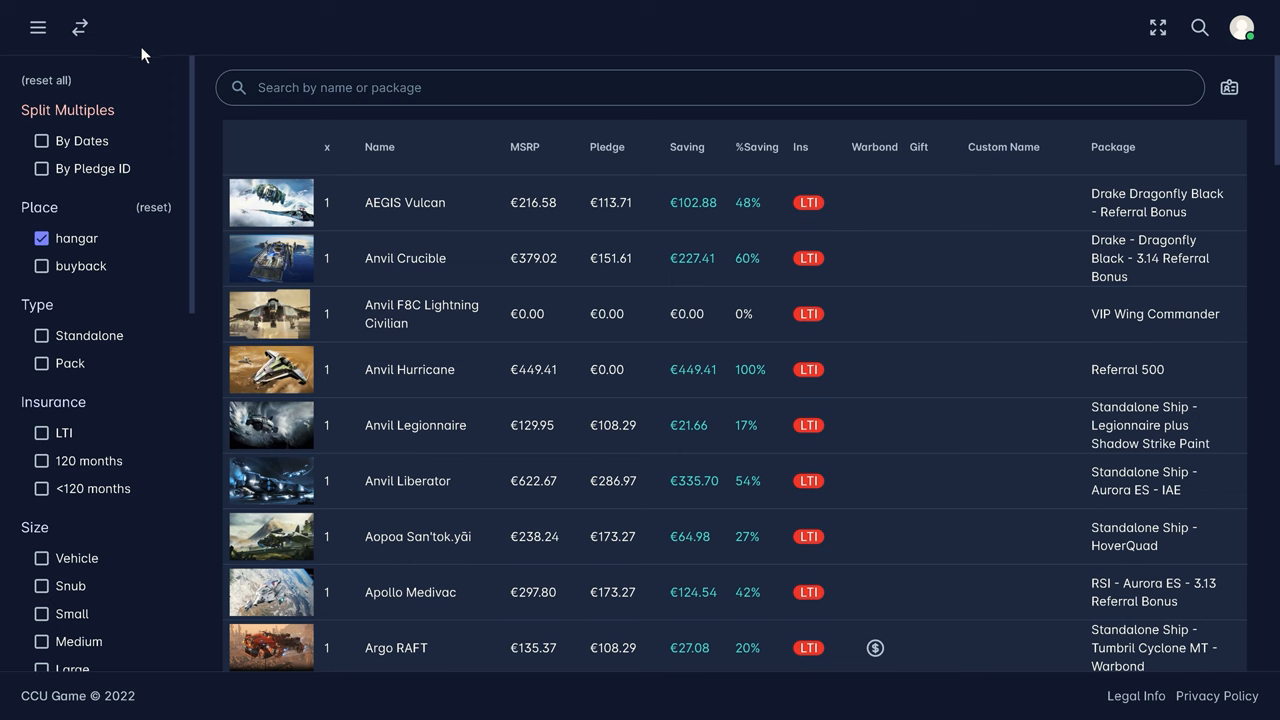
click(38, 28)
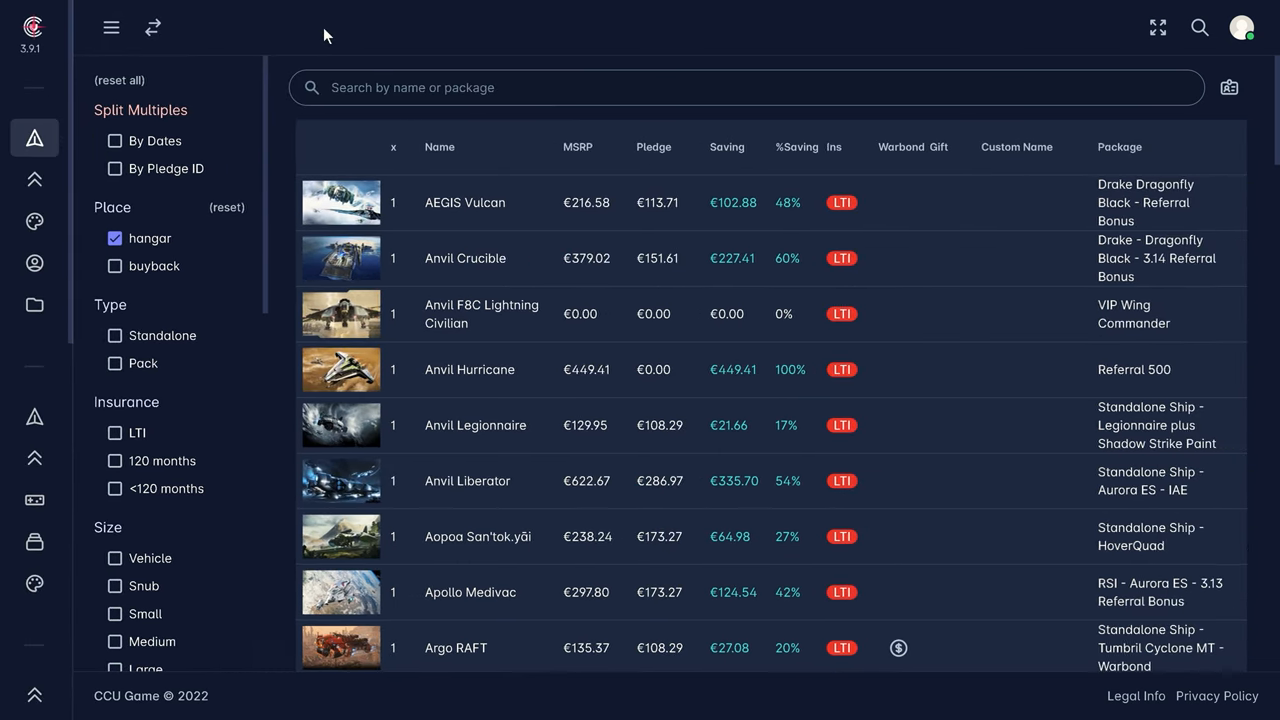
click(112, 28)
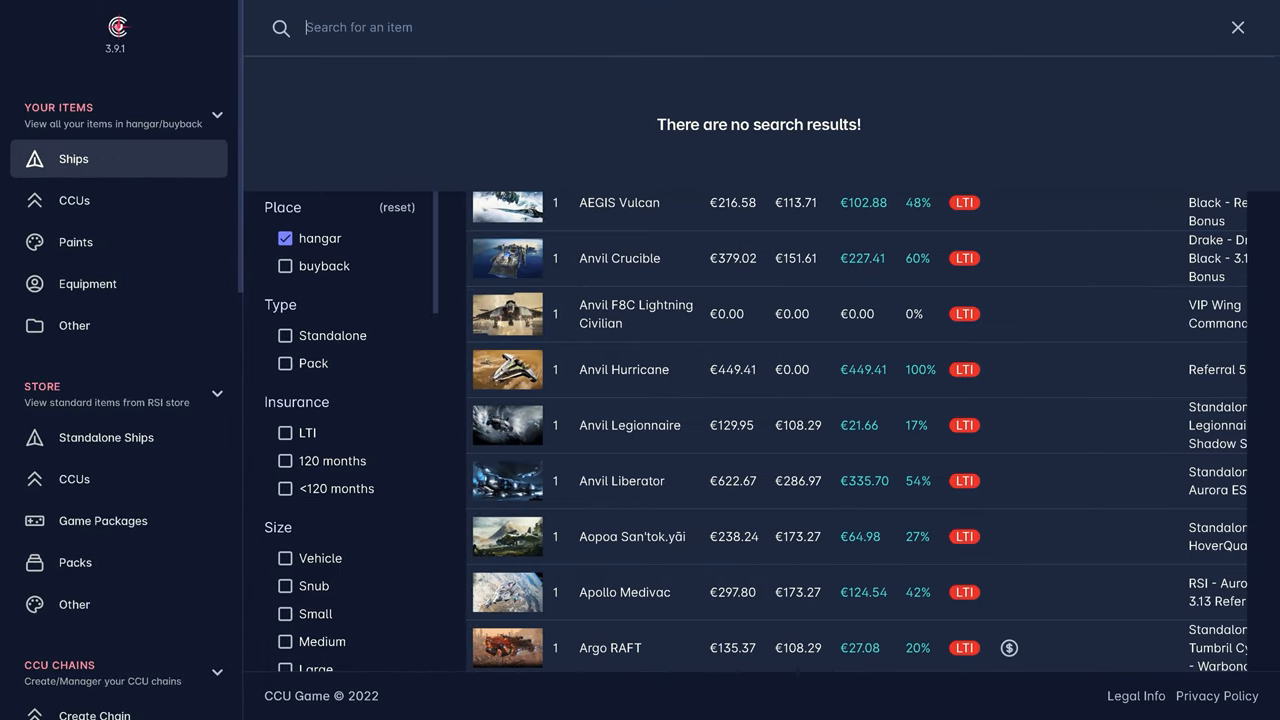
Search all items for 'Krake' and view the Drake Kraken Conversion Kit result.
text(Kraken)
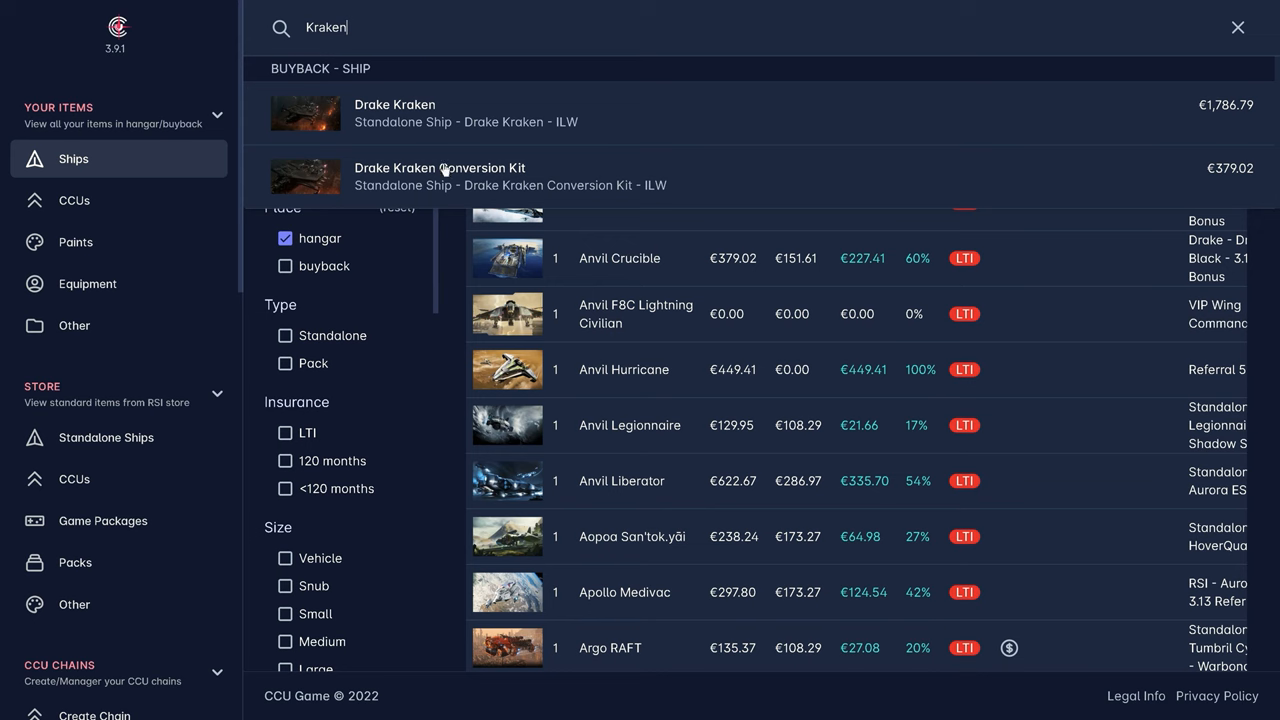
click(440, 176)
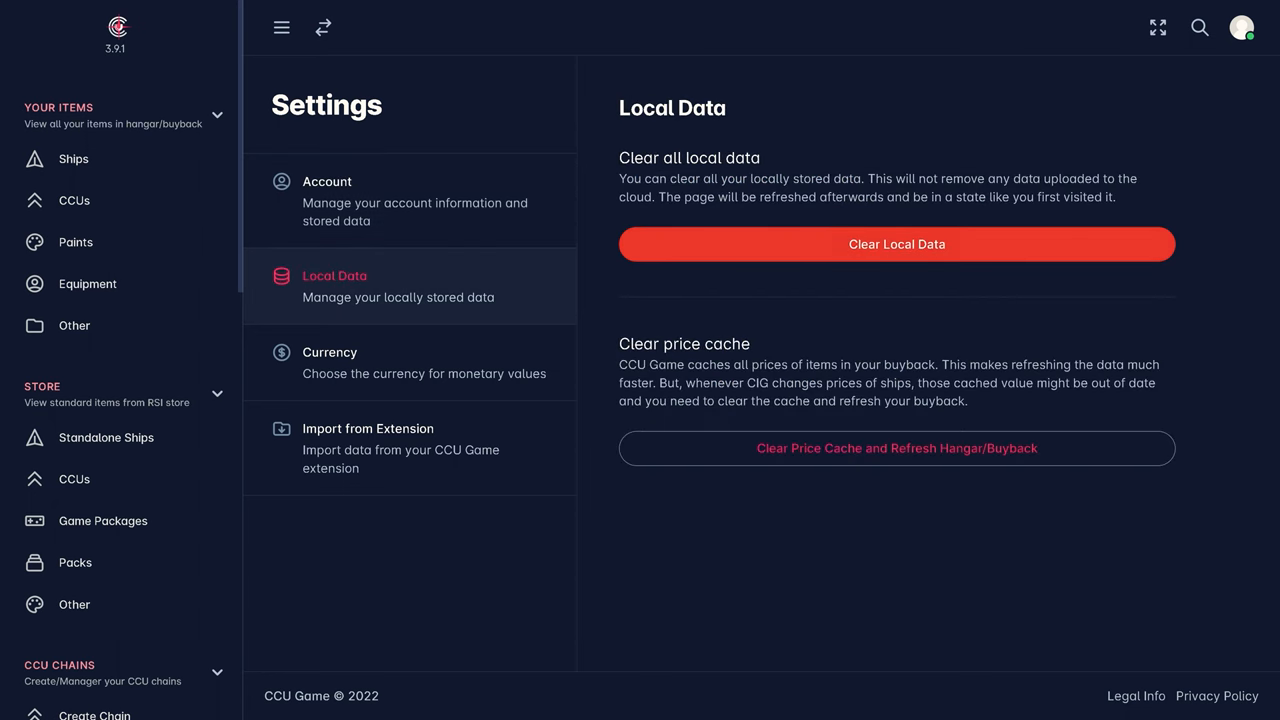
In Local Data settings, clear the price cache and refresh hangar/buyback data.
drag(712, 364, 968, 400)
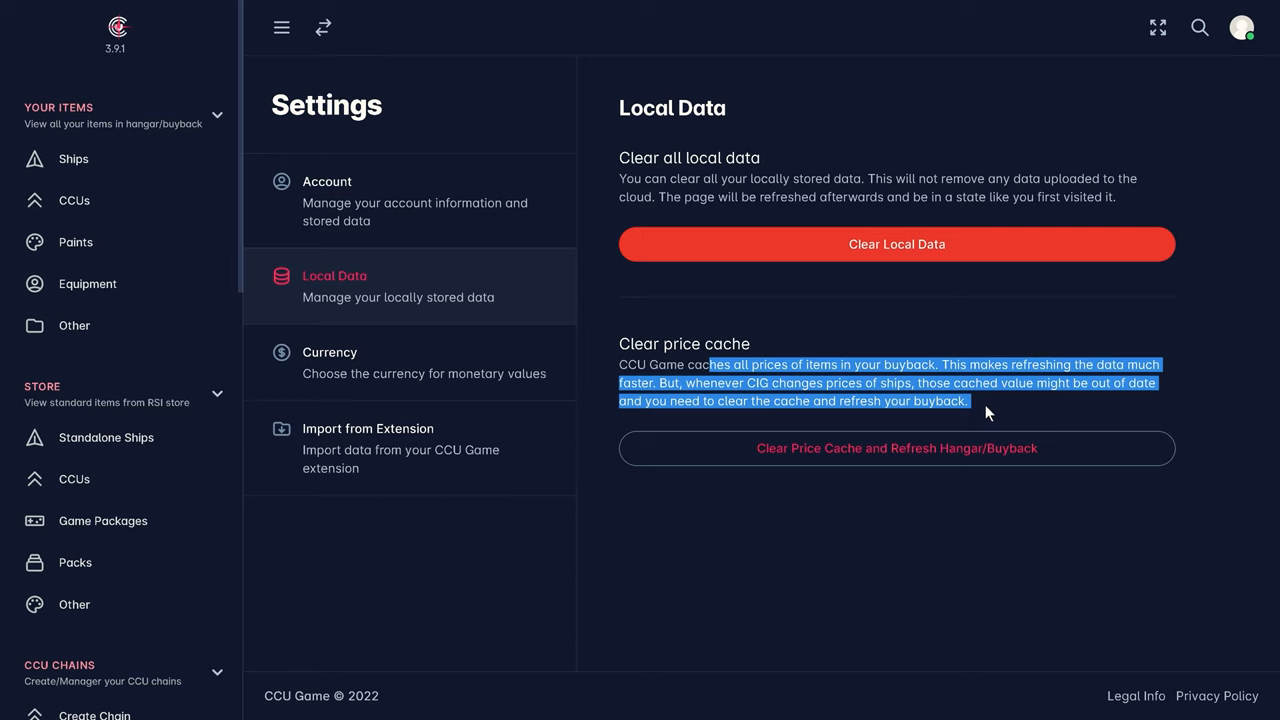
click(988, 410)
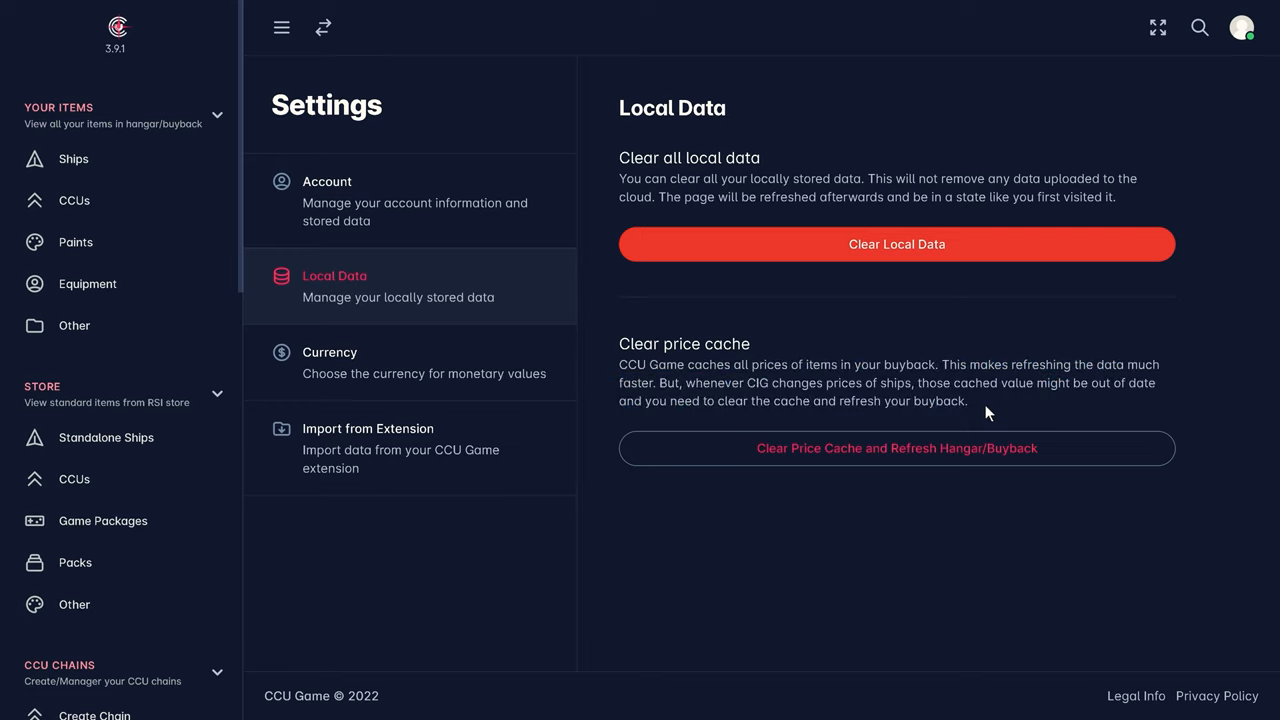
click(896, 448)
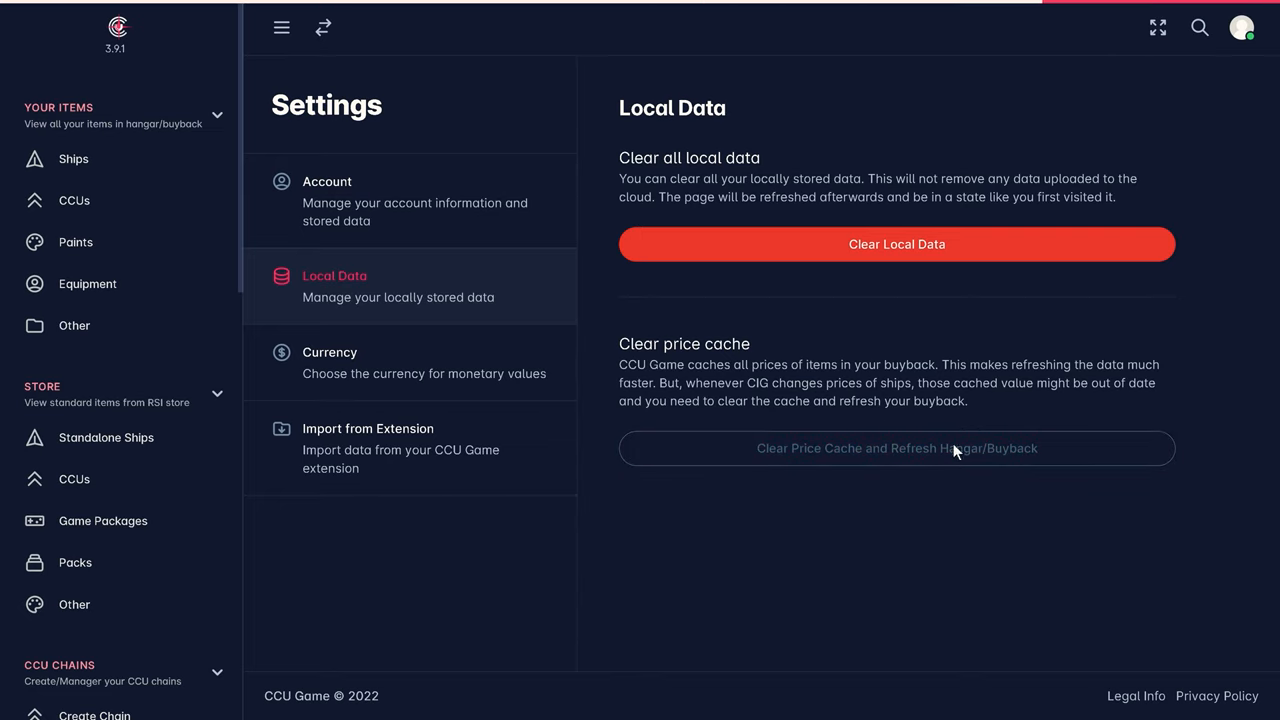
Switch currency to $ without tax, then move to the account settings page.
click(328, 362)
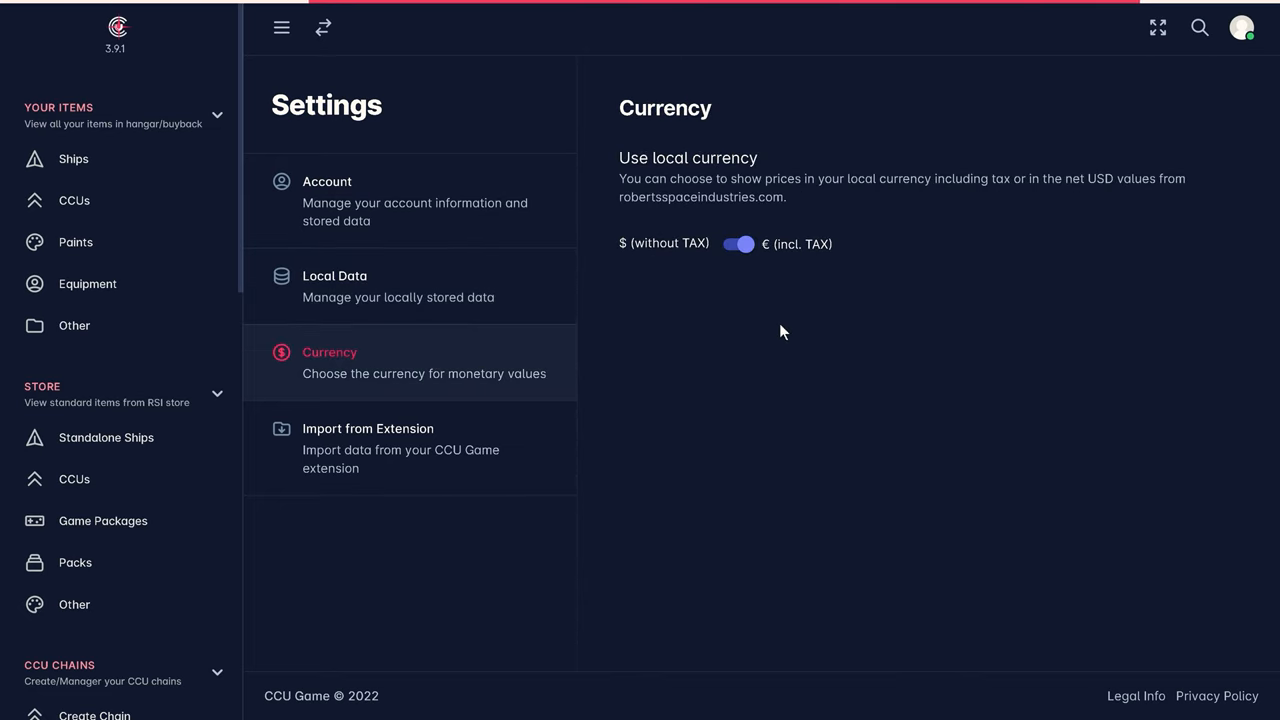
mouse_move(804, 216)
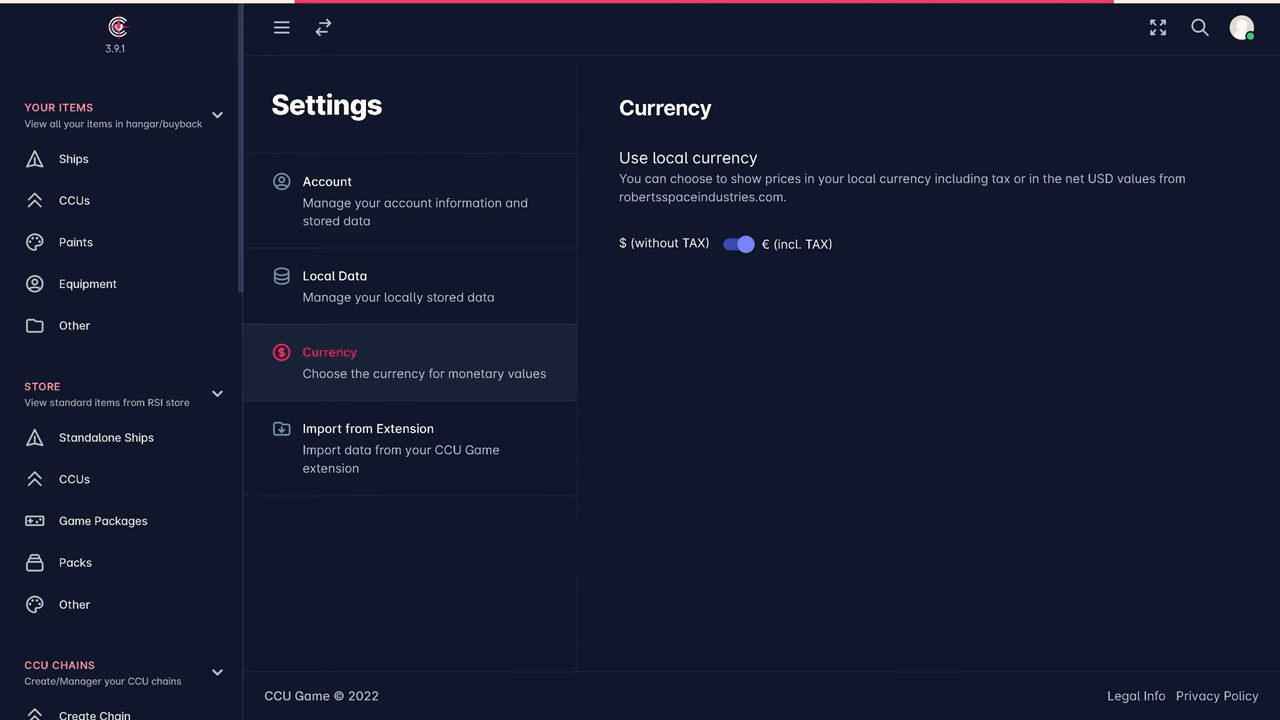
click(738, 244)
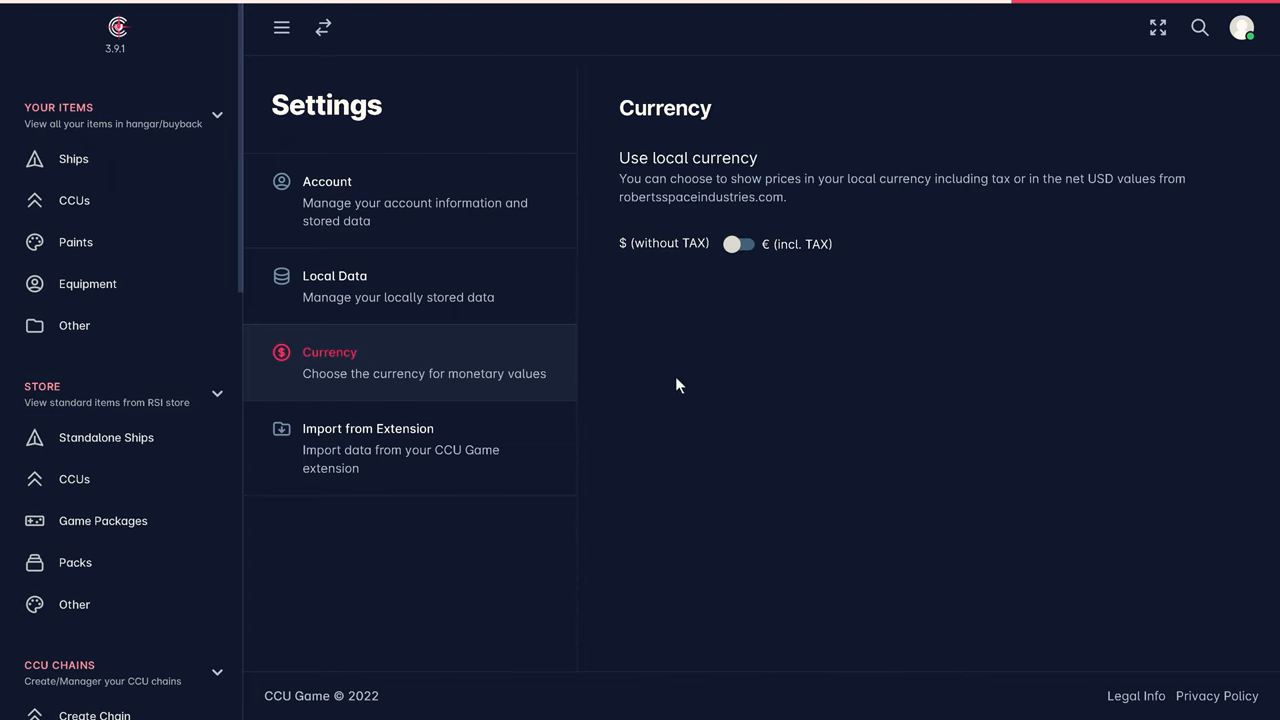
click(368, 448)
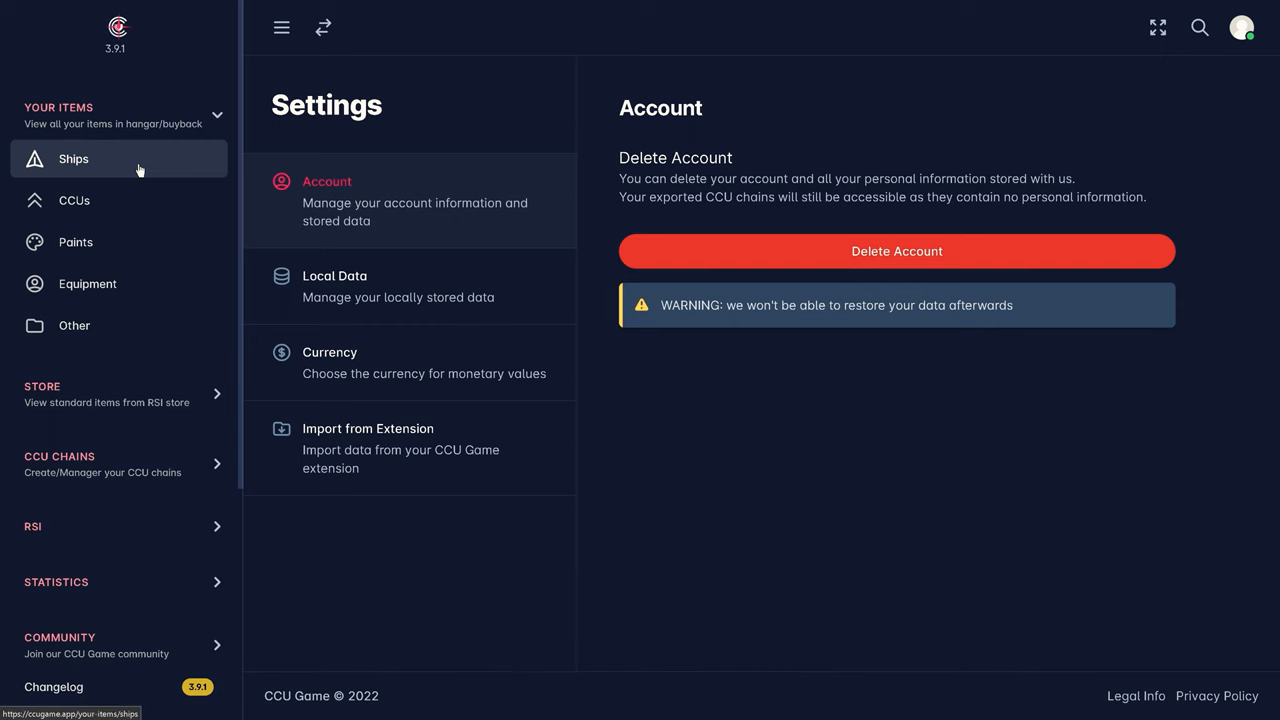
On the Ships list, split by pledge dates, sort by Saving, Pledge and MSRP, and search 'black'.
click(72, 160)
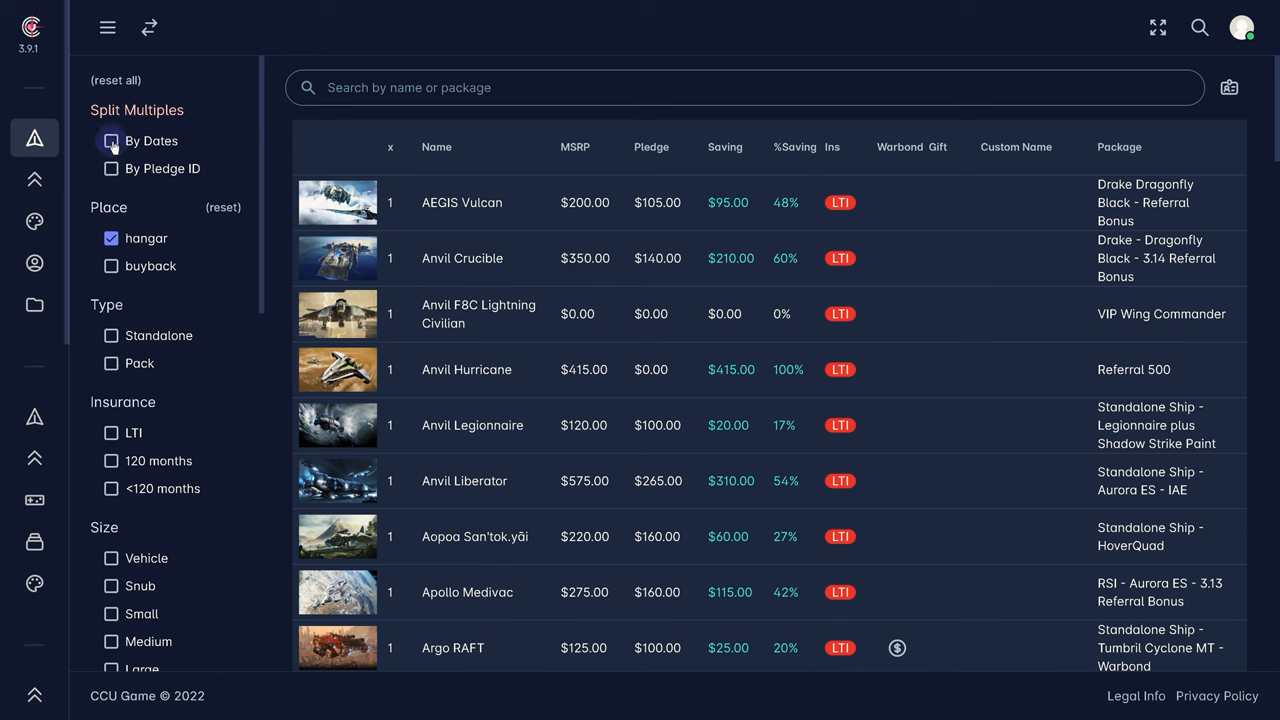
click(110, 140)
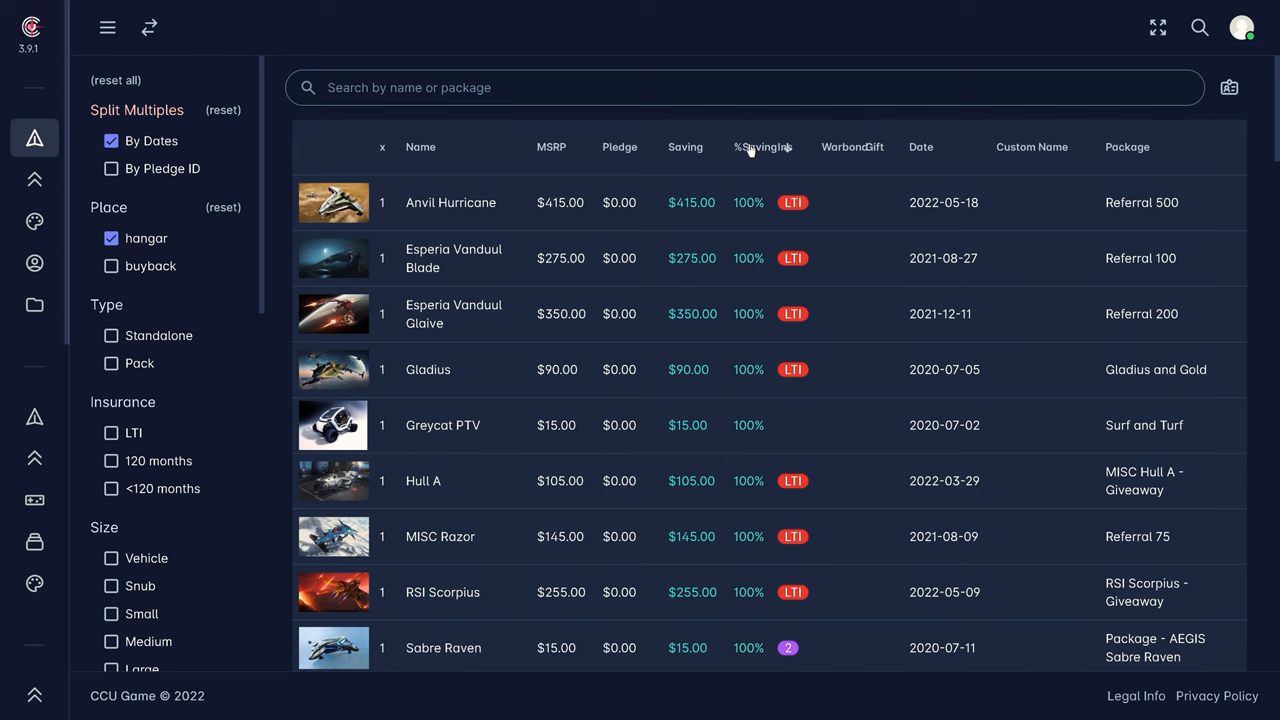
click(684, 148)
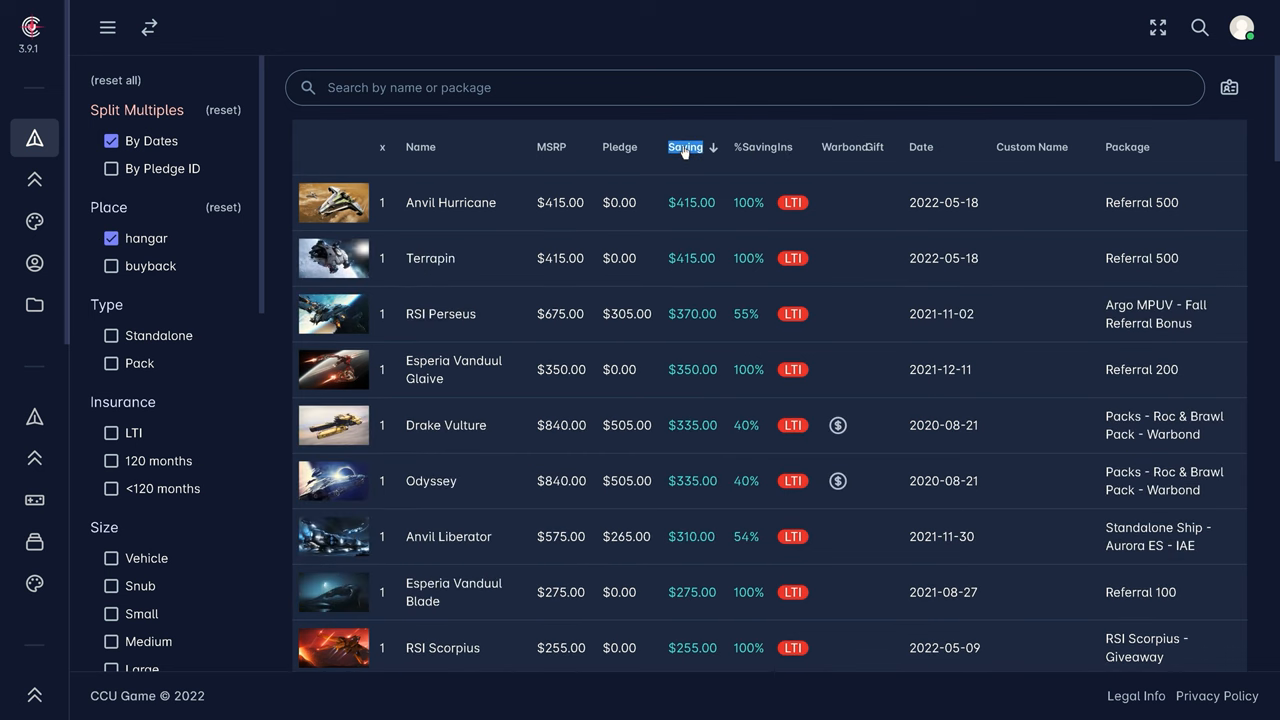
click(620, 148)
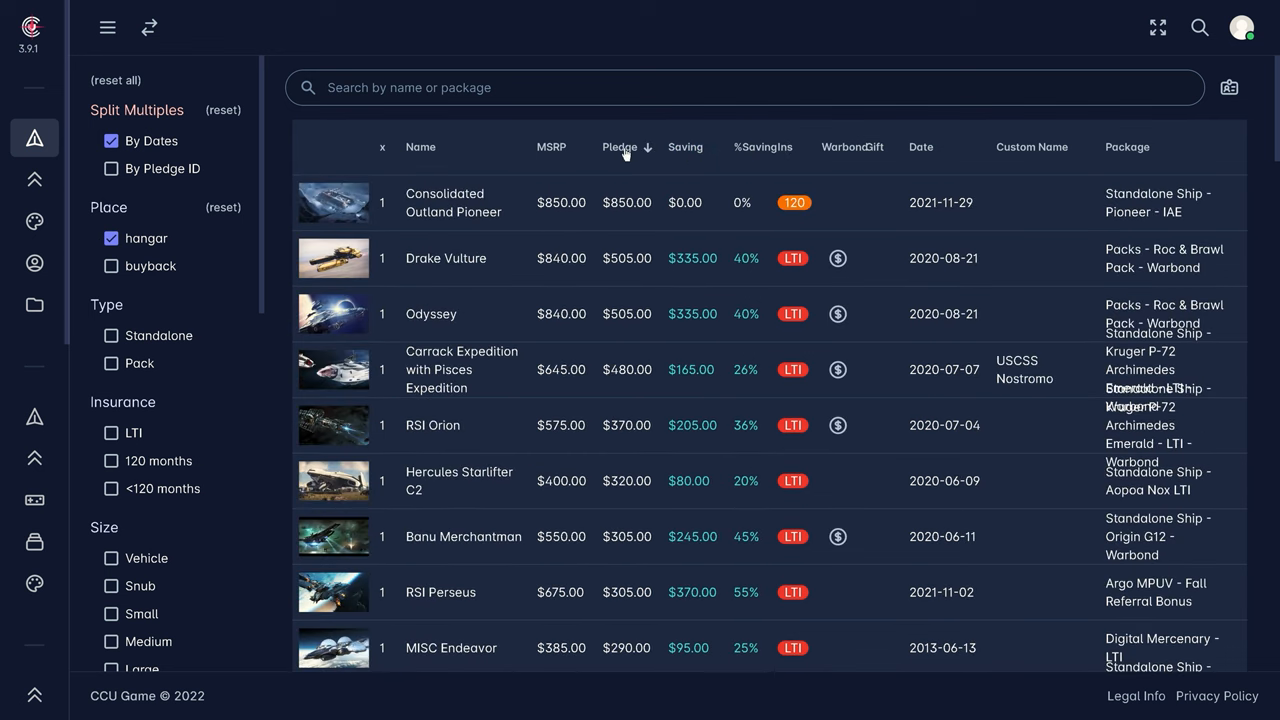
click(552, 148)
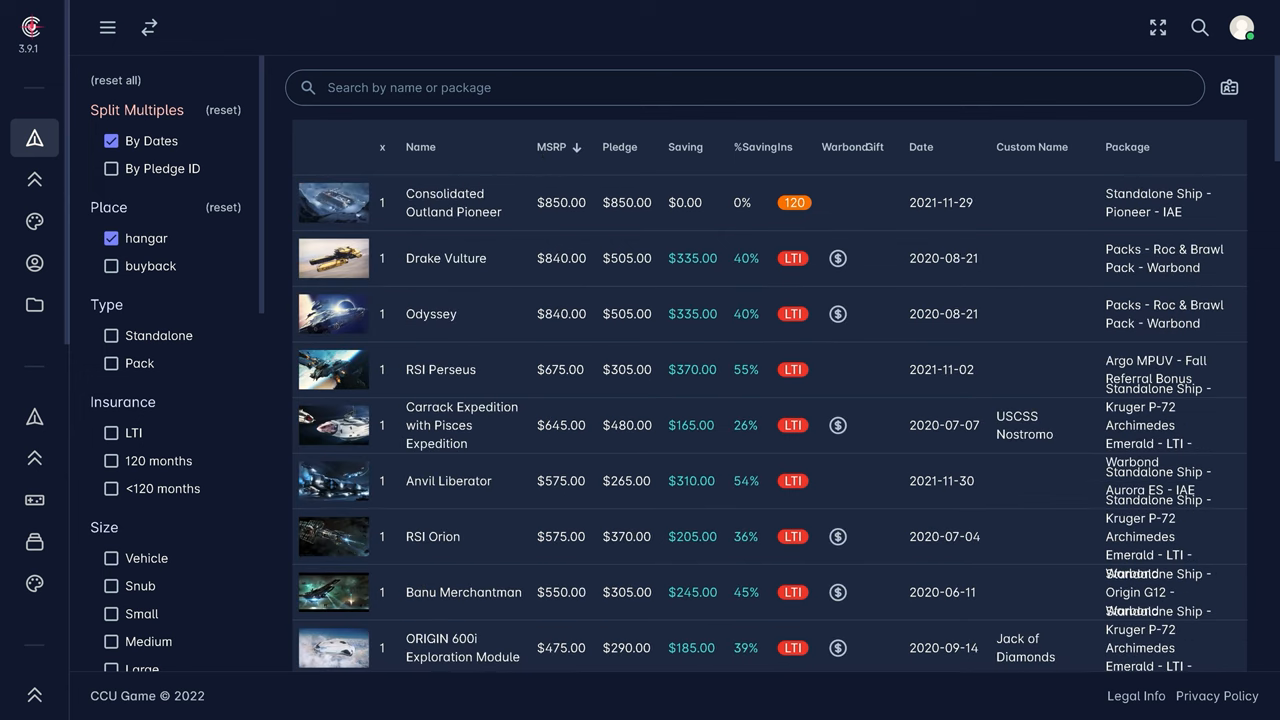
text(black)
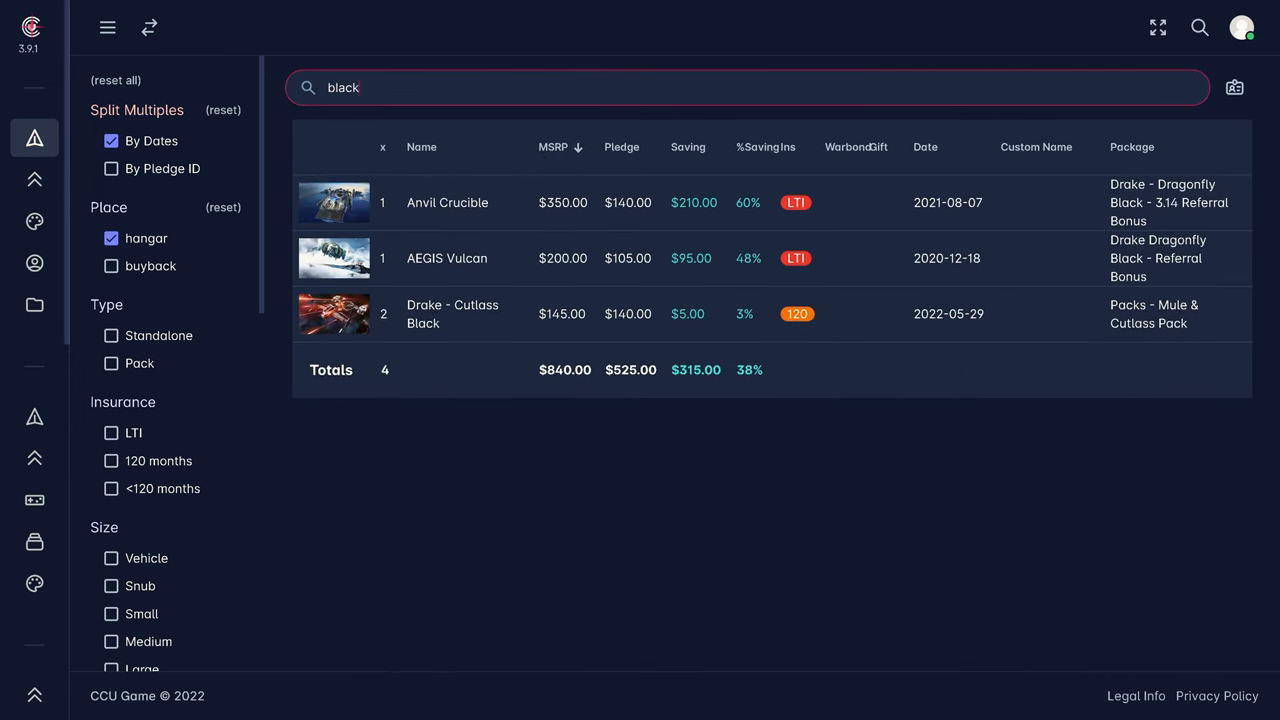
mouse_move(456, 324)
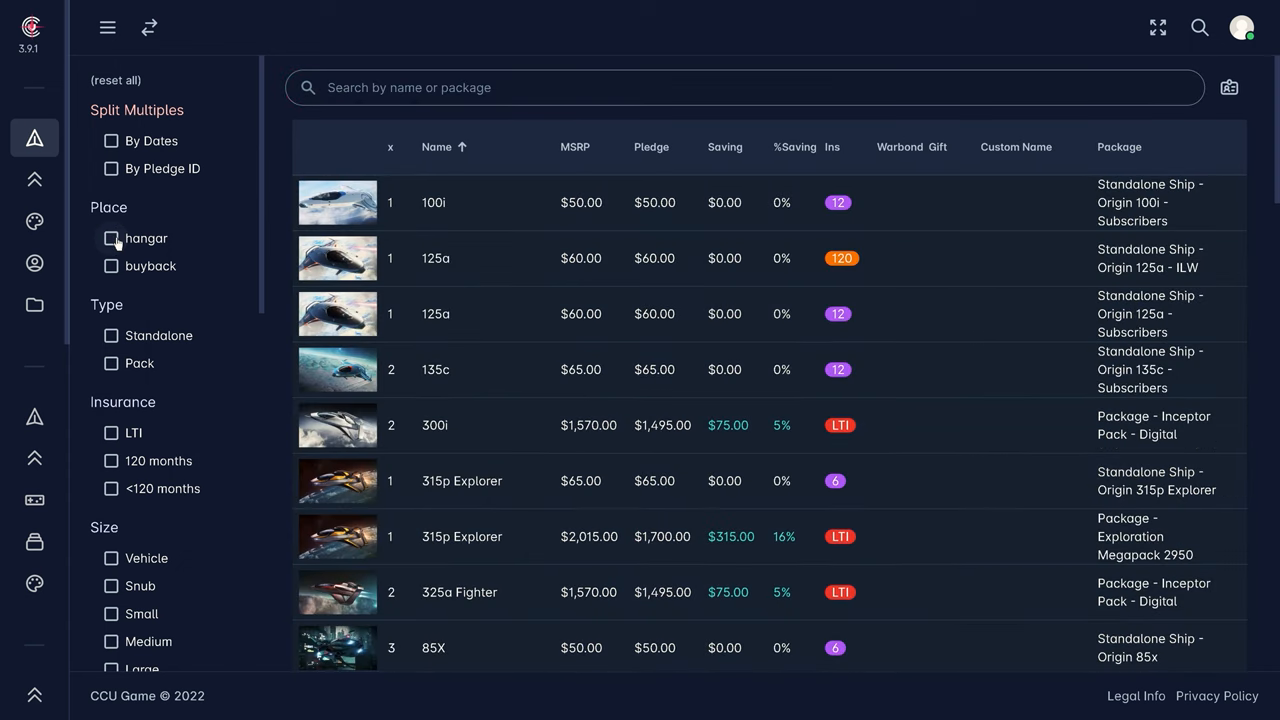
Include buyback items and search the ships for 'krak' then 'idris'.
click(112, 266)
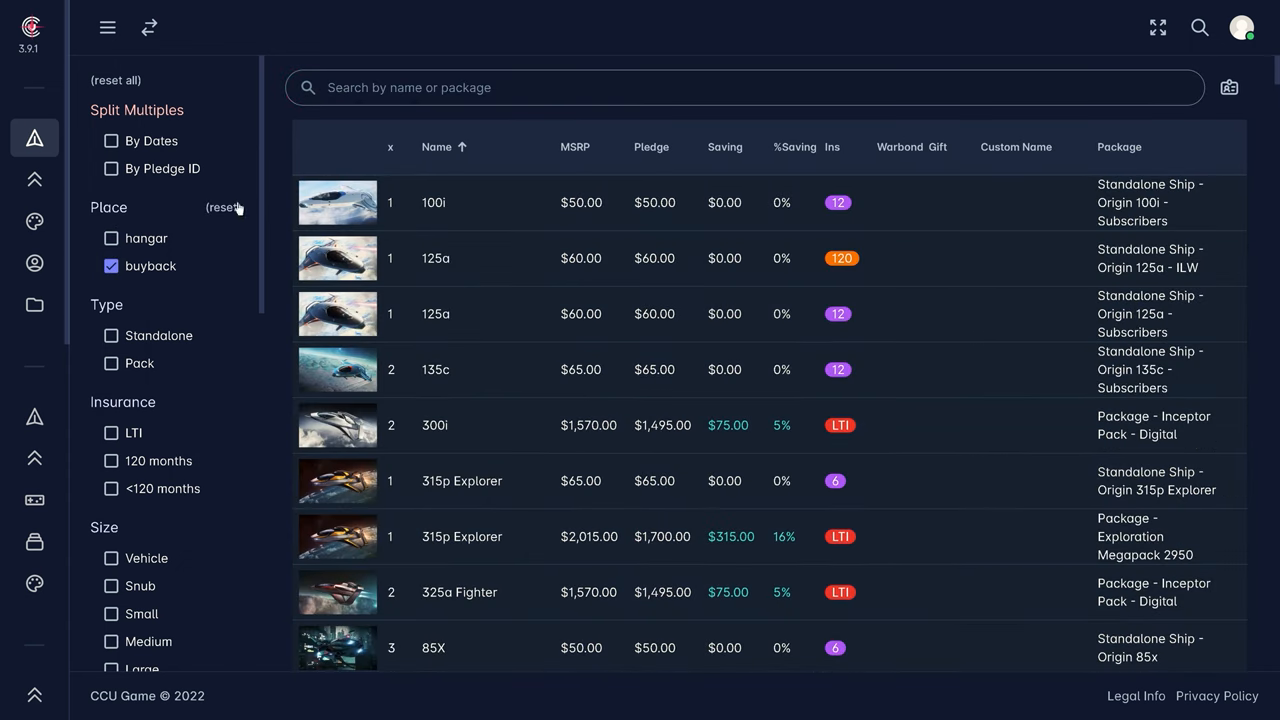
text(krak)
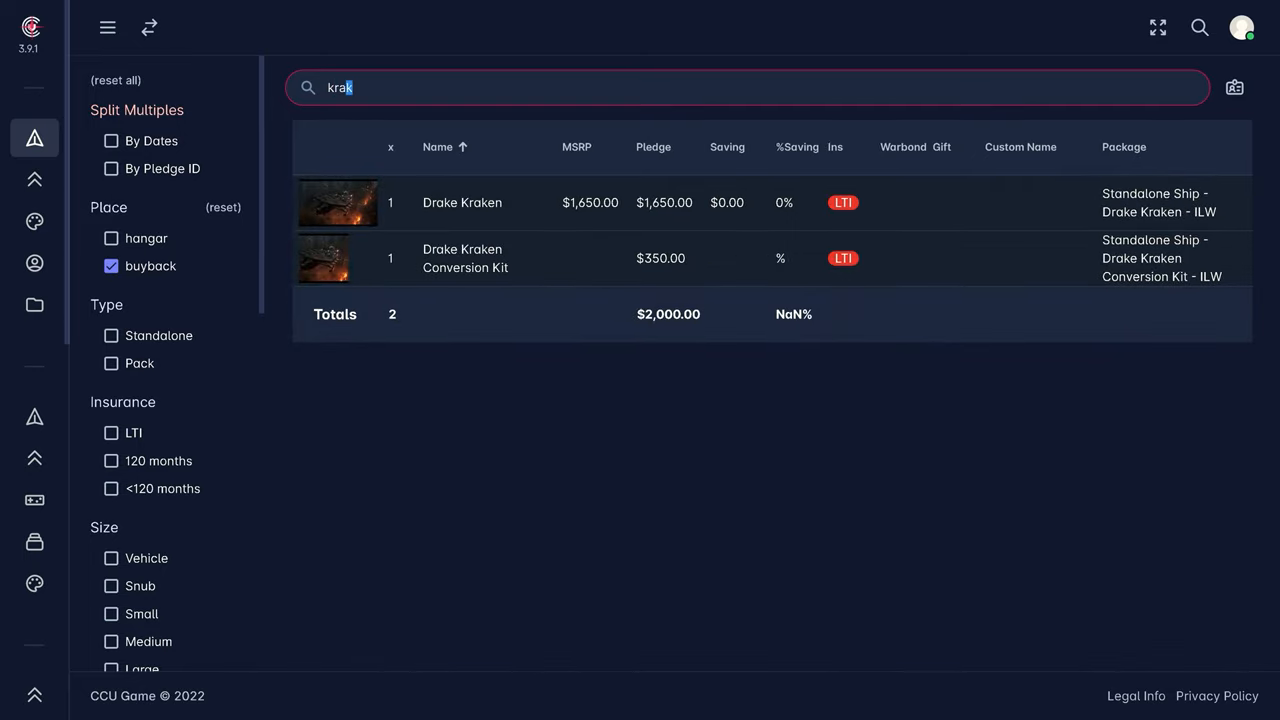
text(idris)
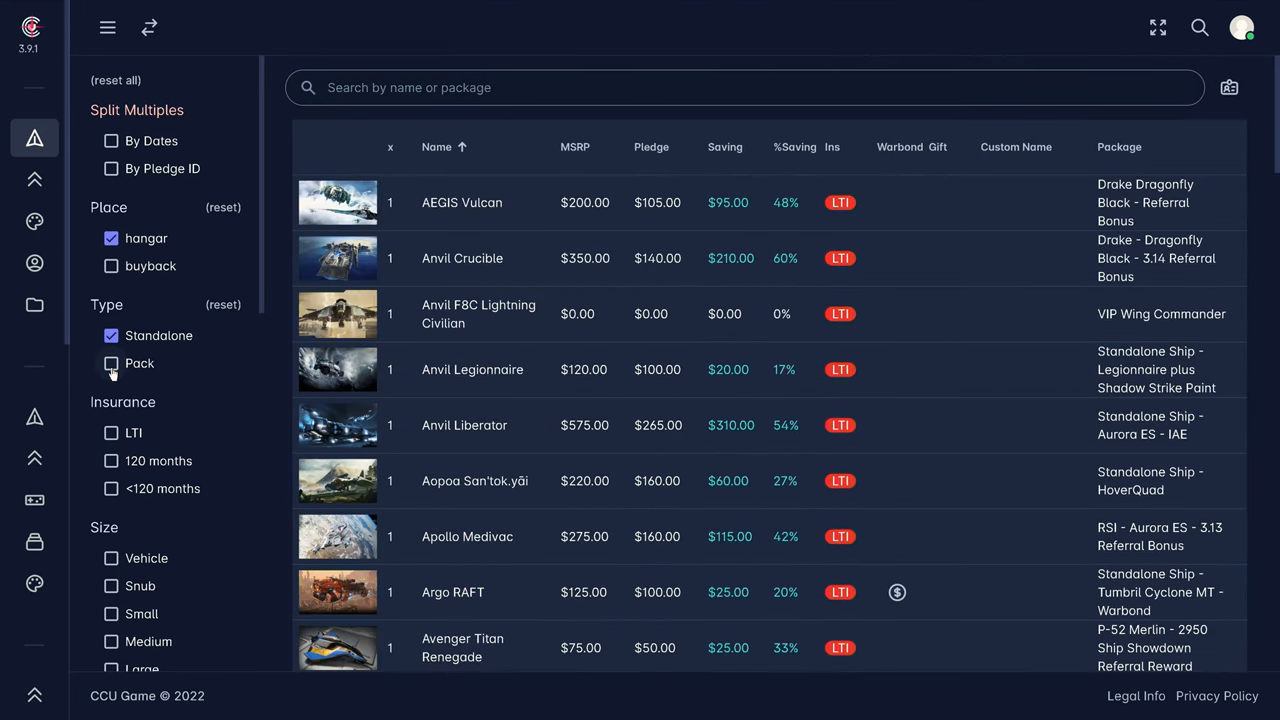
Filter ships to Standalone, Star Citizen and Not Gifted items, removing the vehicle size filter.
click(112, 488)
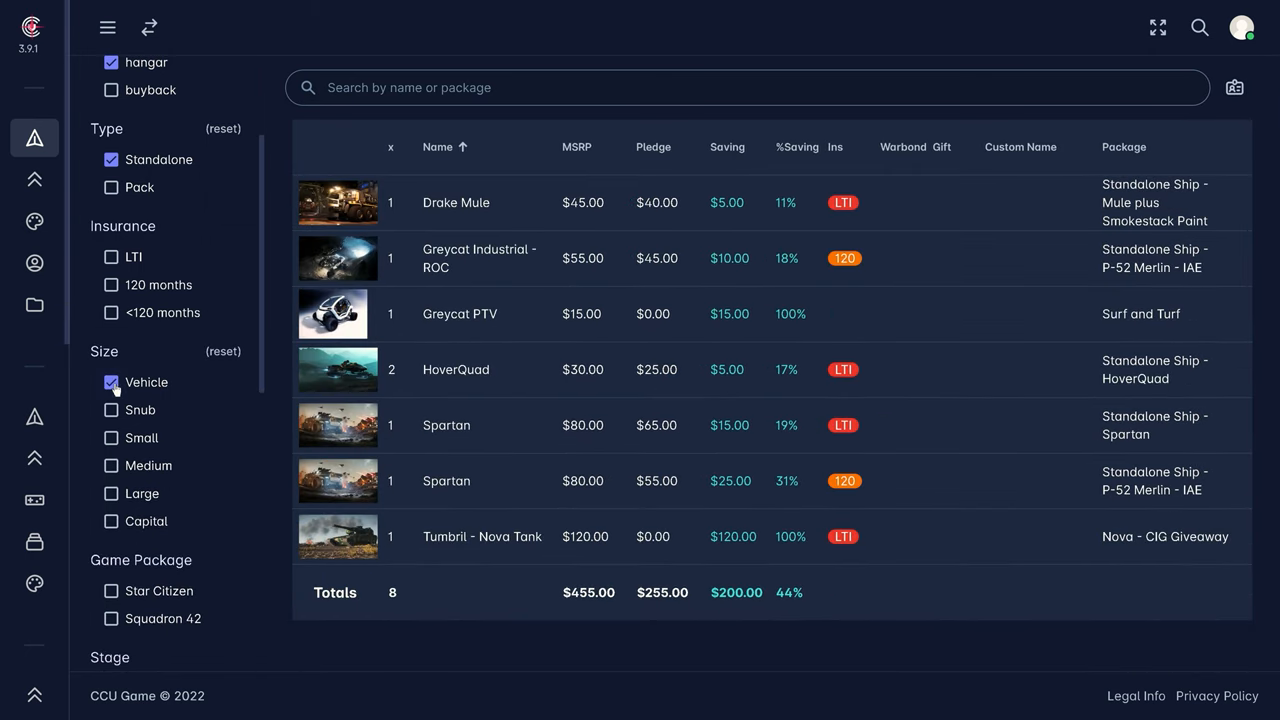
click(112, 520)
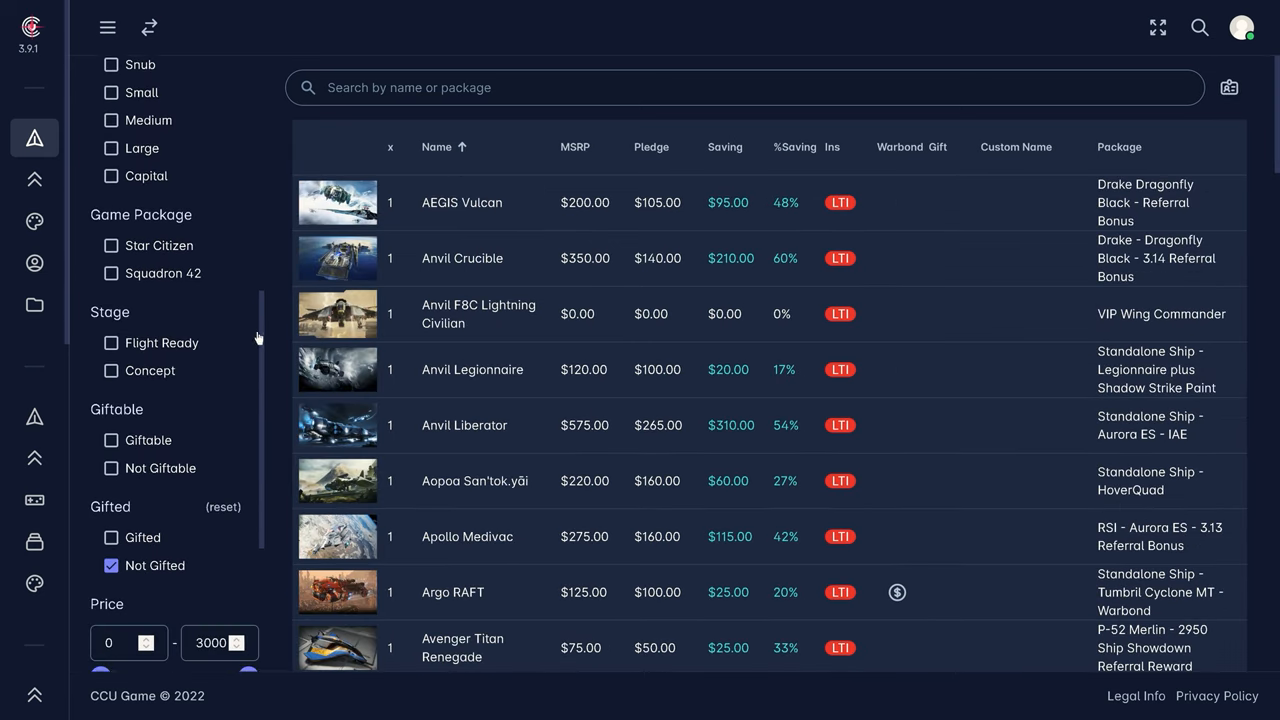
click(112, 238)
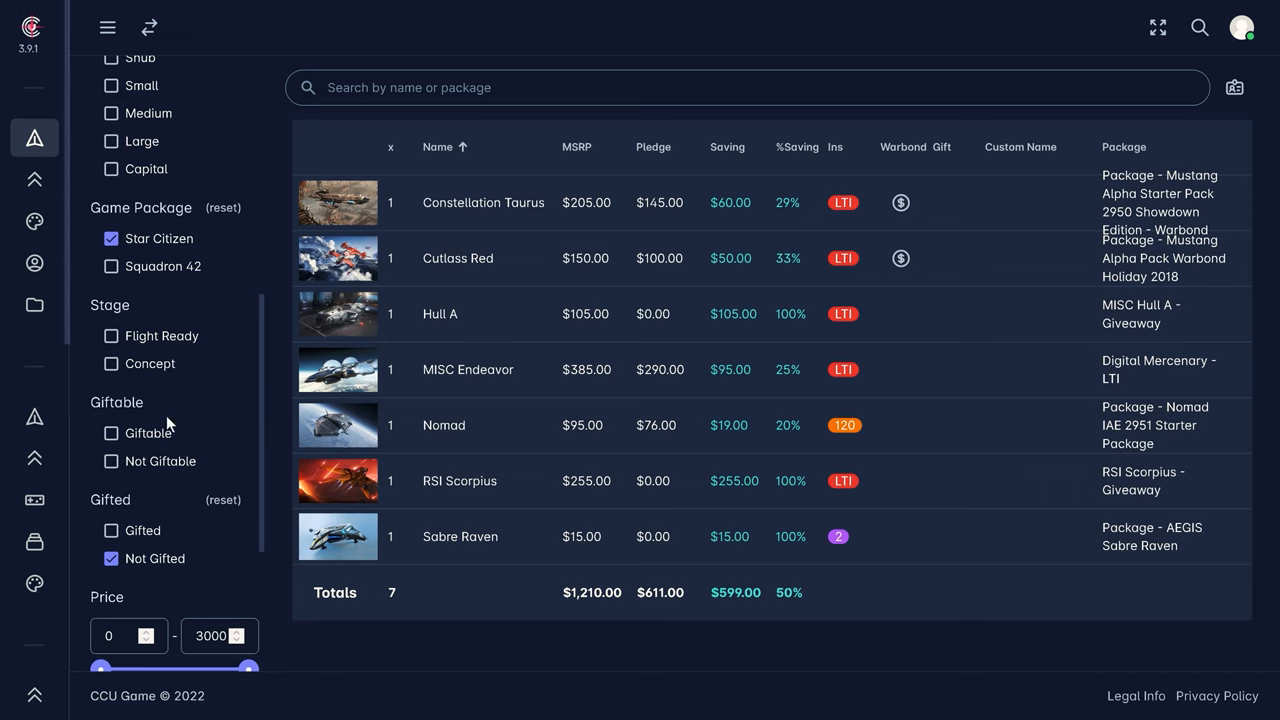
click(112, 432)
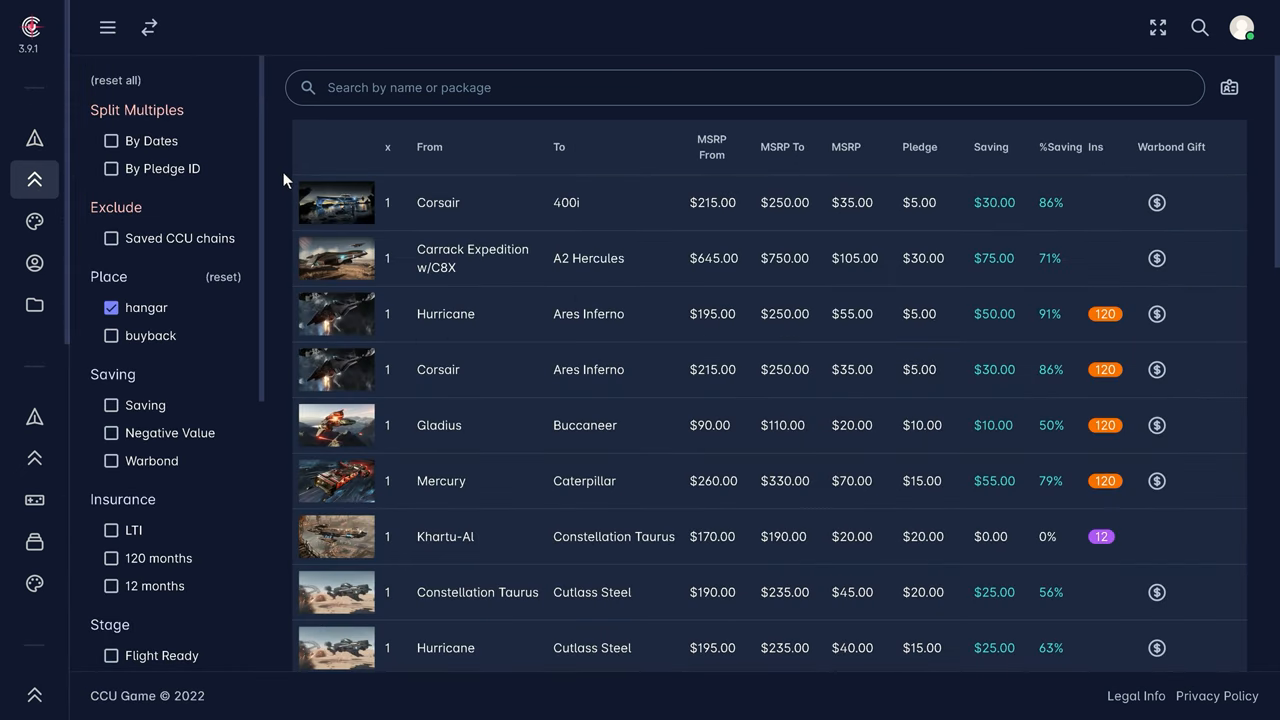
Search upgrades for 'cors', include buyback, and sort by Saving highest first.
text(c)
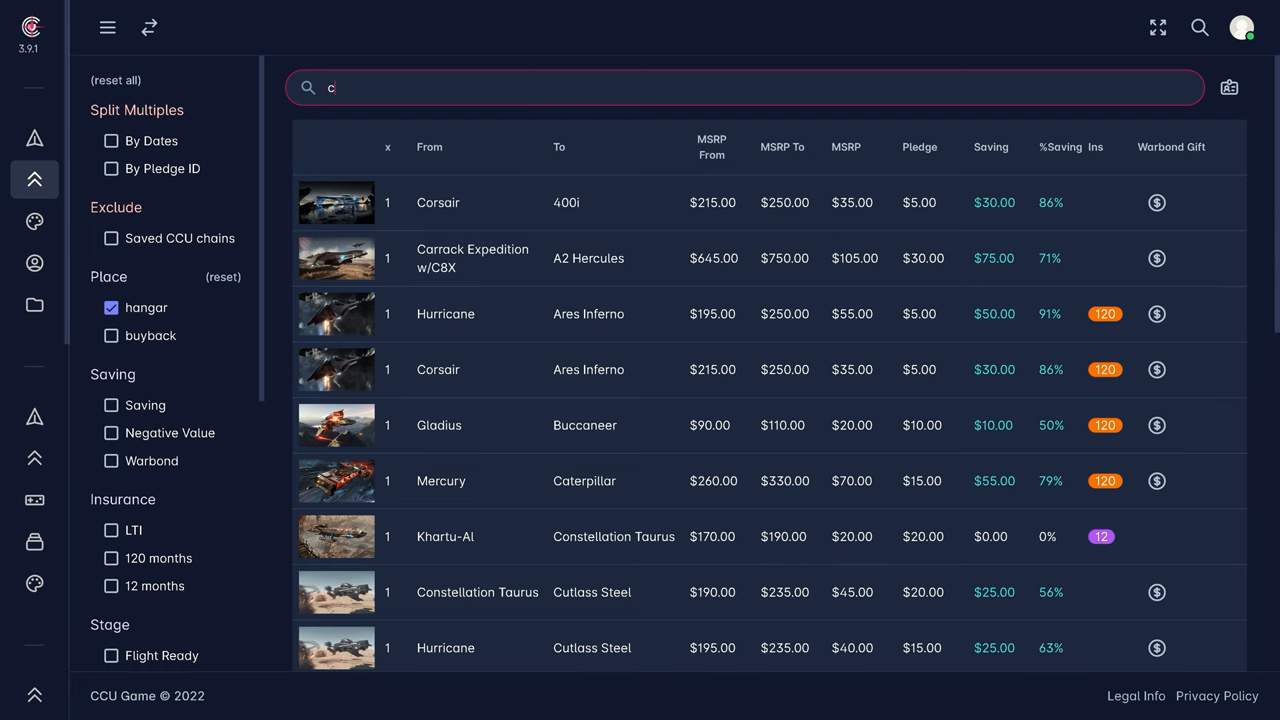
text(ors)
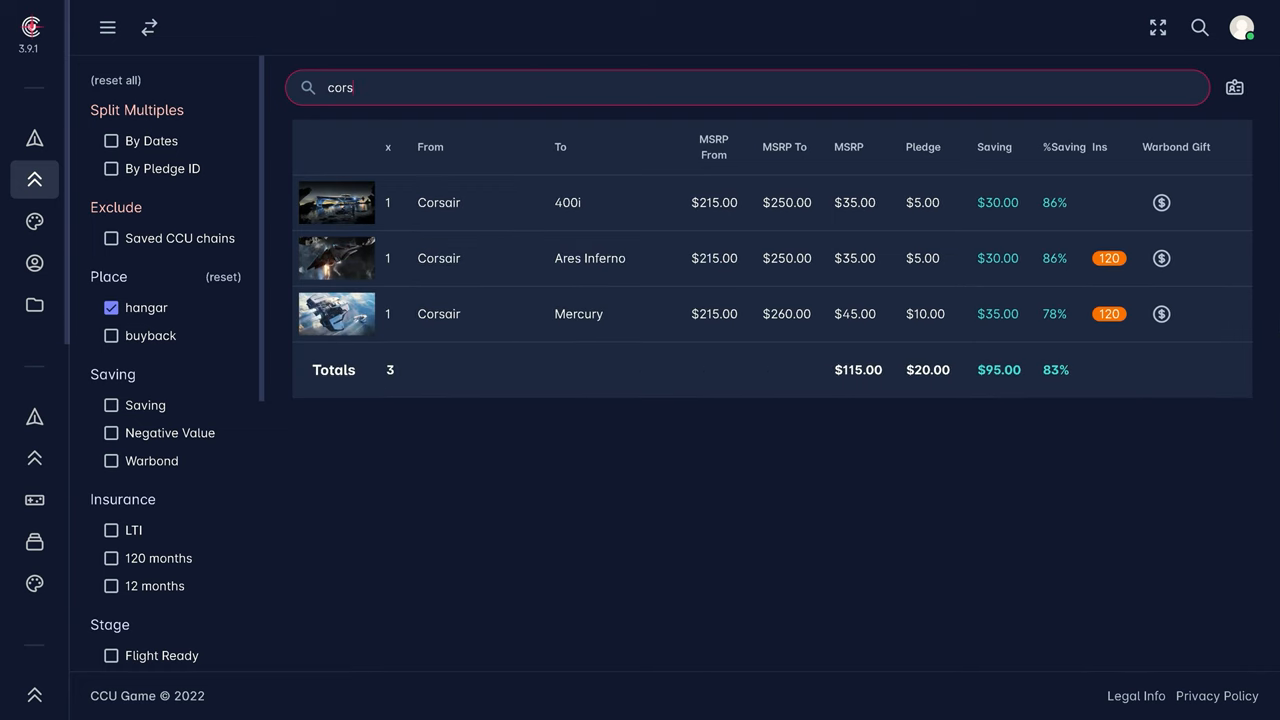
click(112, 336)
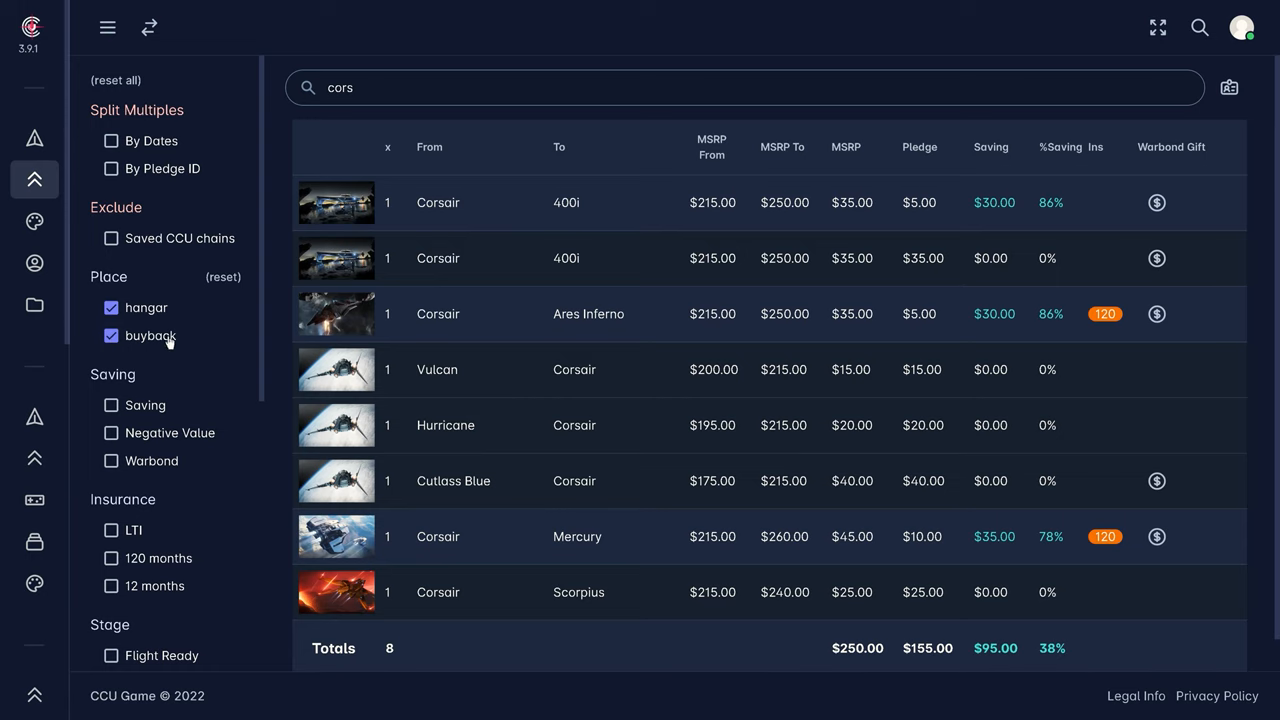
click(992, 148)
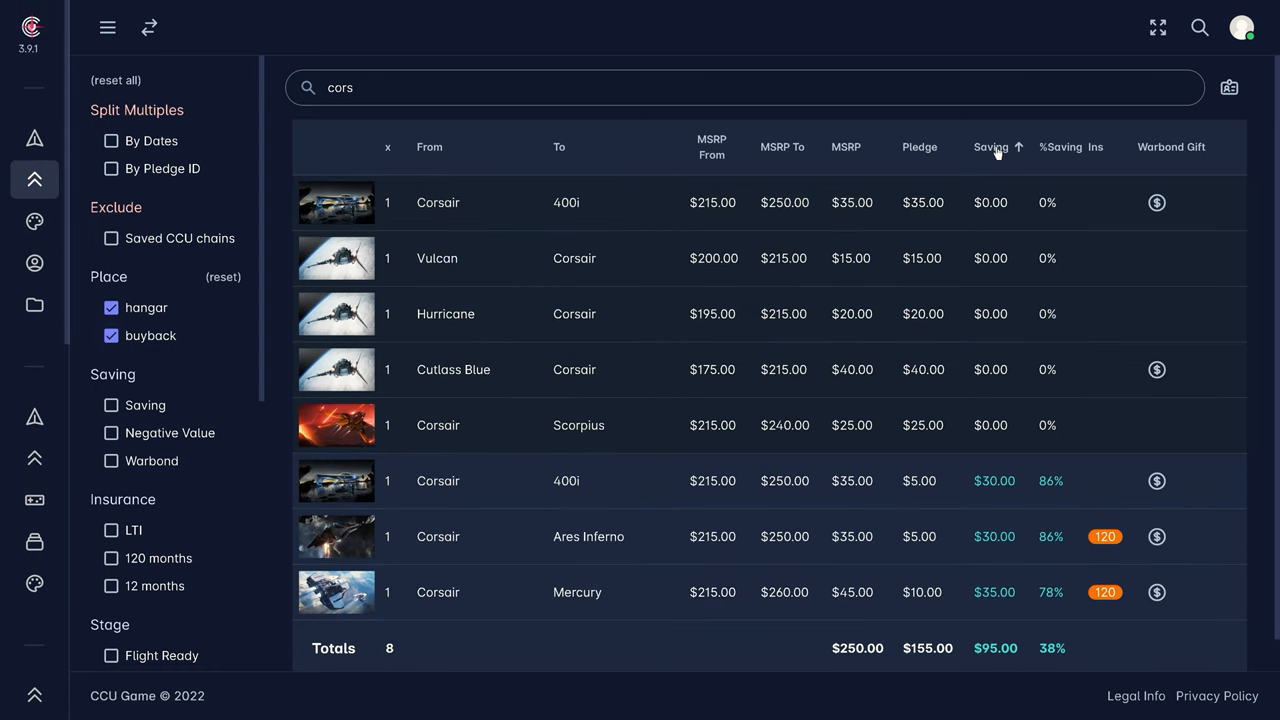
click(996, 148)
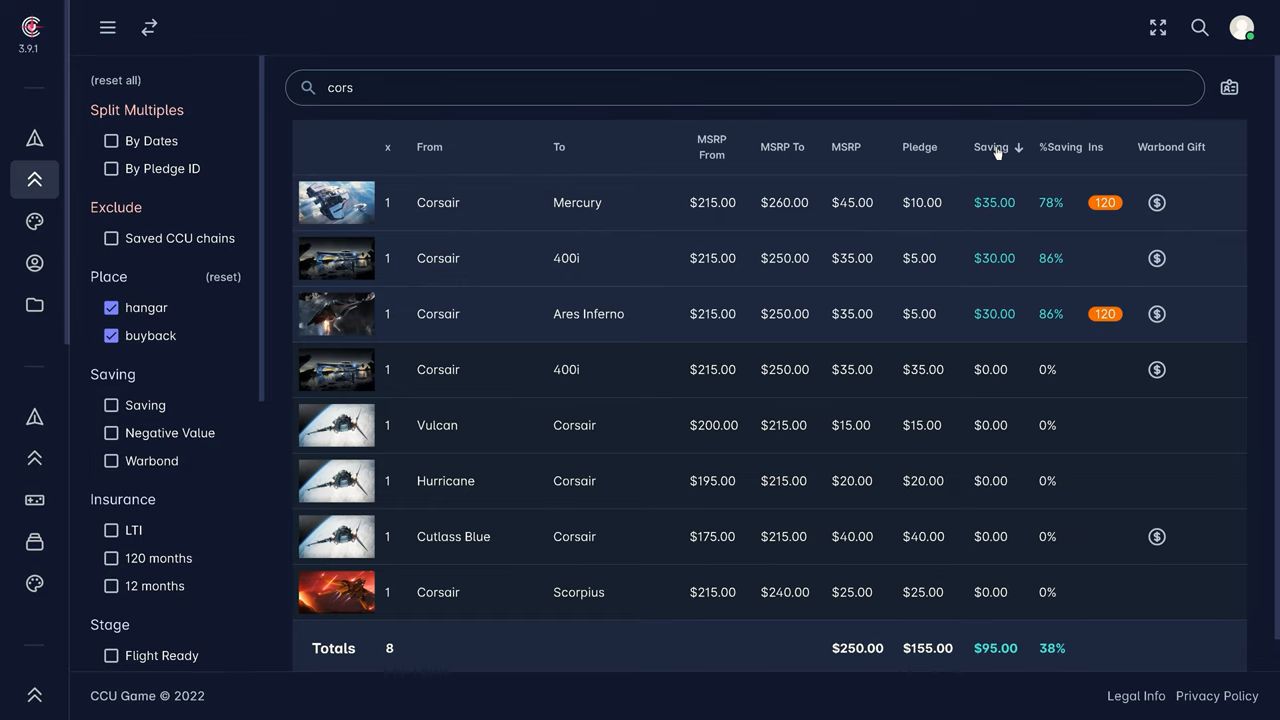
mouse_move(180, 252)
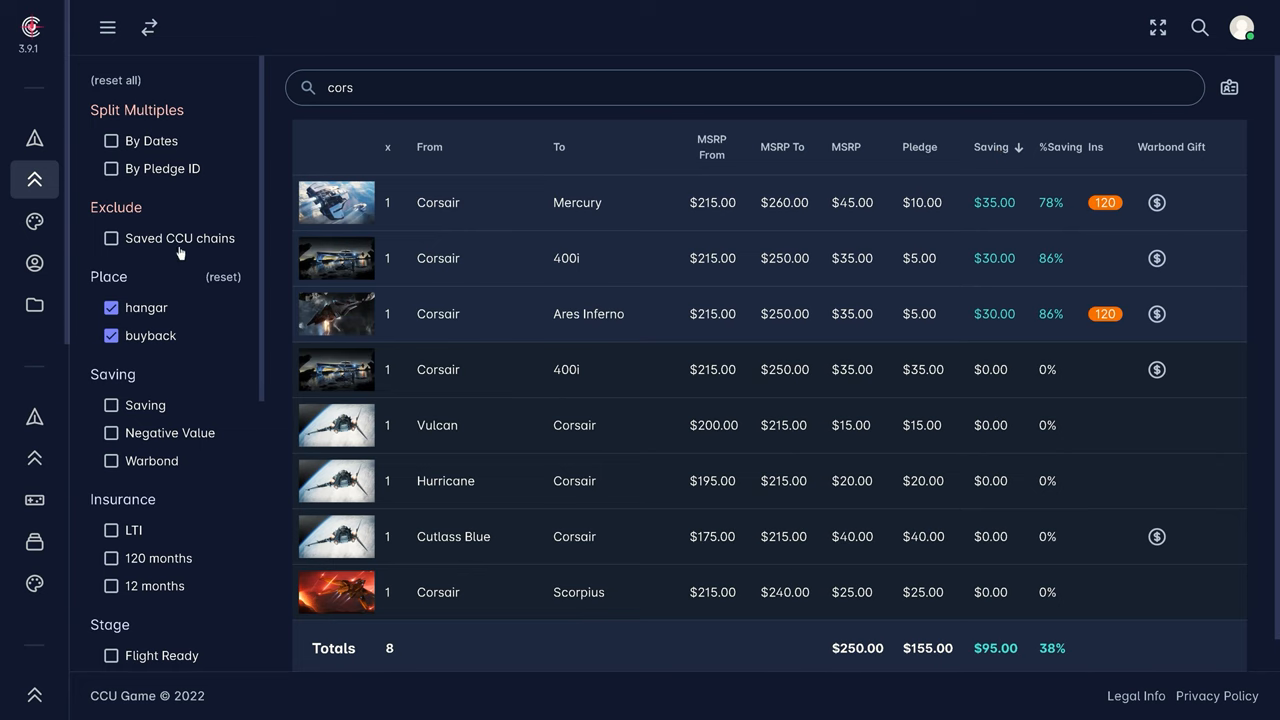
mouse_move(128, 370)
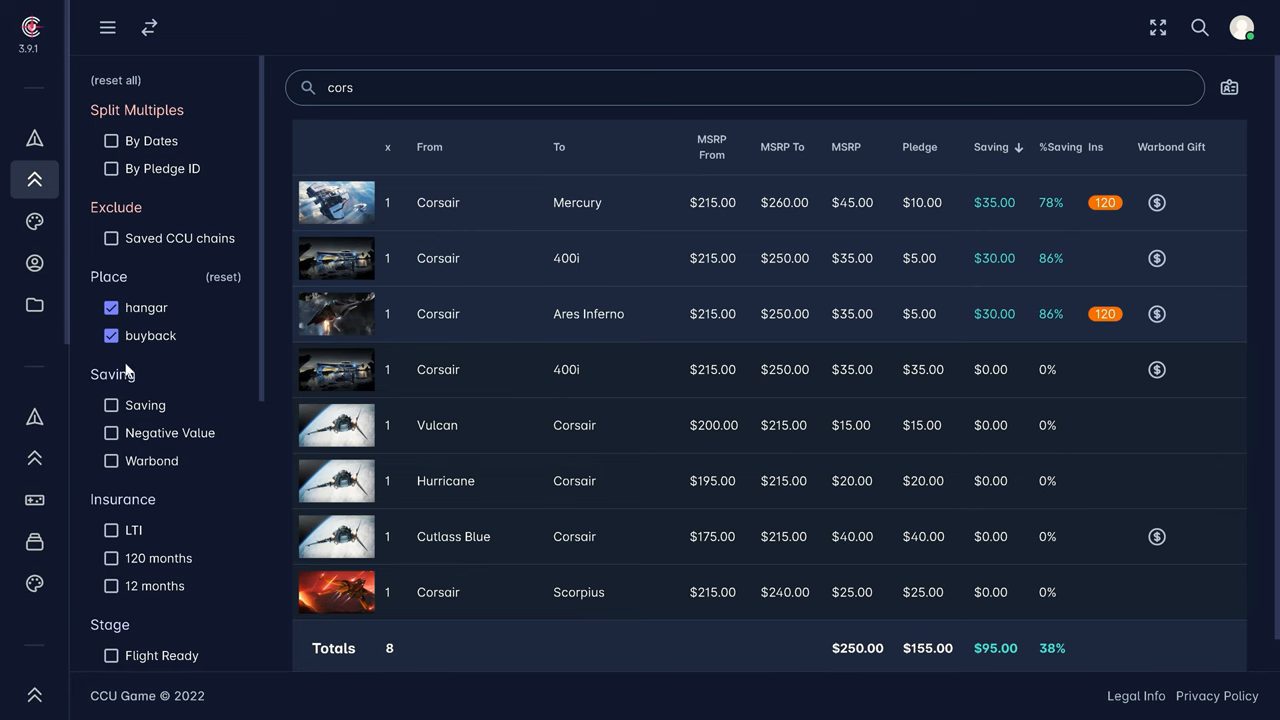
In Paints, include buyback and search 'inv' to list the Invictus paints.
click(34, 220)
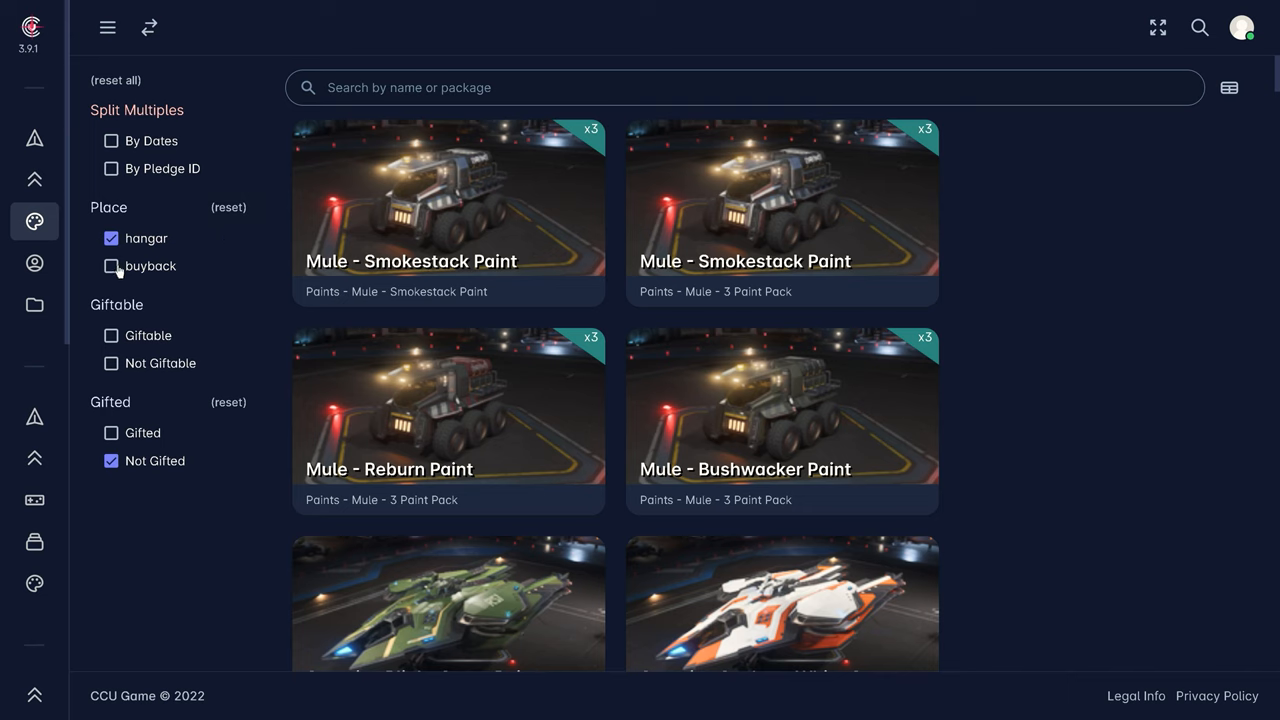
click(112, 266)
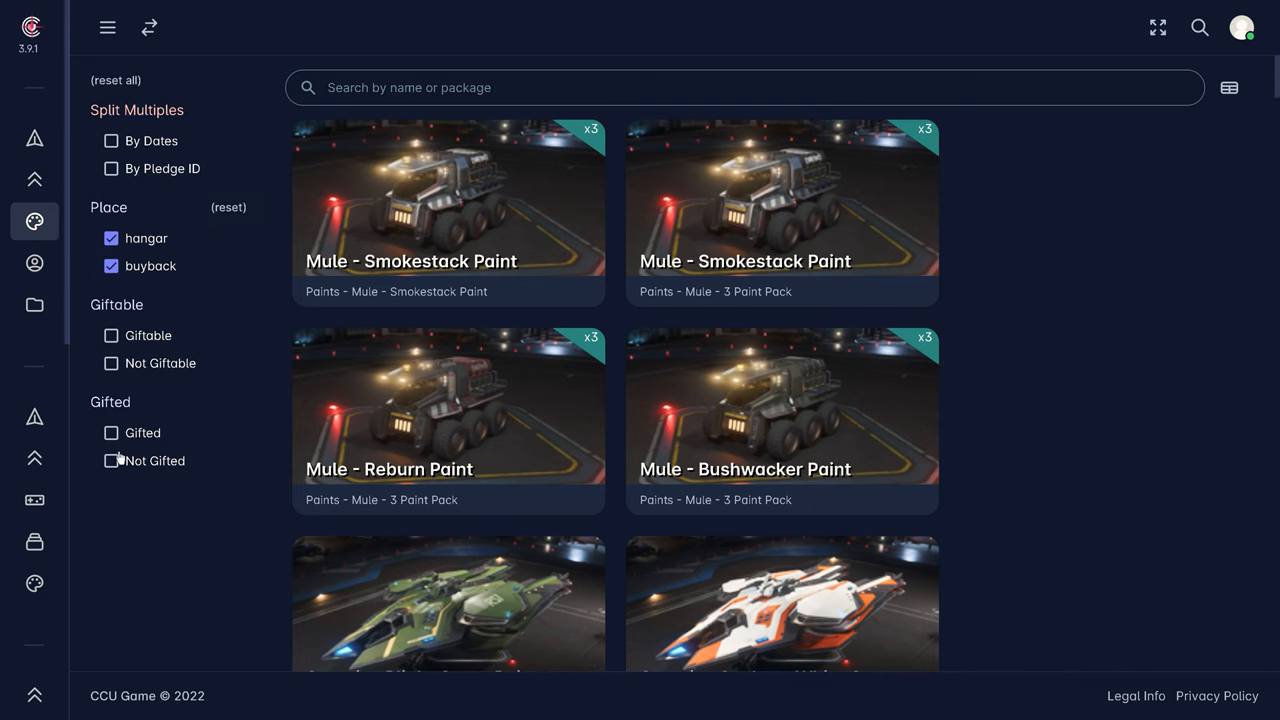
text(invictus)
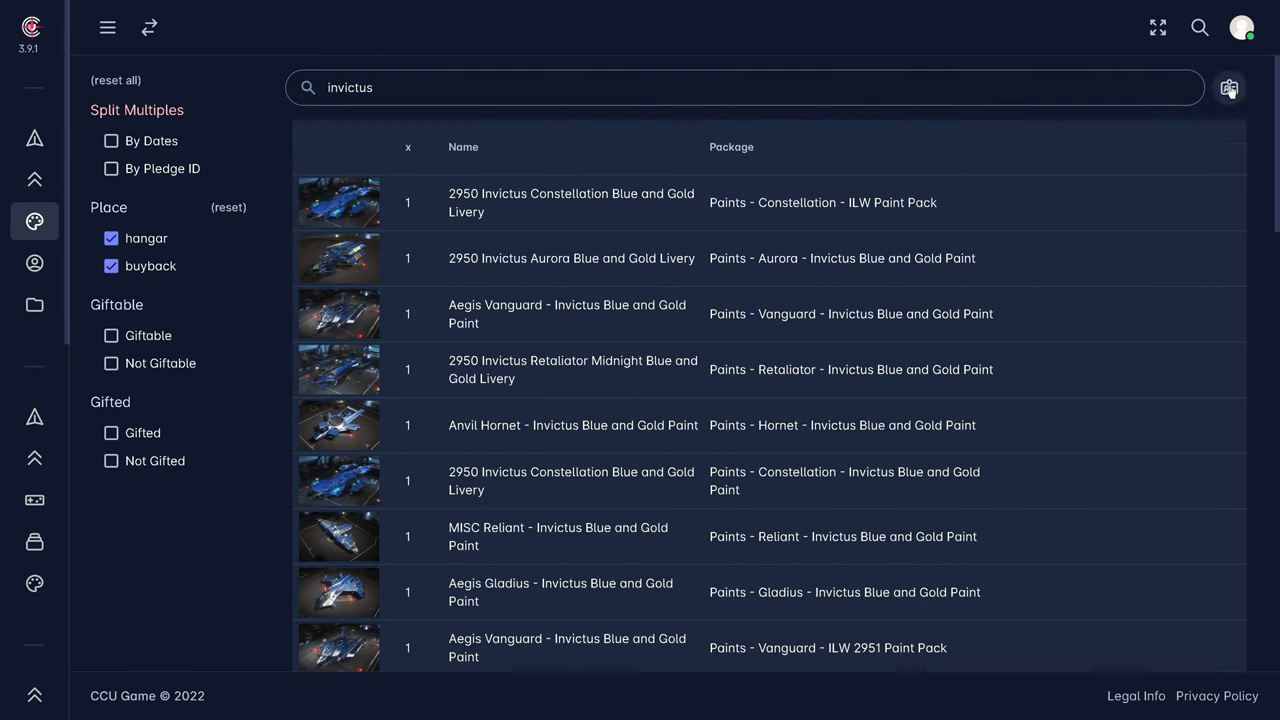
scroll(down, 3)
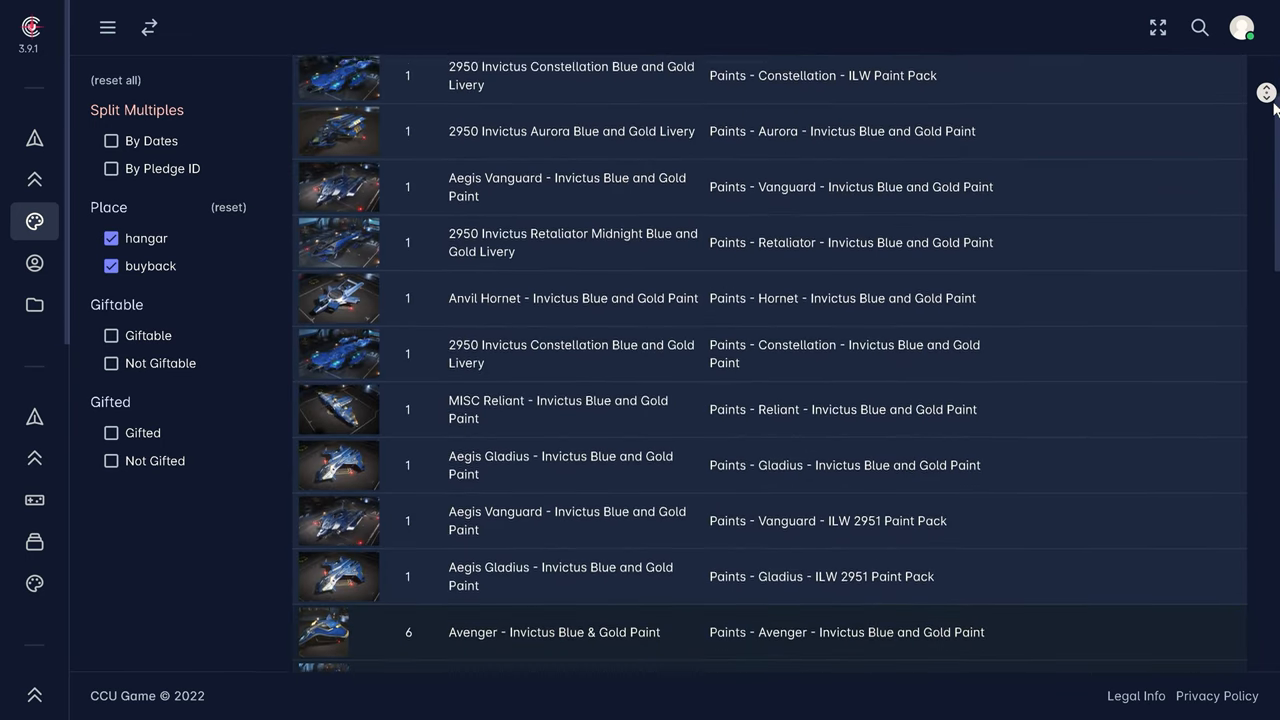
scroll(down, 3)
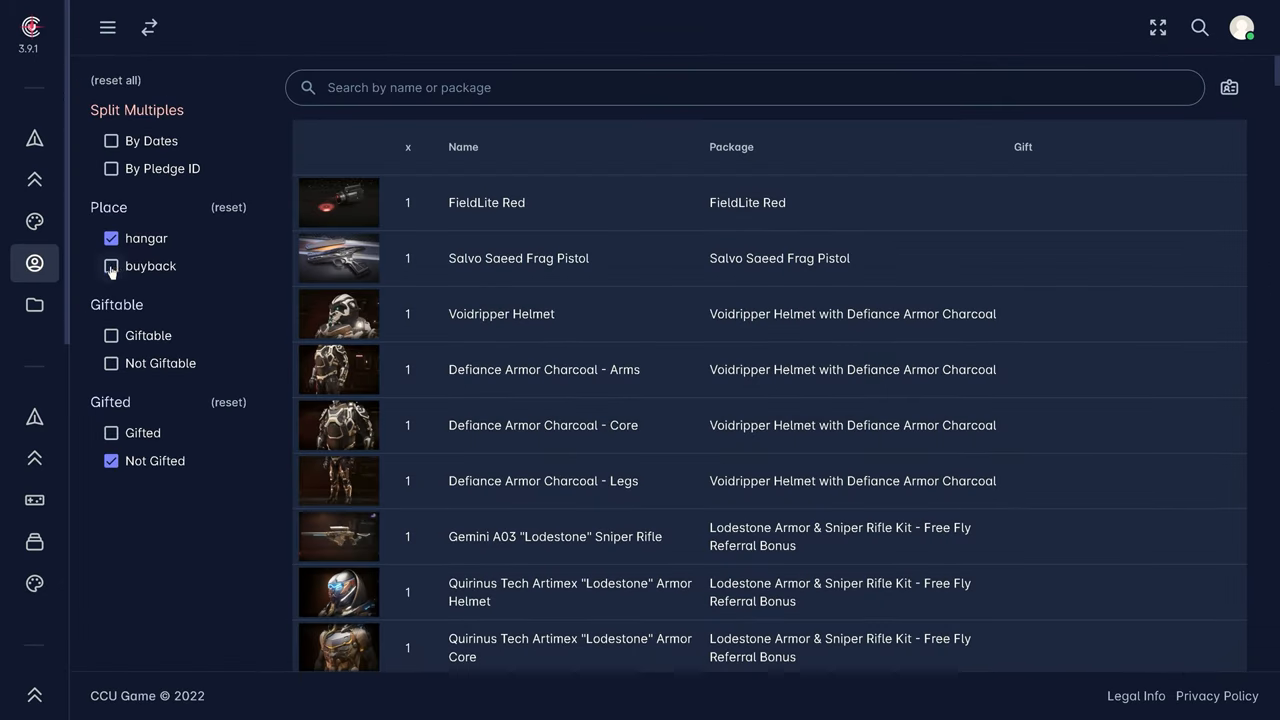
In Equipment, include buyback and search 'sniper' to list the sniper rifle kits.
click(110, 264)
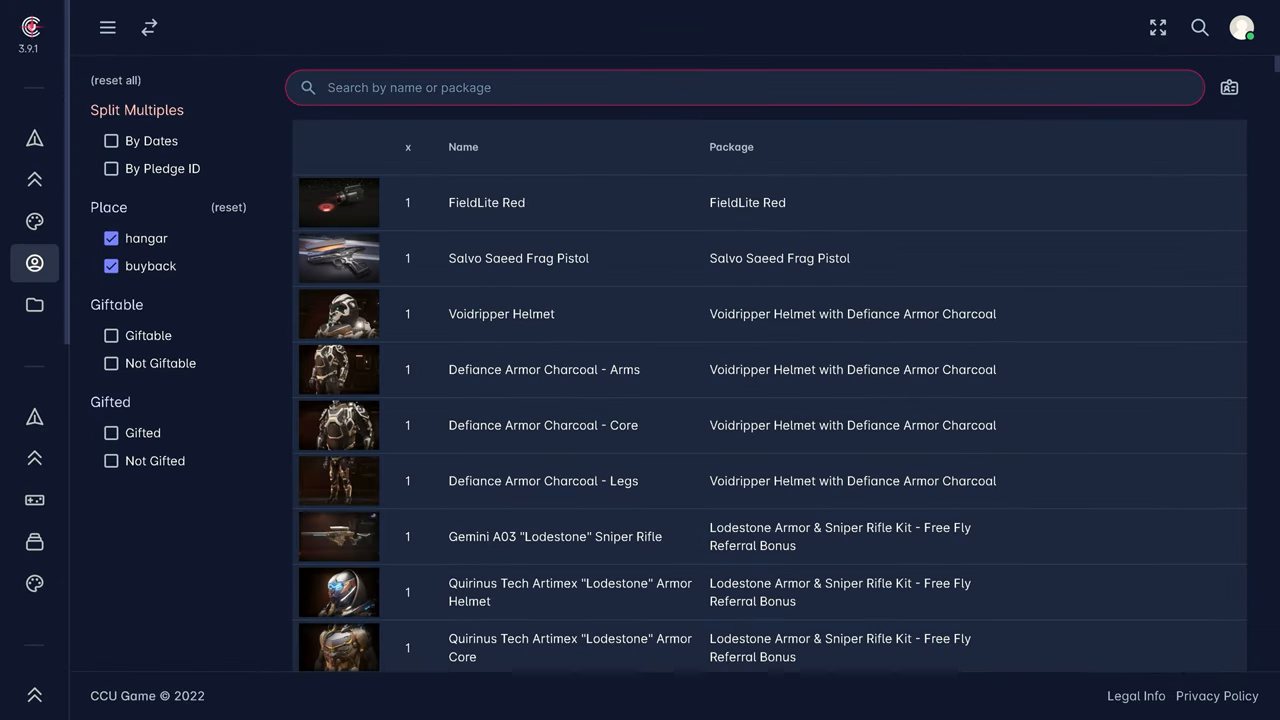
text(sniper)
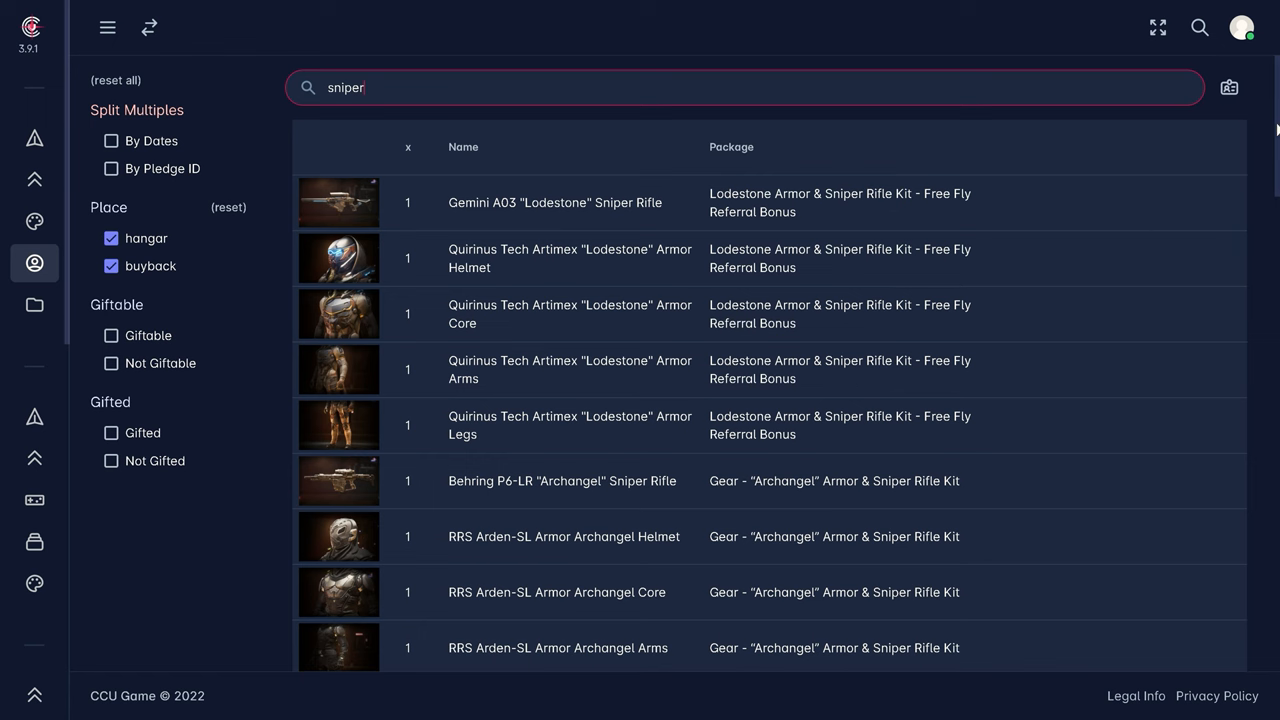
scroll(down, 3)
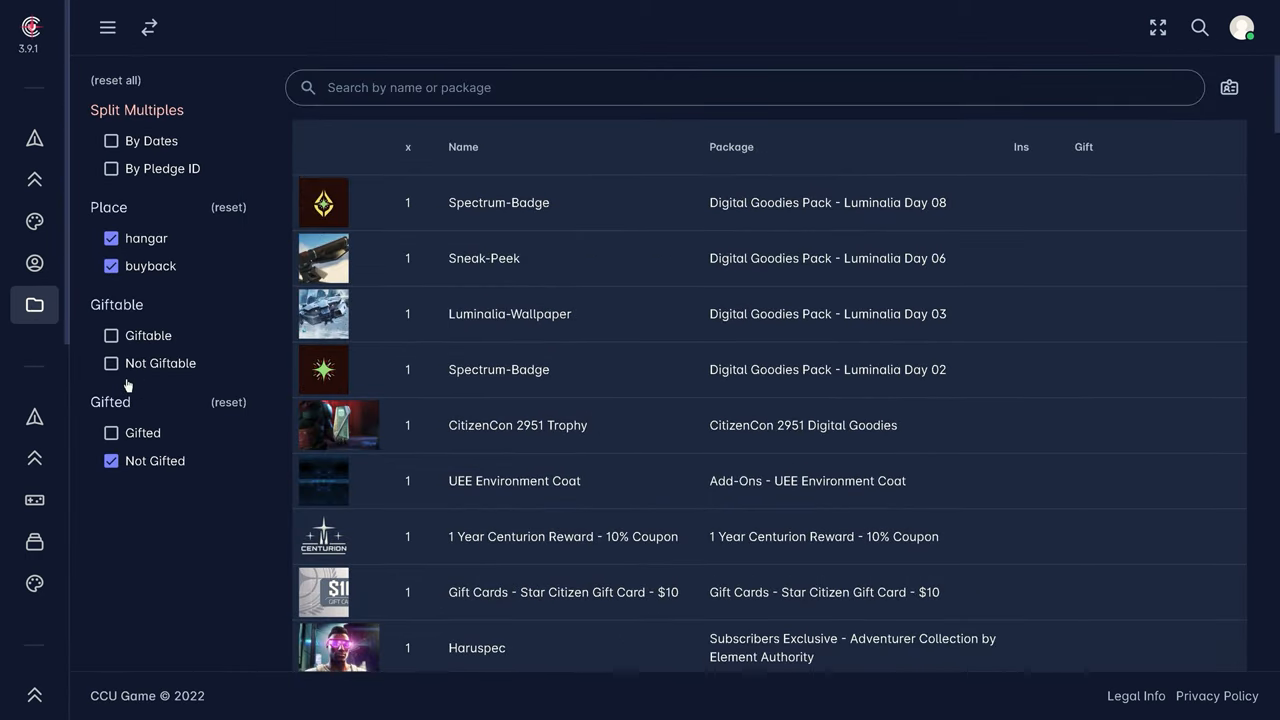
Search other items for 'wal' then 'high', and expand the full list of site sections.
text(wal)
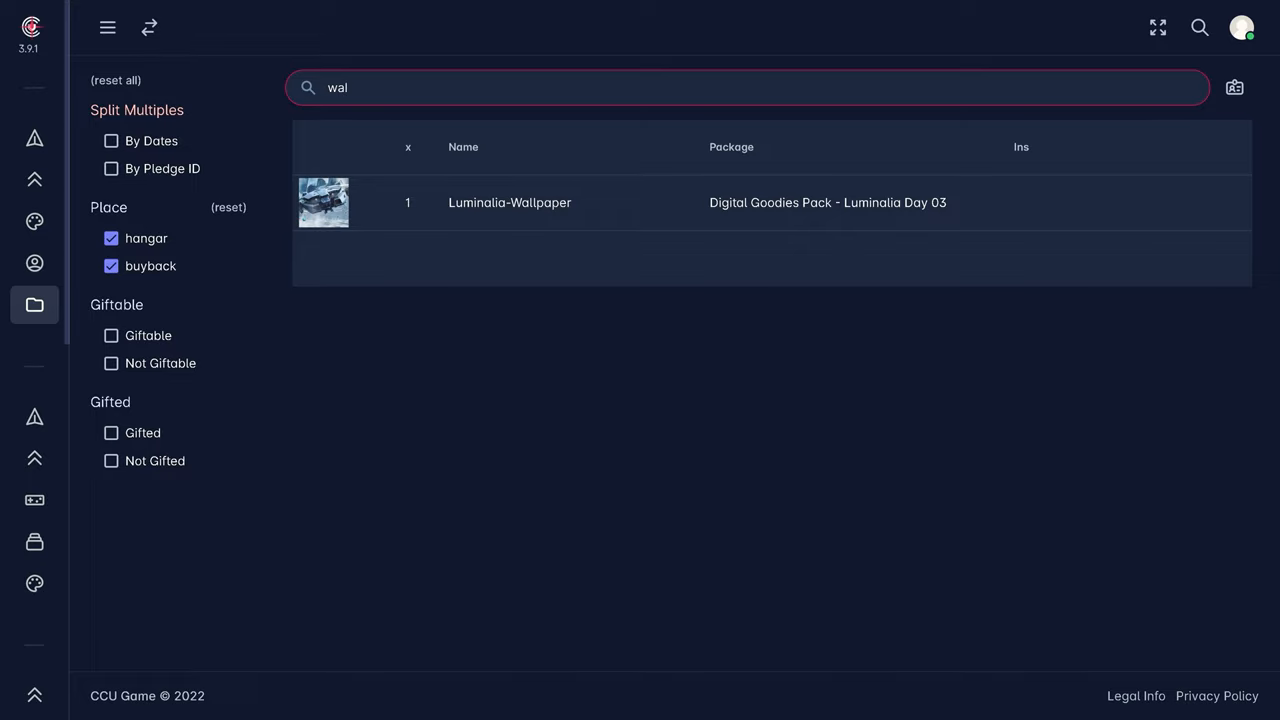
text(high)
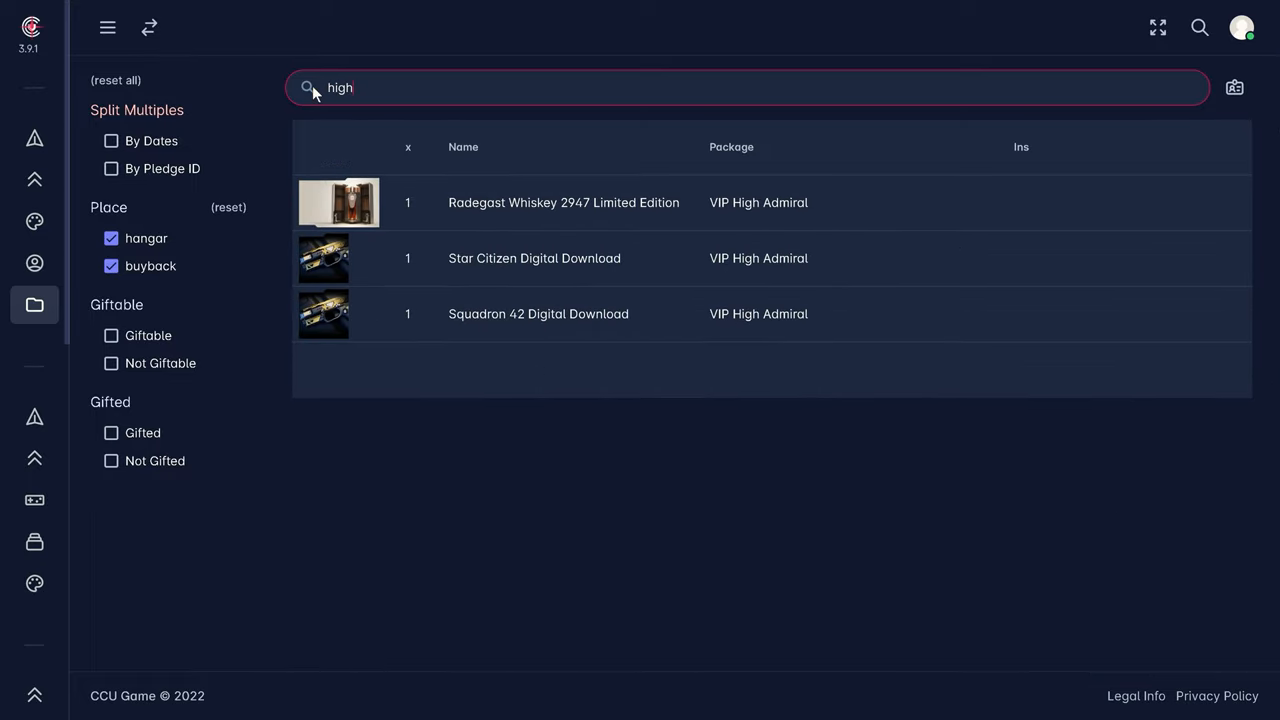
mouse_move(406, 264)
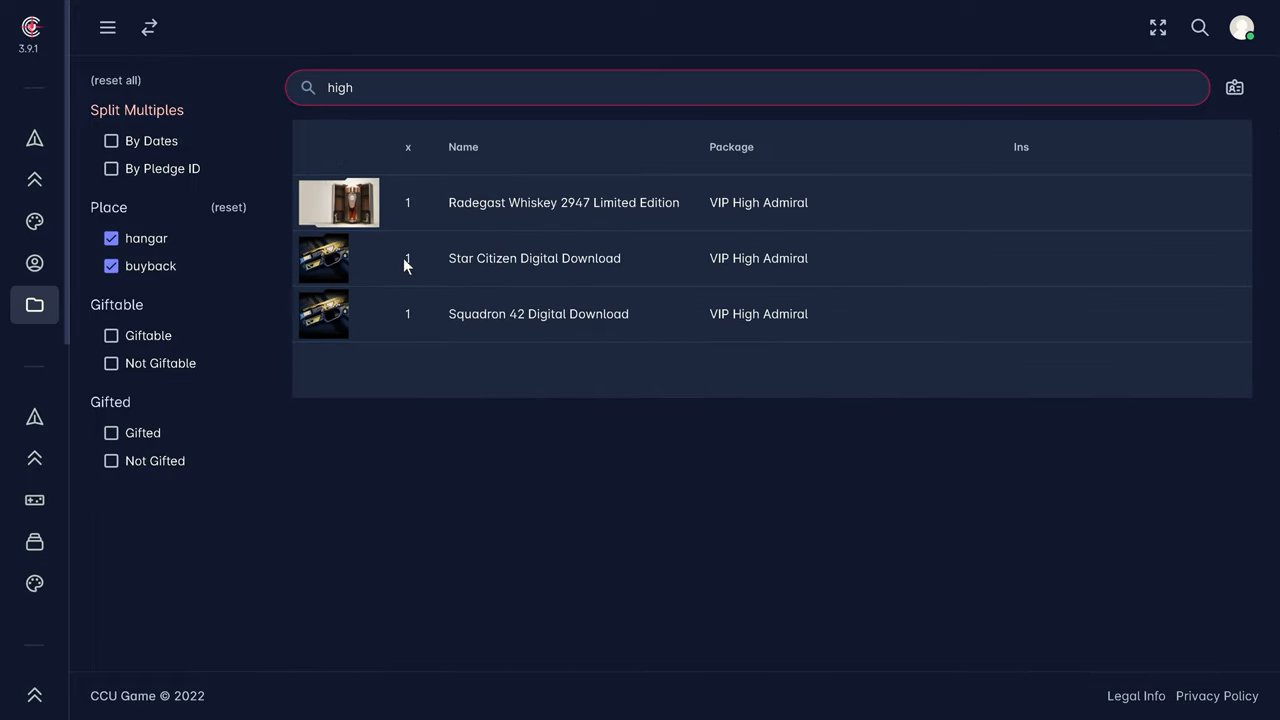
click(534, 258)
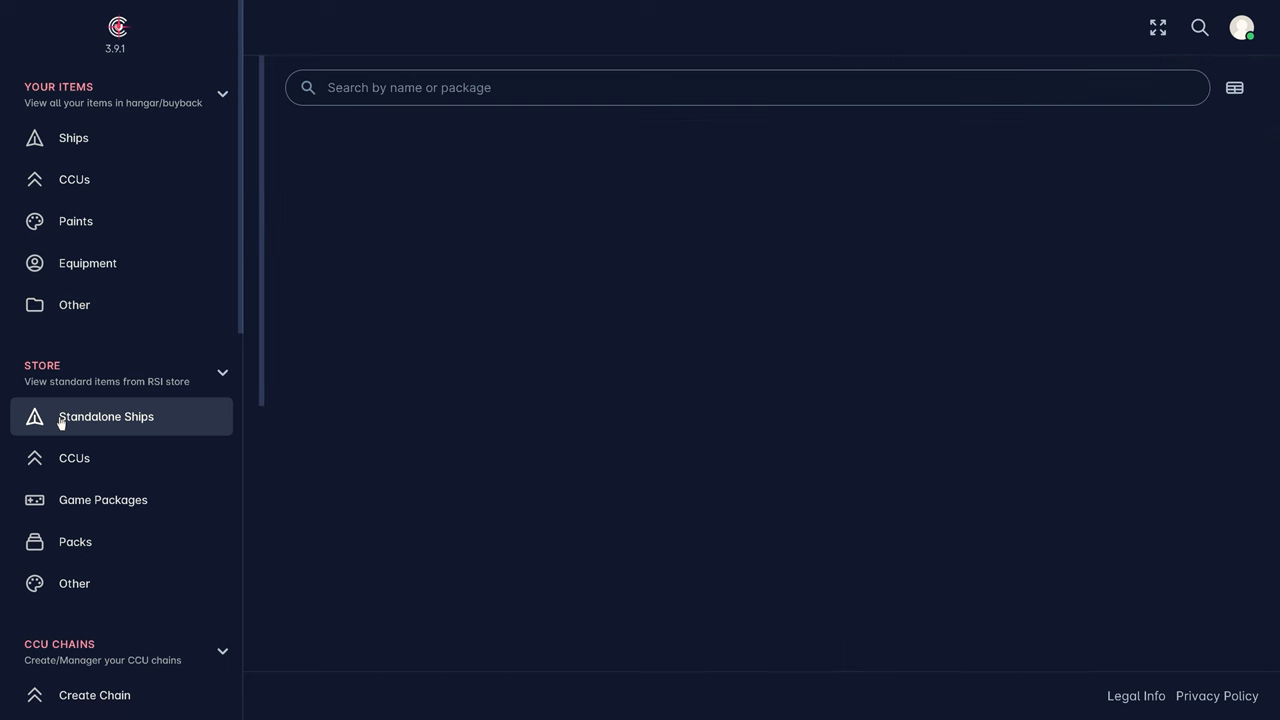
In the Standalone Ships store, filter to LTI warbond offers, then search 'vang'.
click(106, 416)
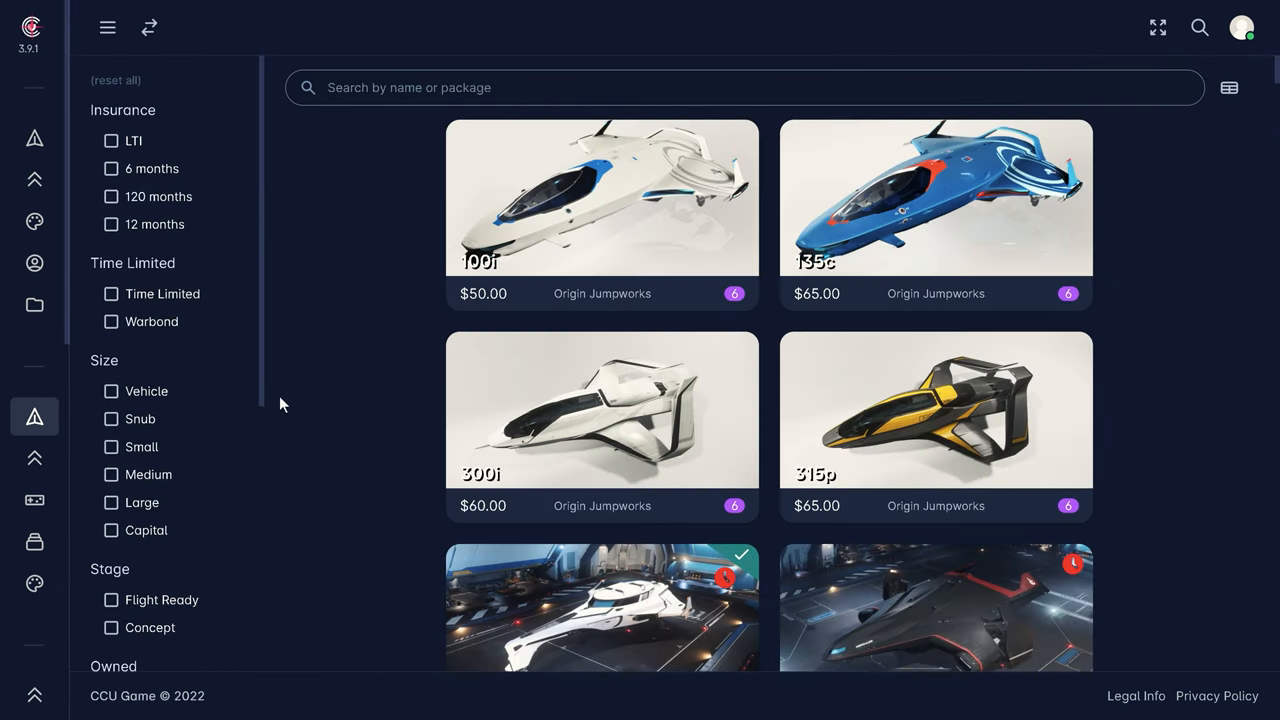
click(112, 140)
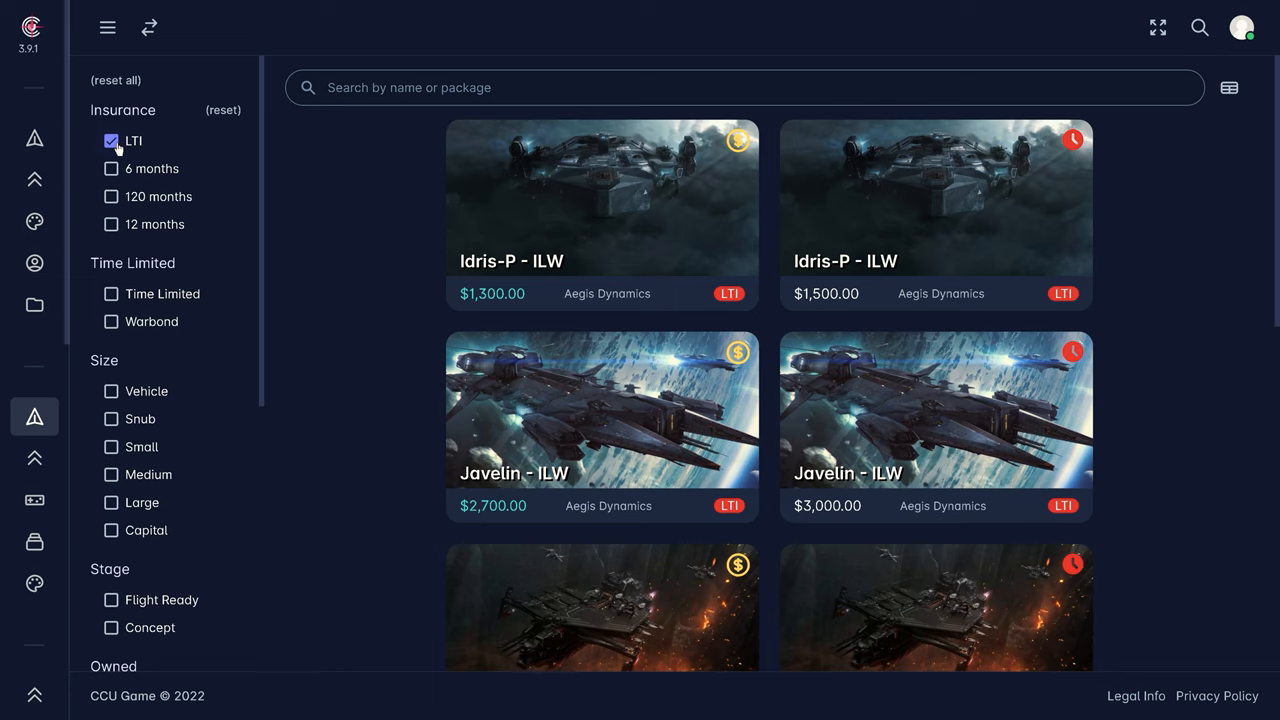
mouse_move(114, 288)
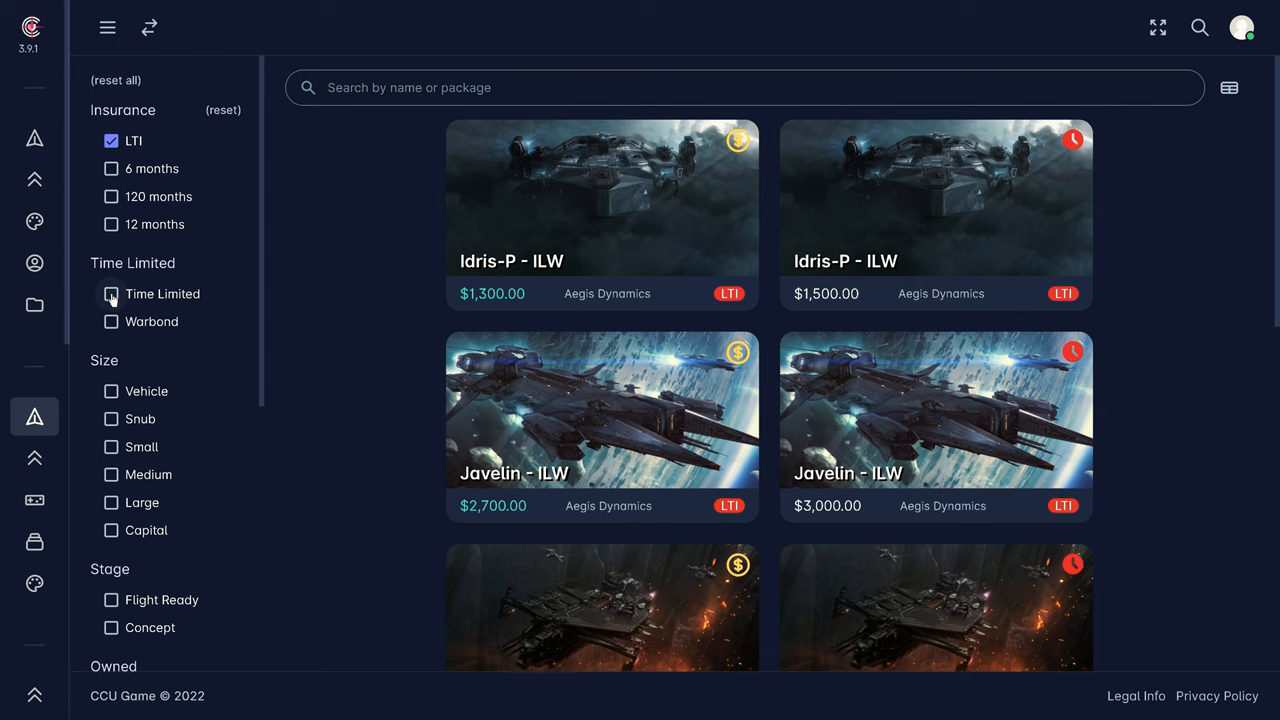
click(112, 320)
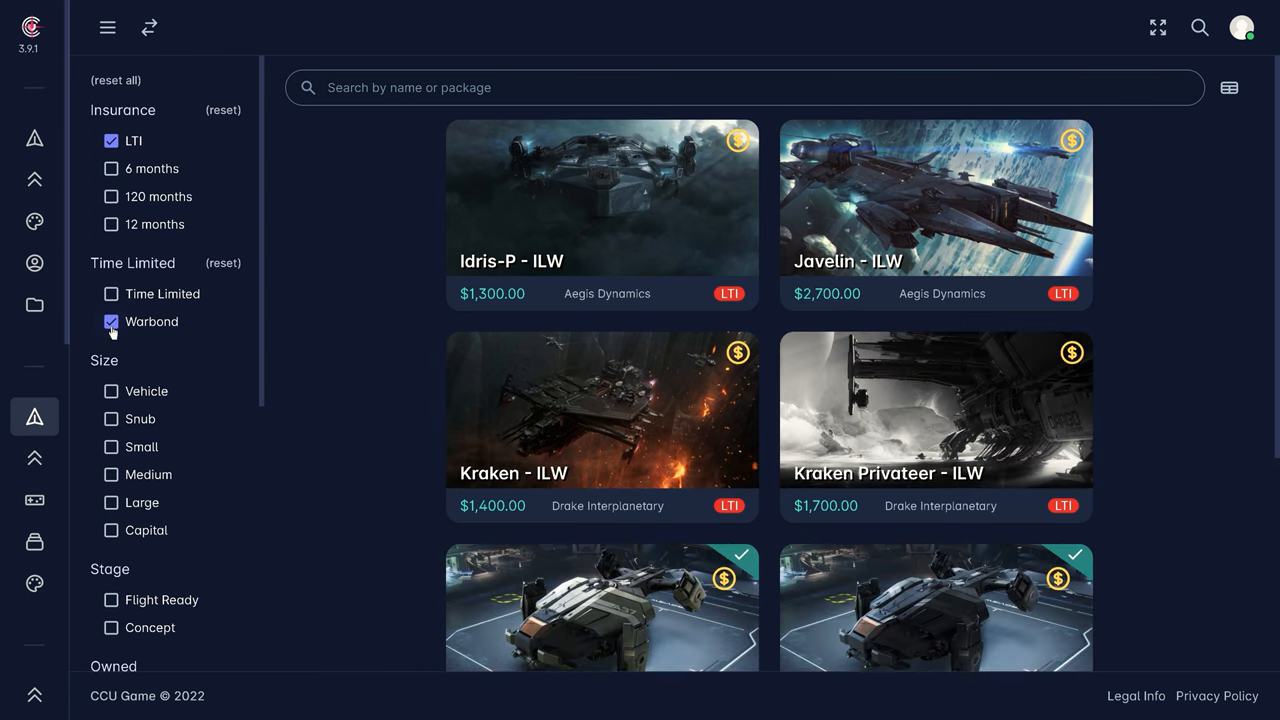
mouse_move(1244, 308)
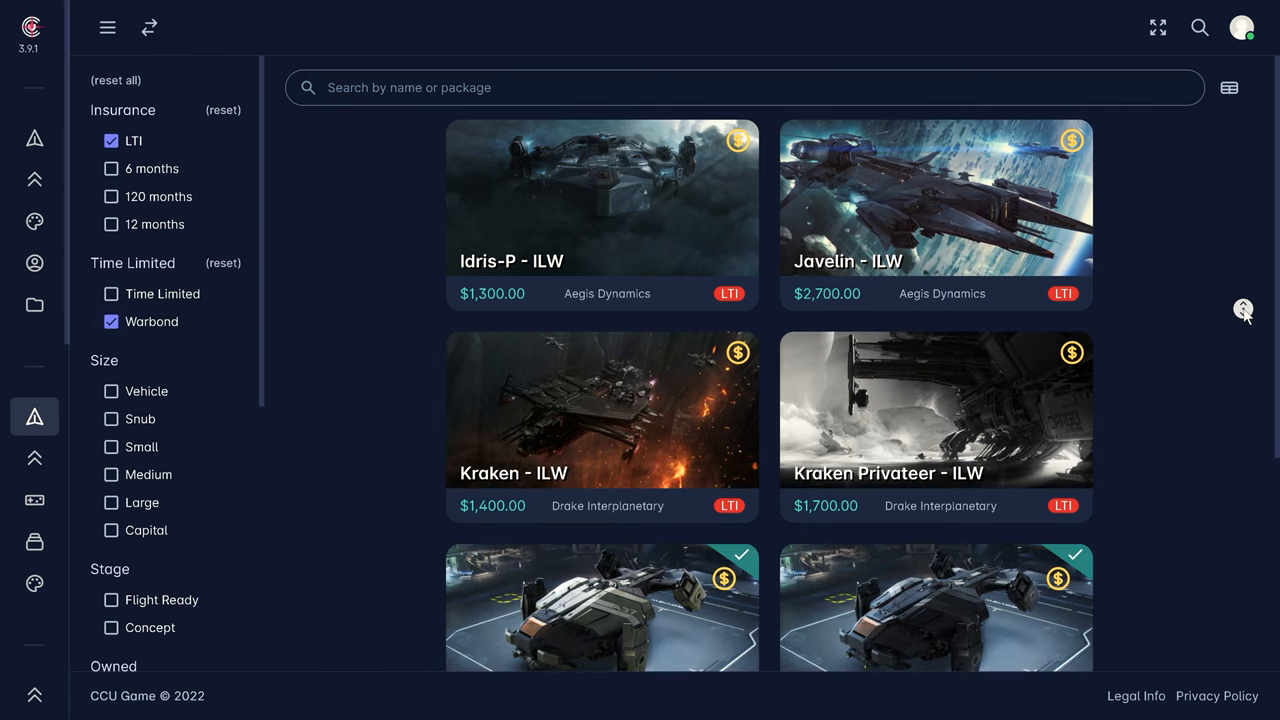
scroll(down, 3)
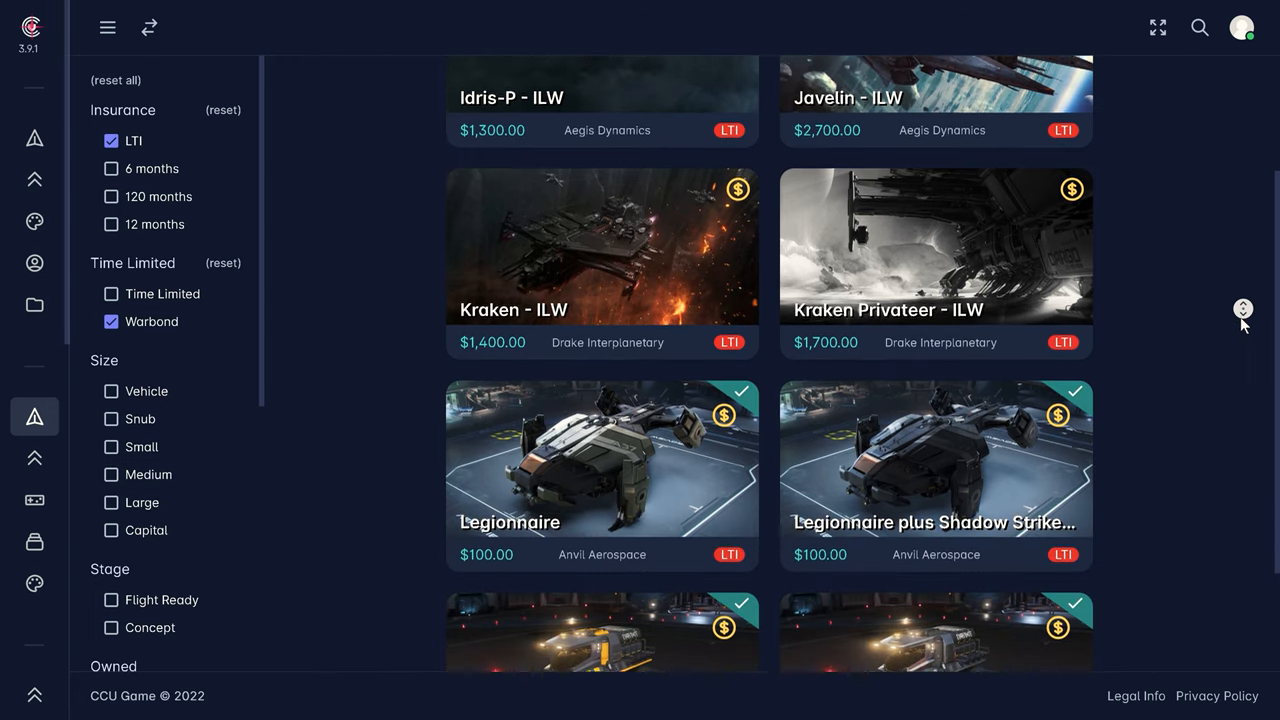
scroll(down, 3)
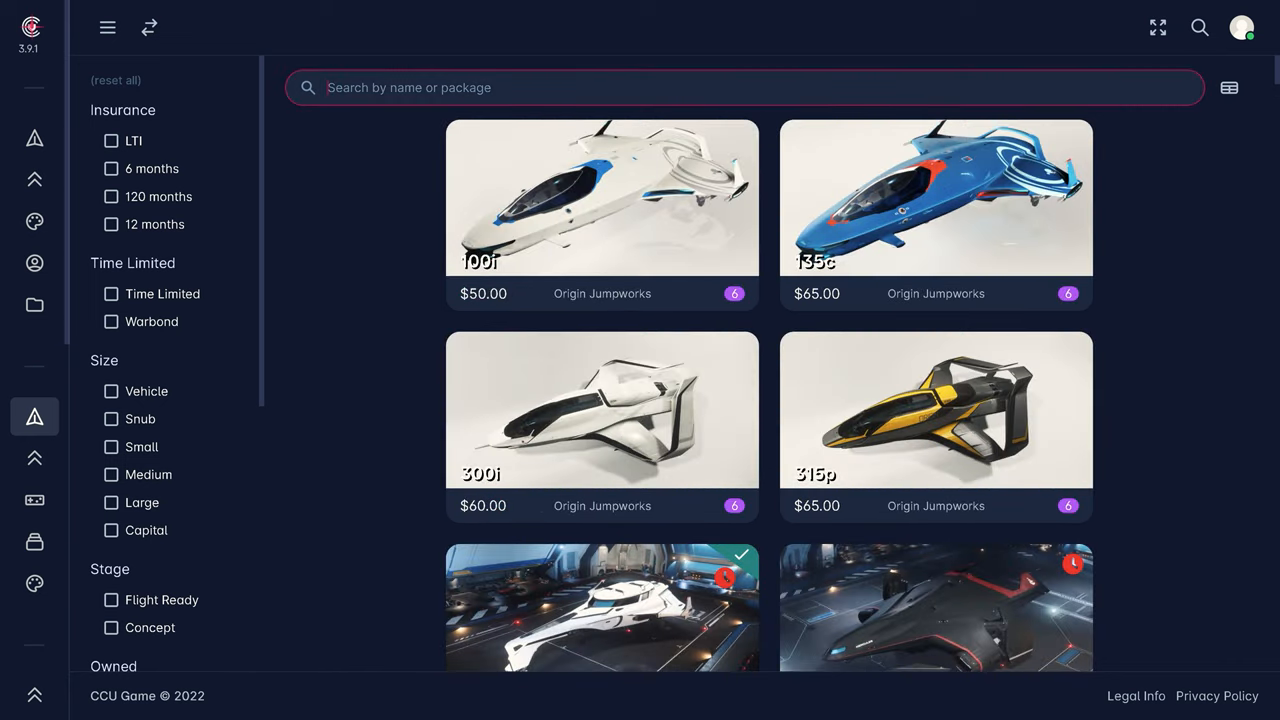
text(vang)
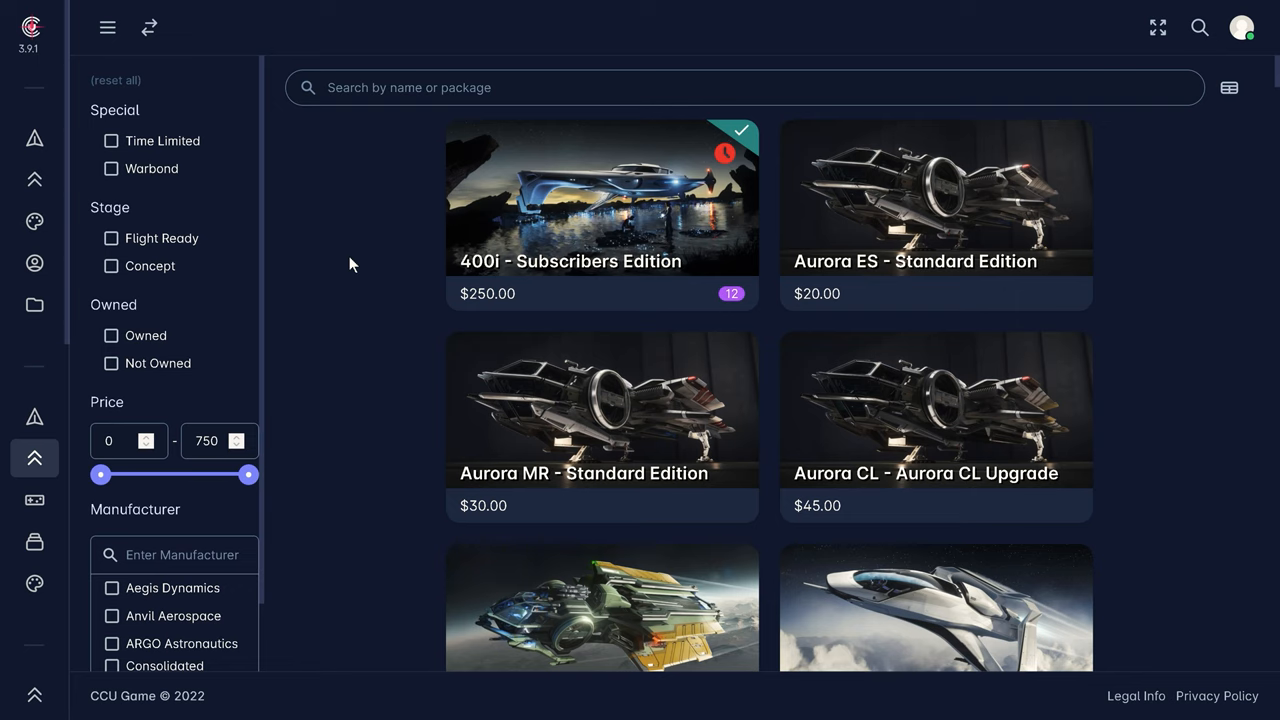
Filter store upgrades to Warbond and add the Herald - Warbond Edition to the RSI cart.
click(112, 168)
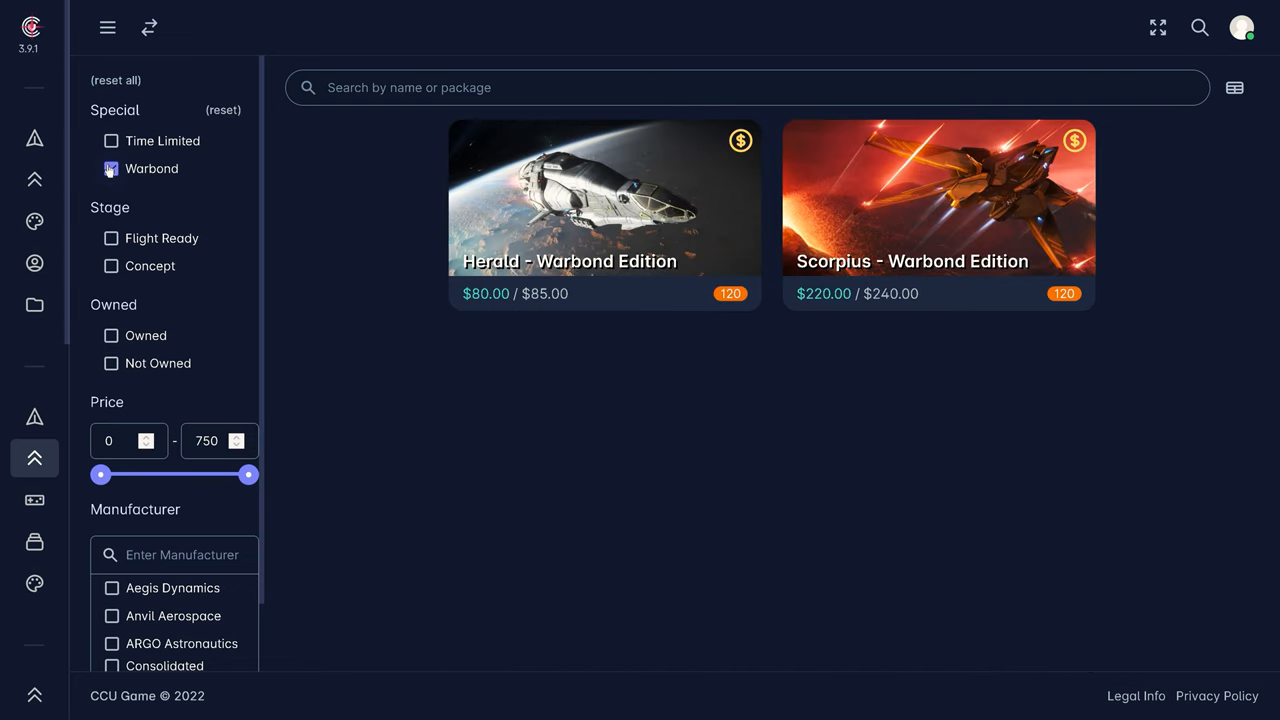
click(112, 168)
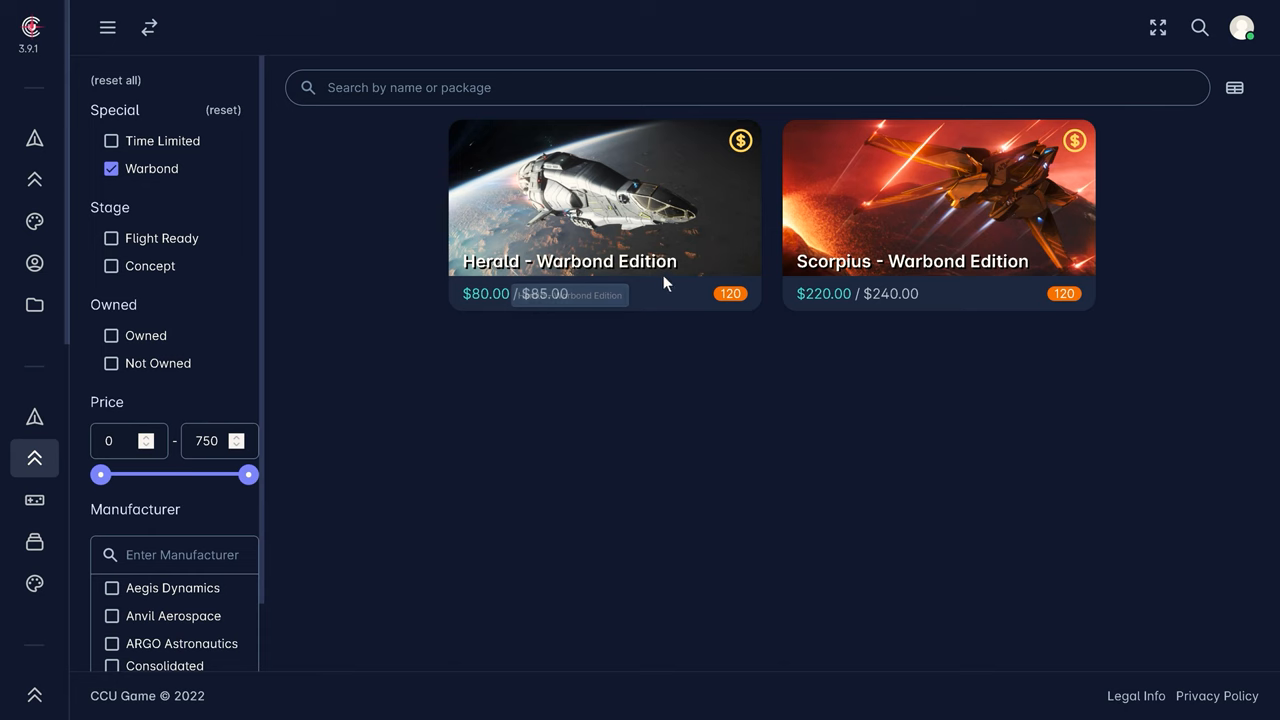
click(604, 198)
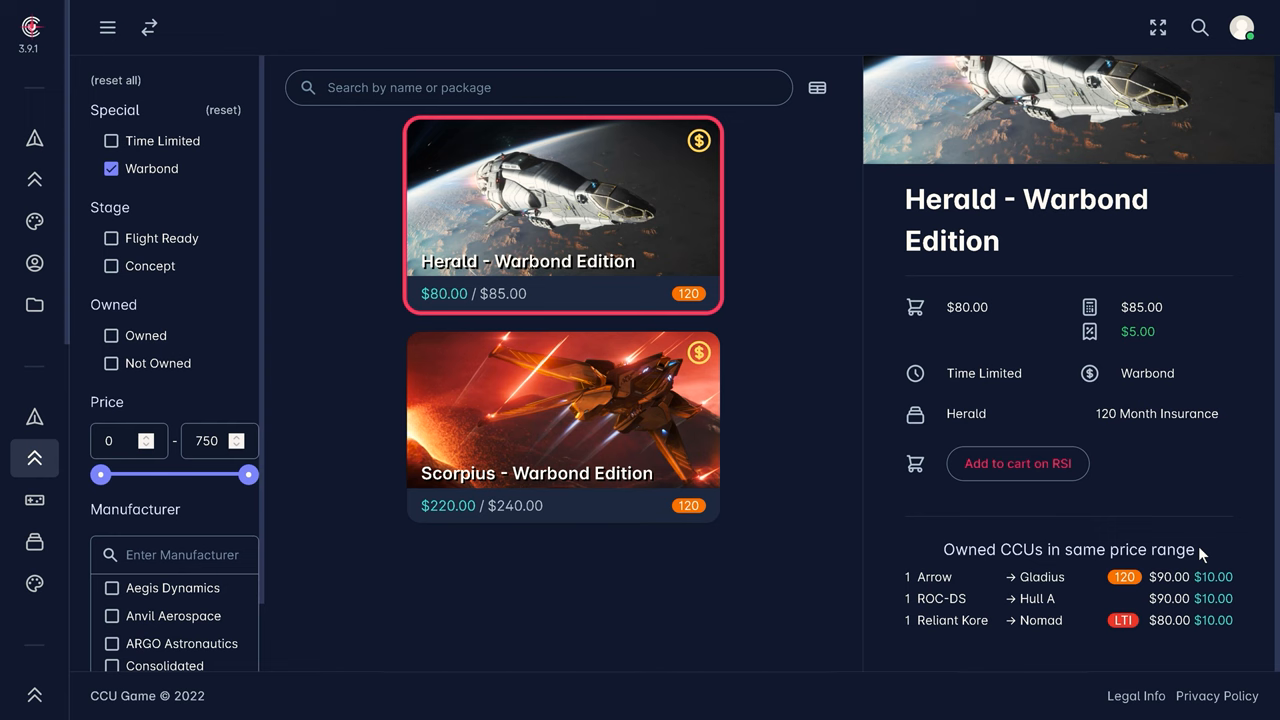
mouse_move(1016, 464)
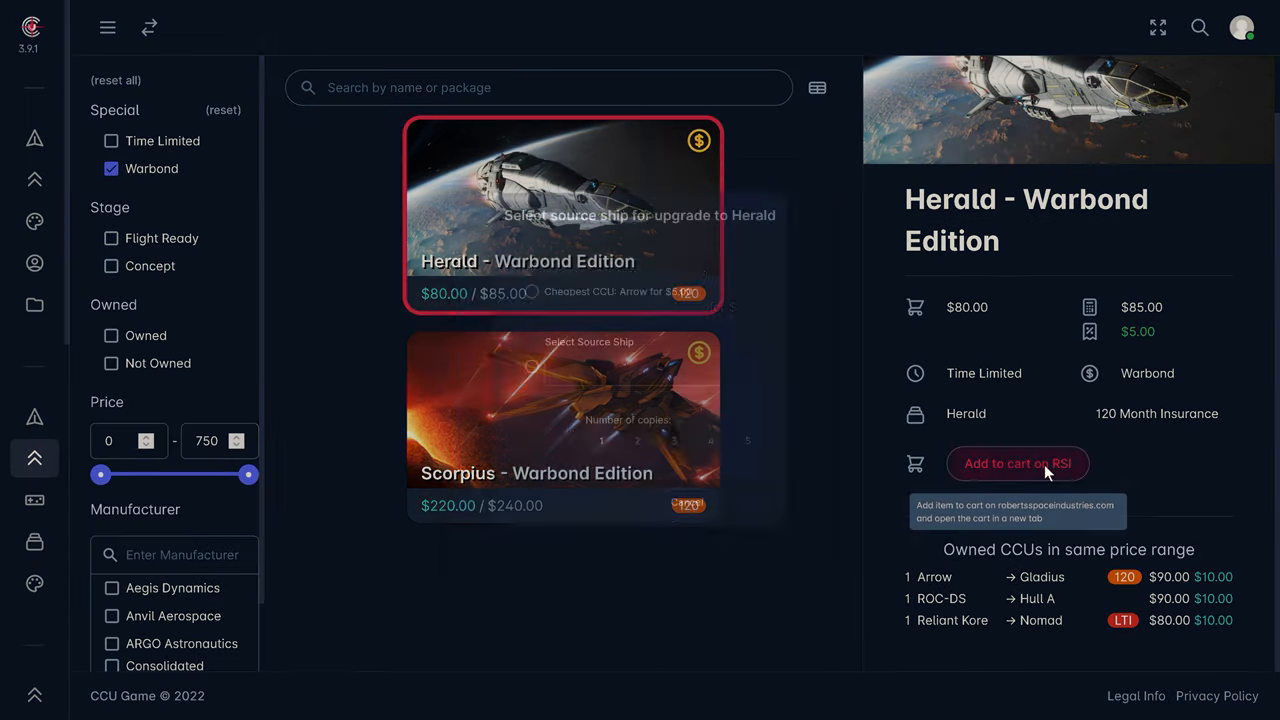
click(564, 200)
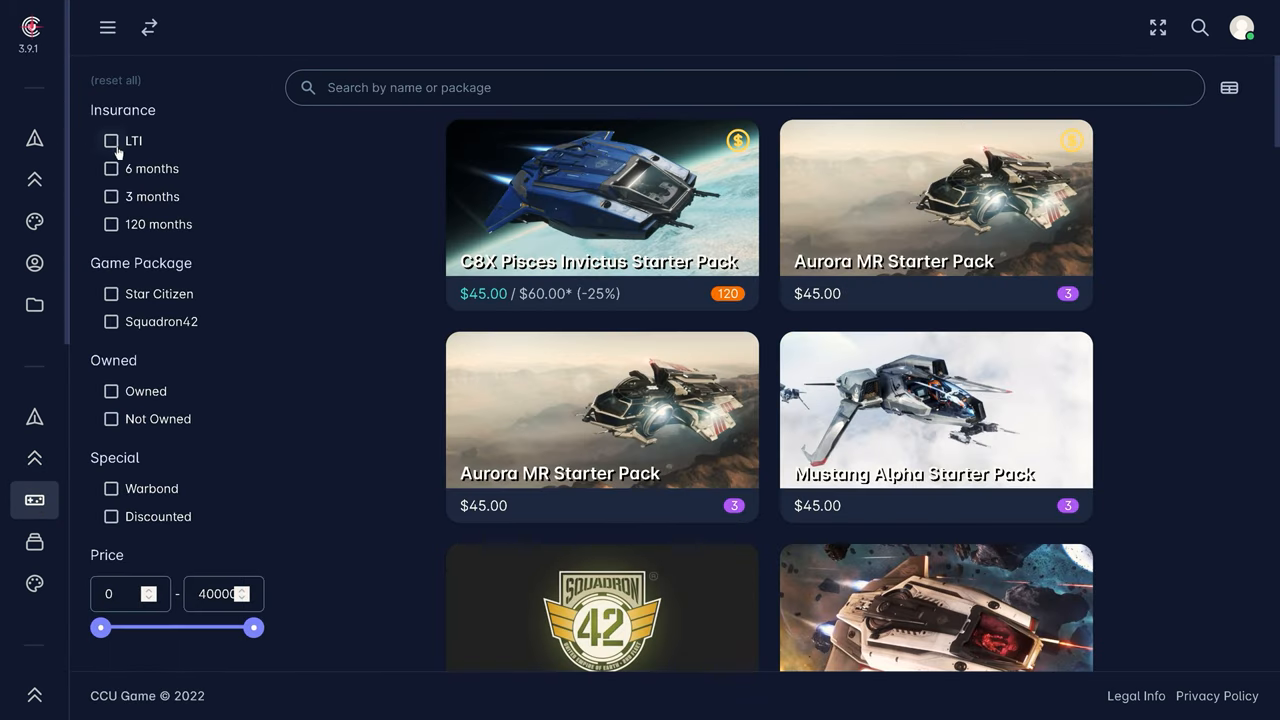
Filter game packages to LTI insurance and view the C8X Pisces Invictus Starter Pack details.
click(112, 140)
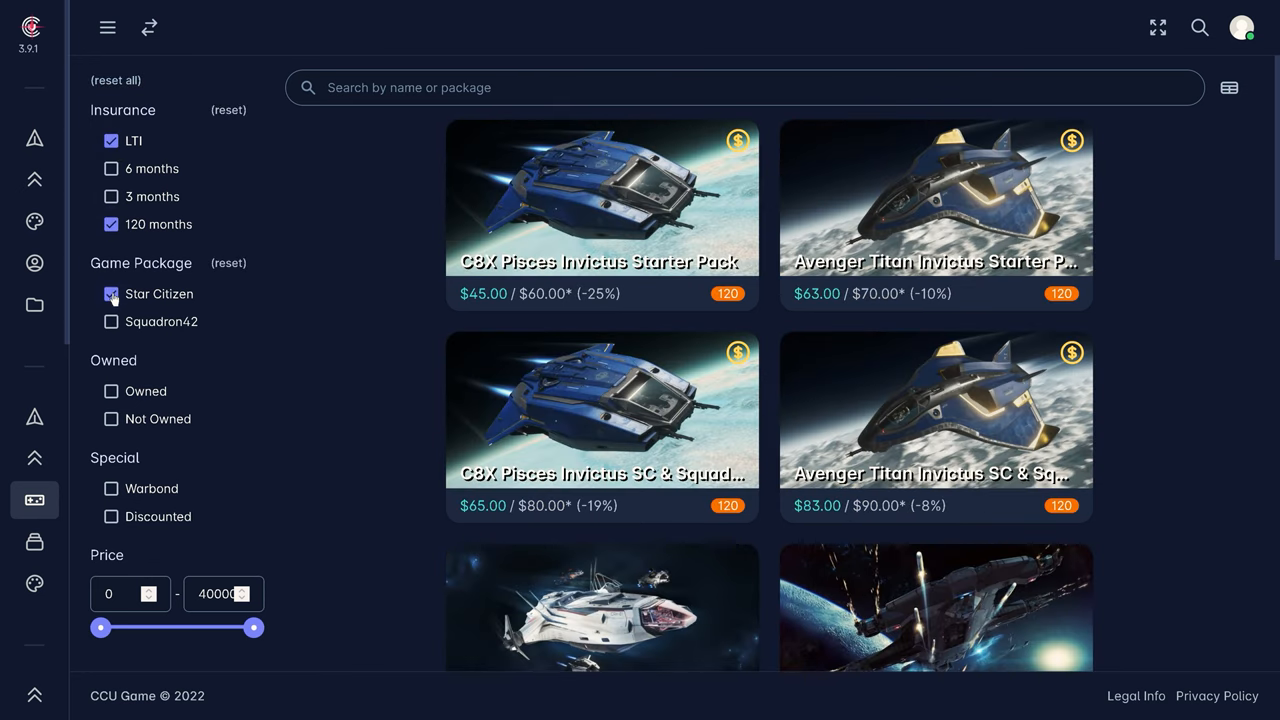
mouse_move(590, 256)
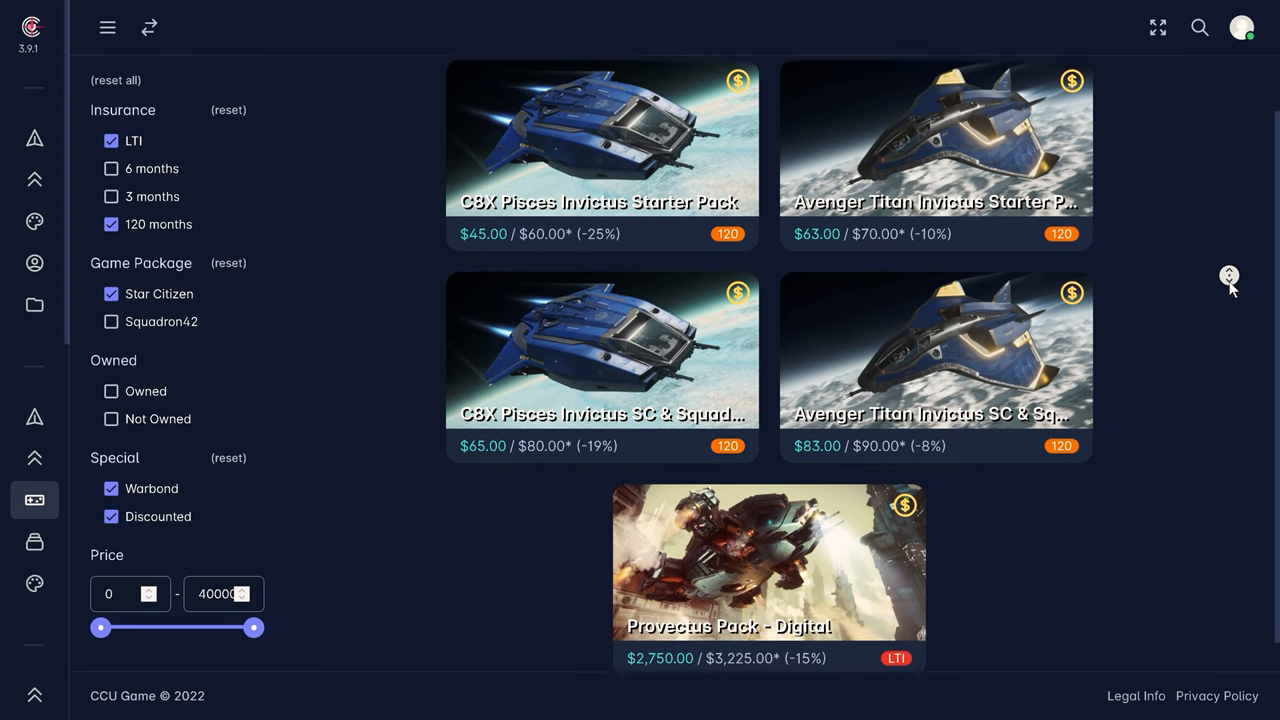
click(602, 138)
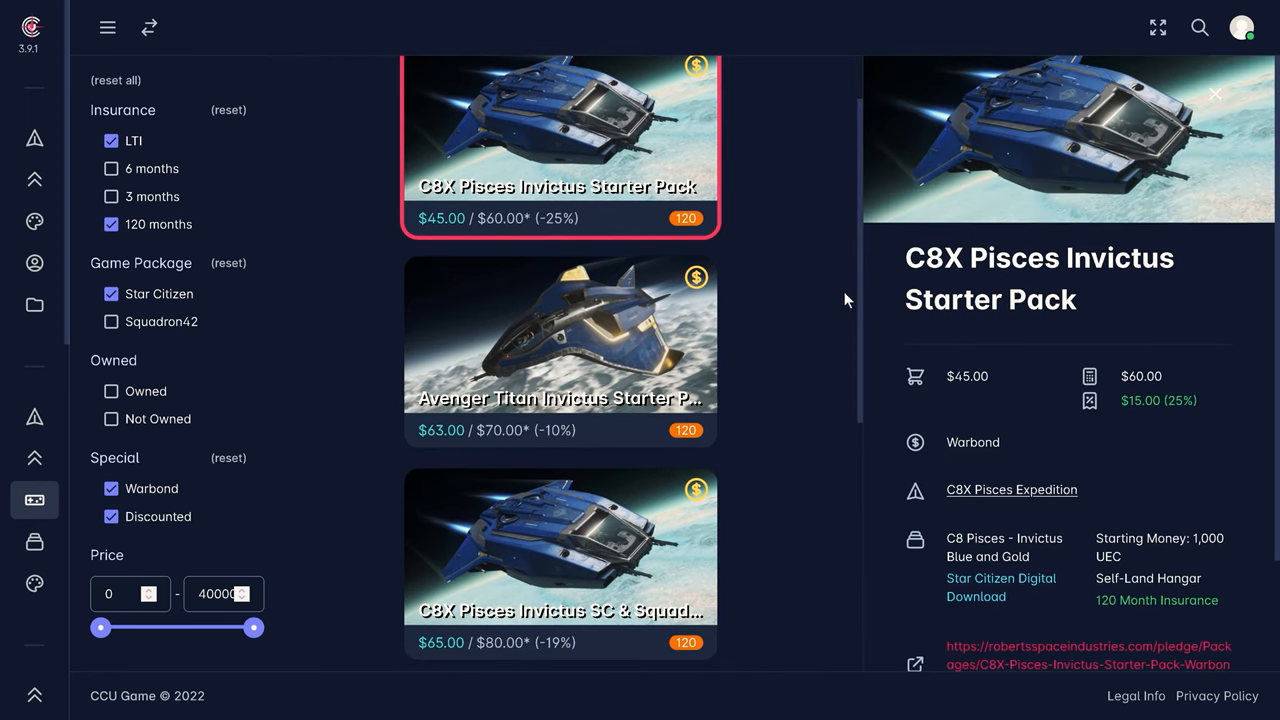
mouse_move(1012, 488)
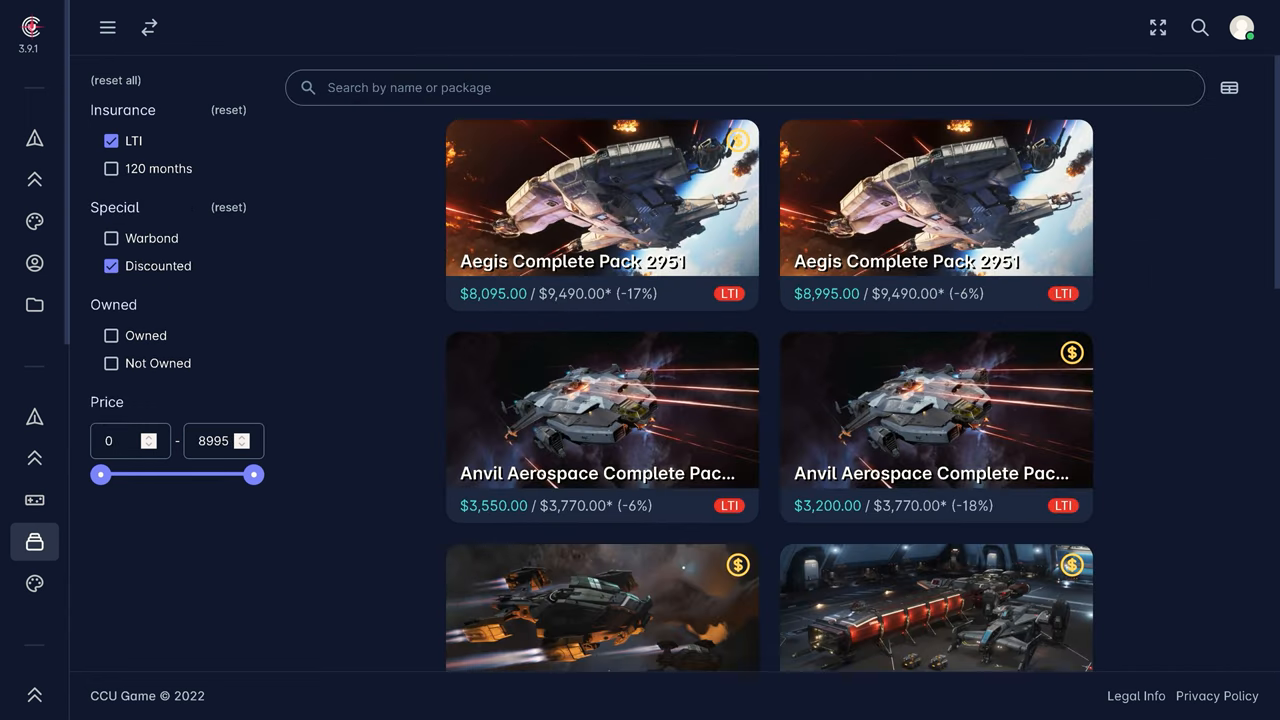
Cap pack price at $500, check the Broad Load Pack, then view the Mule & Cutlass Pack details.
drag(252, 476, 184, 476)
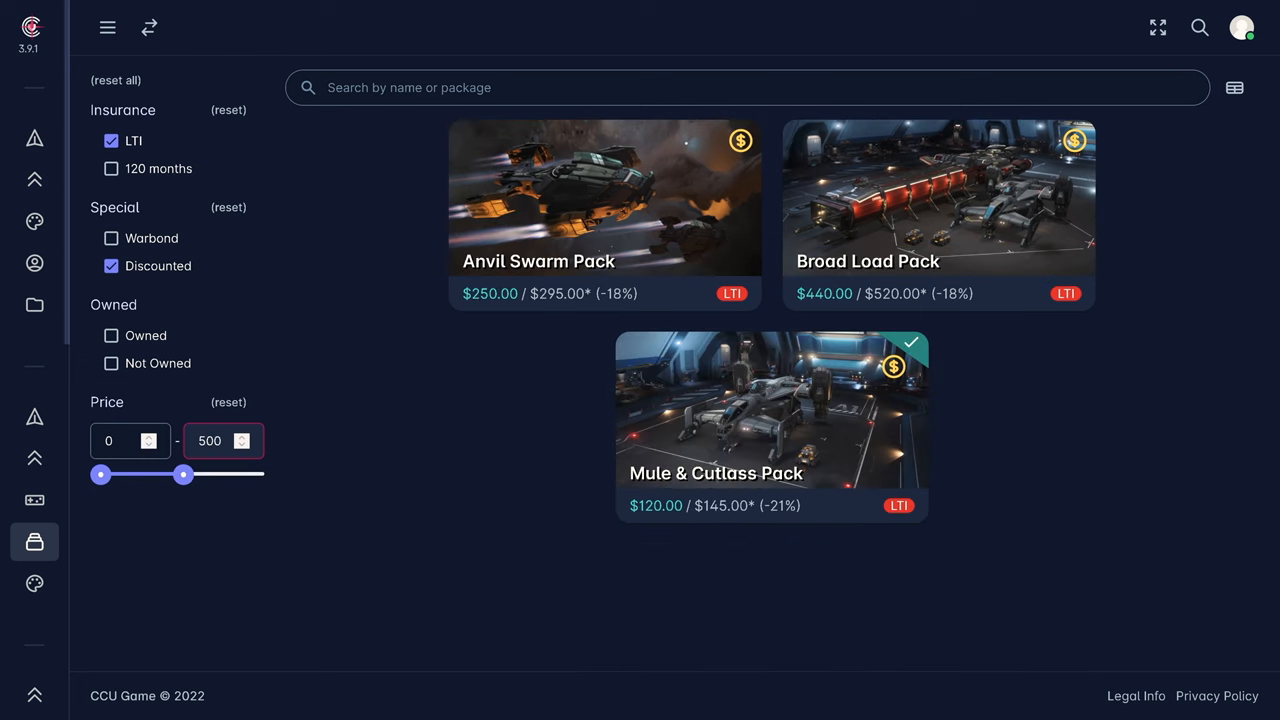
click(938, 200)
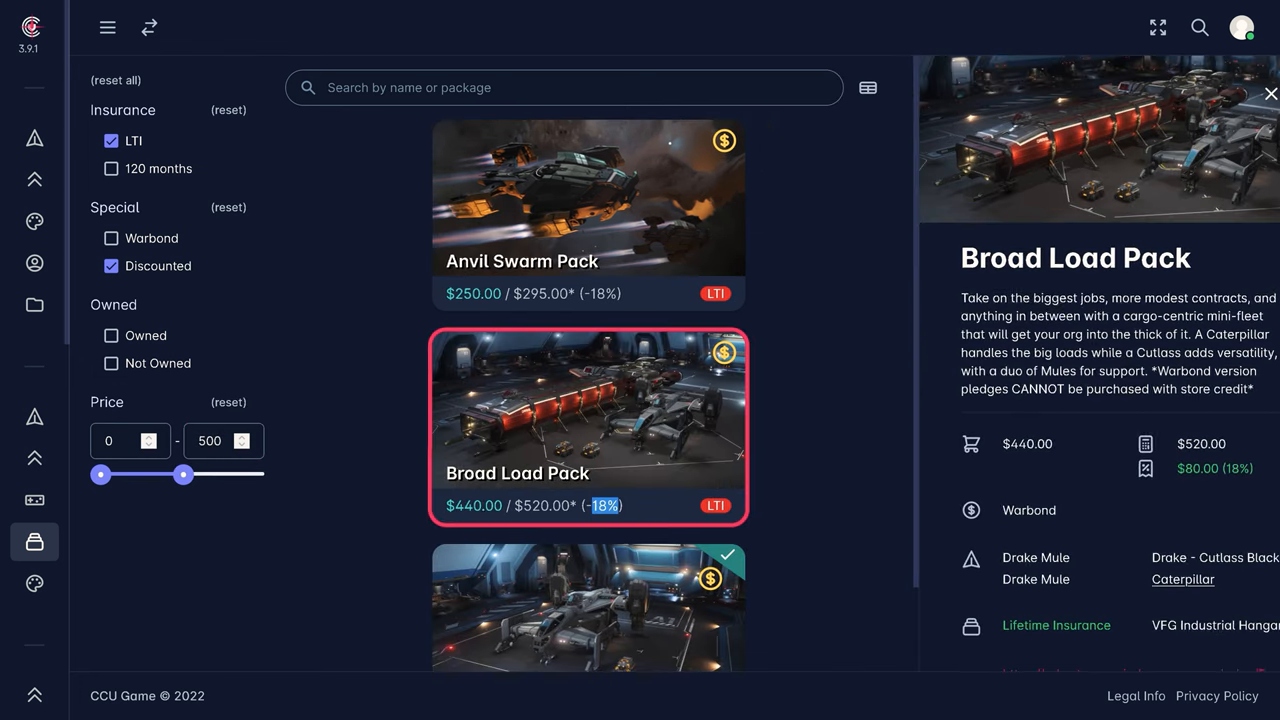
click(1272, 94)
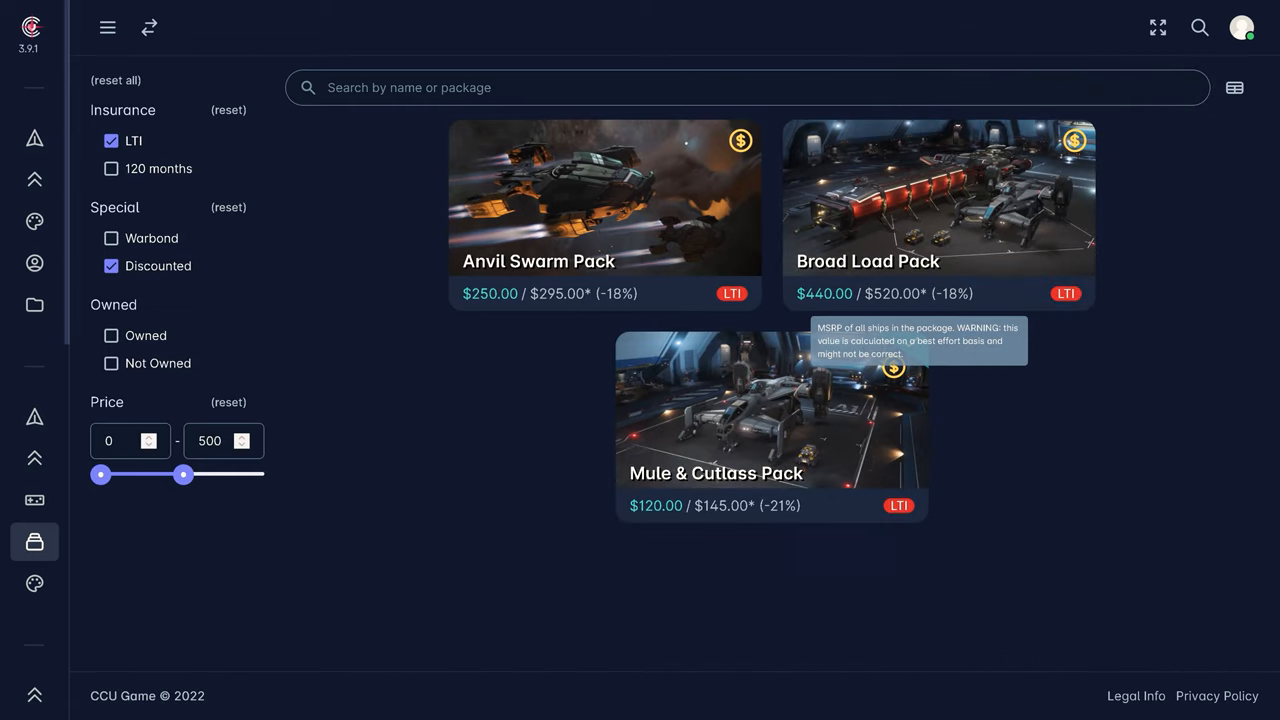
click(770, 410)
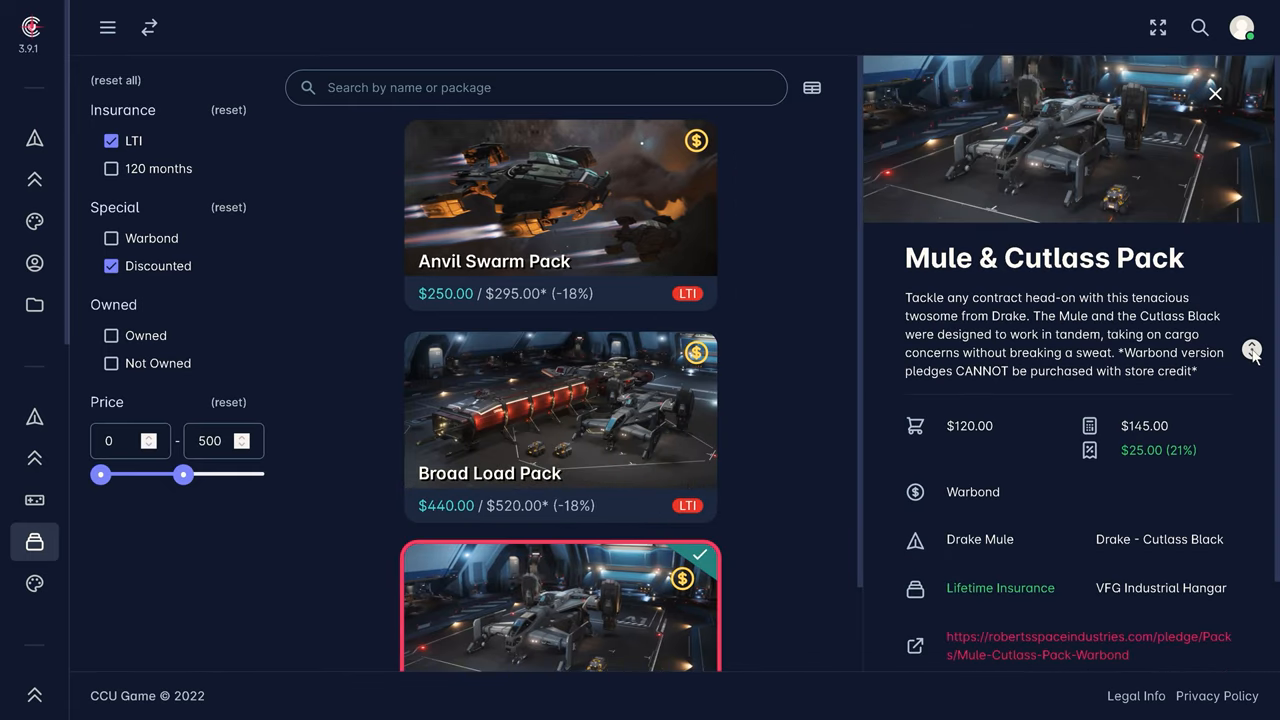
click(108, 28)
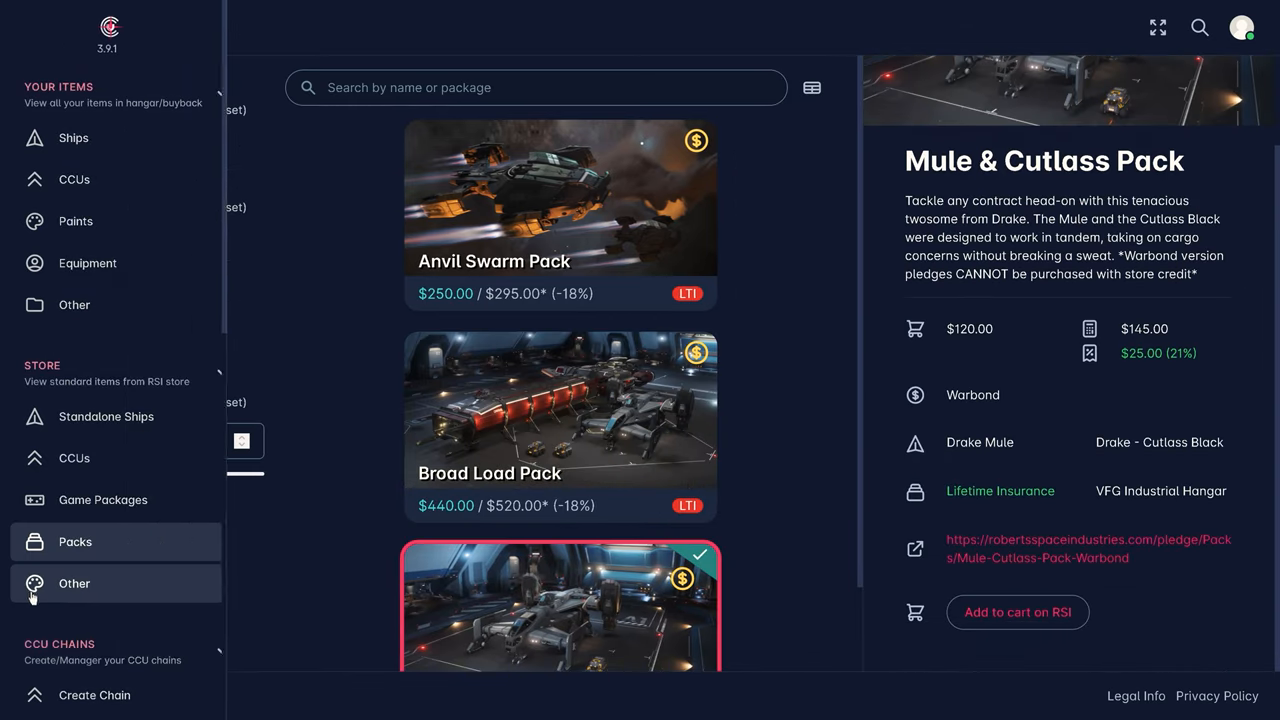
Browse Store > Other items by discount, then search 'invic' to show the Invictus Blue and Gold paints.
click(74, 584)
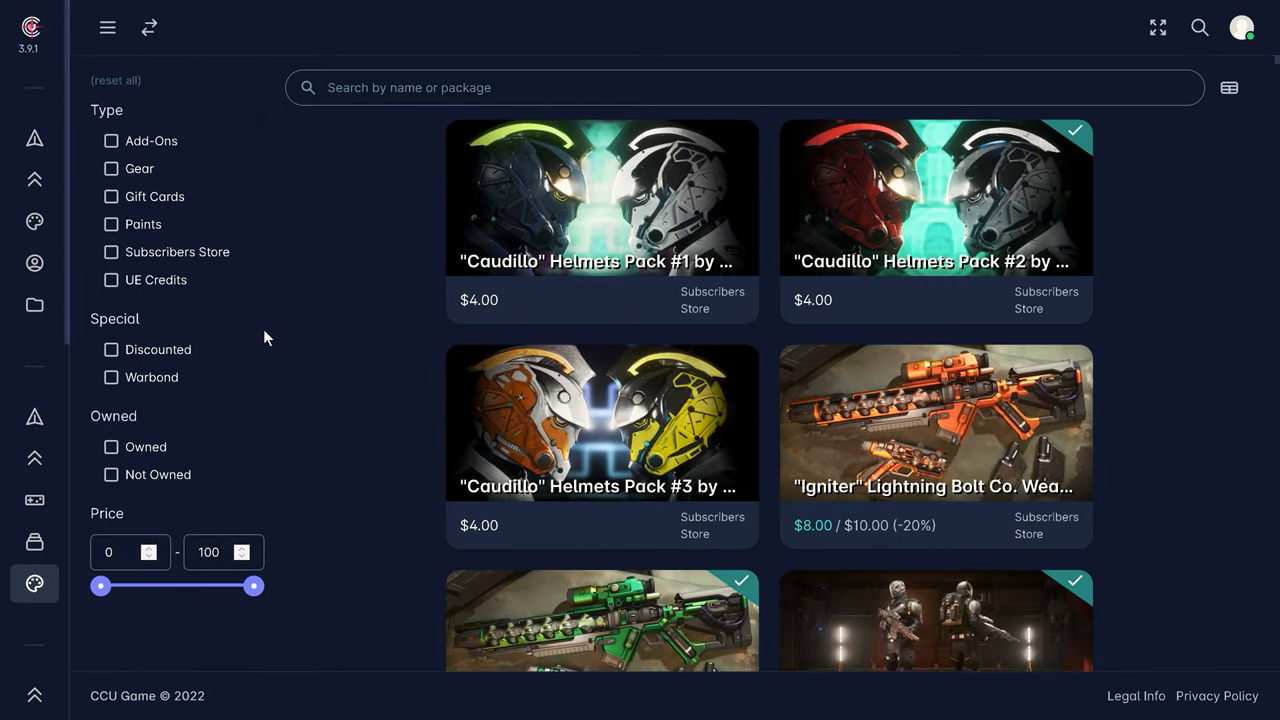
click(112, 348)
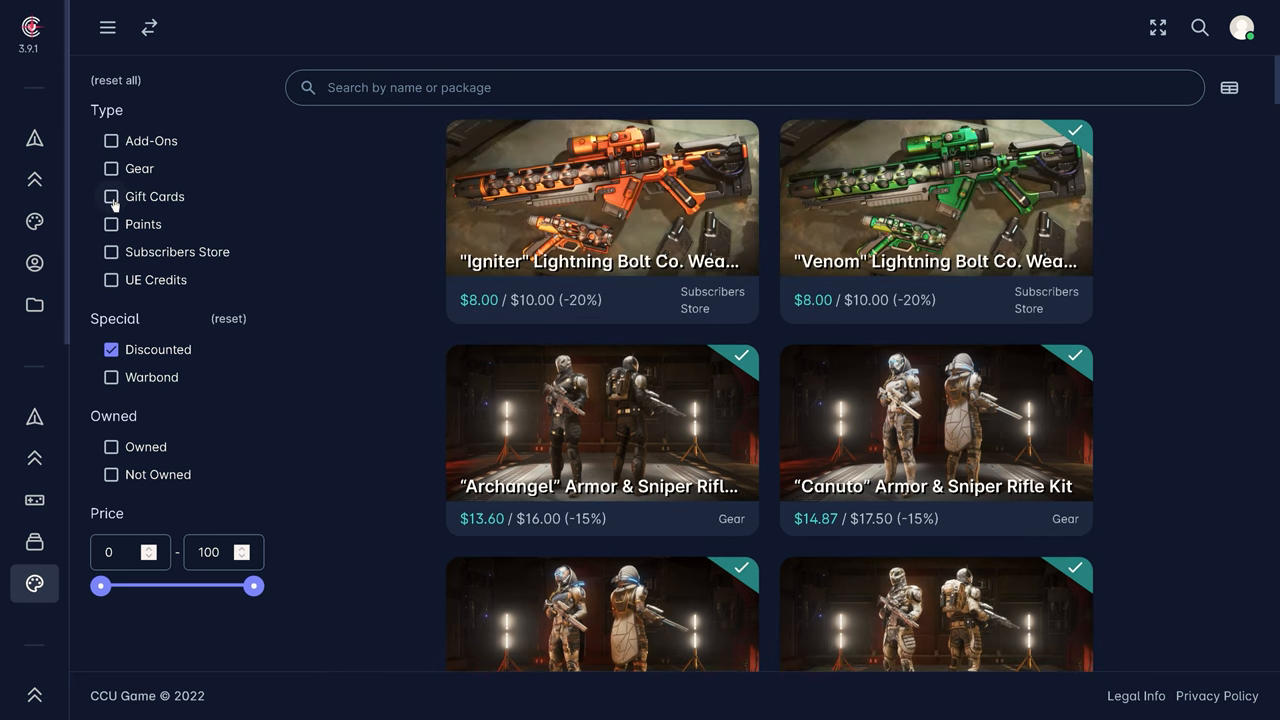
click(142, 224)
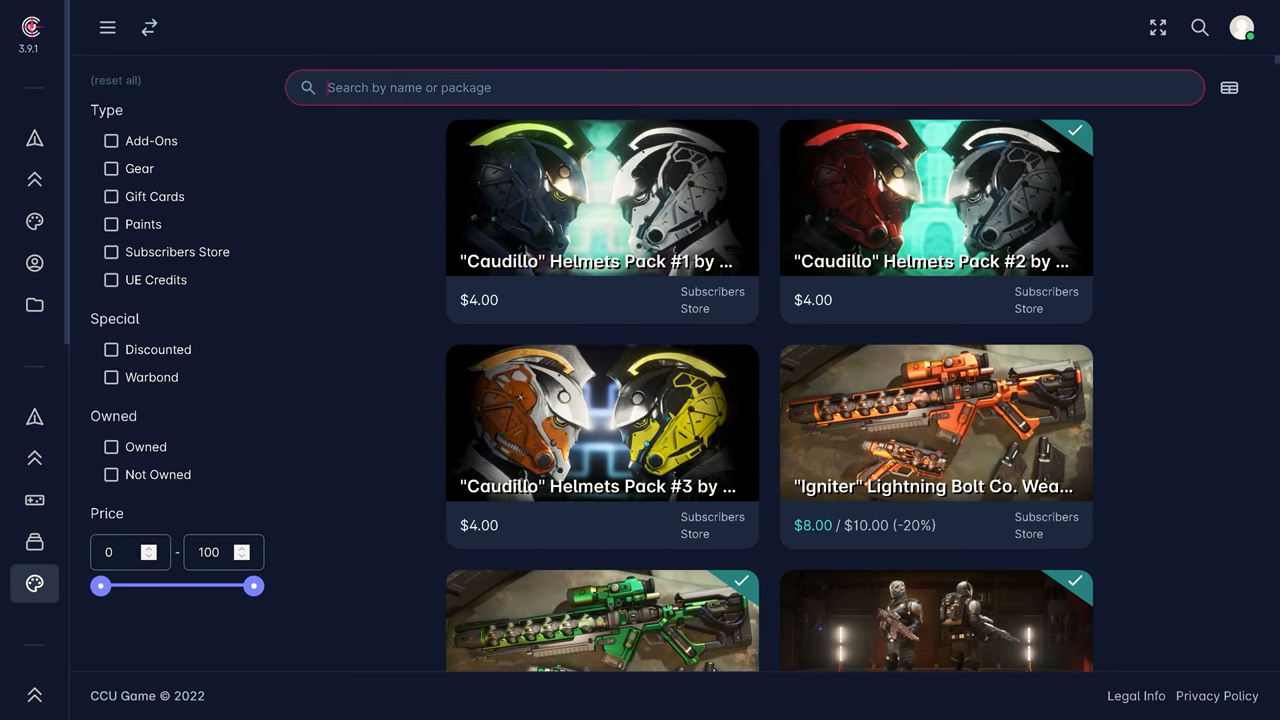
text(invic)
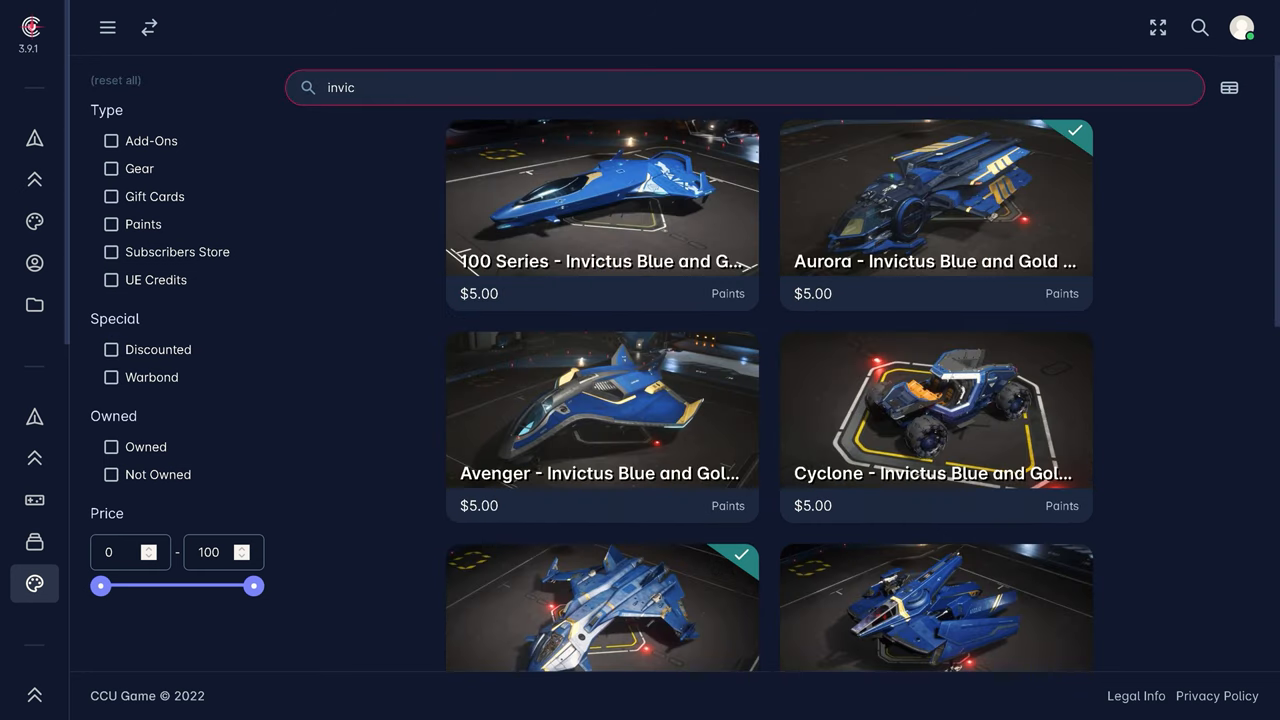
scroll(down, 3)
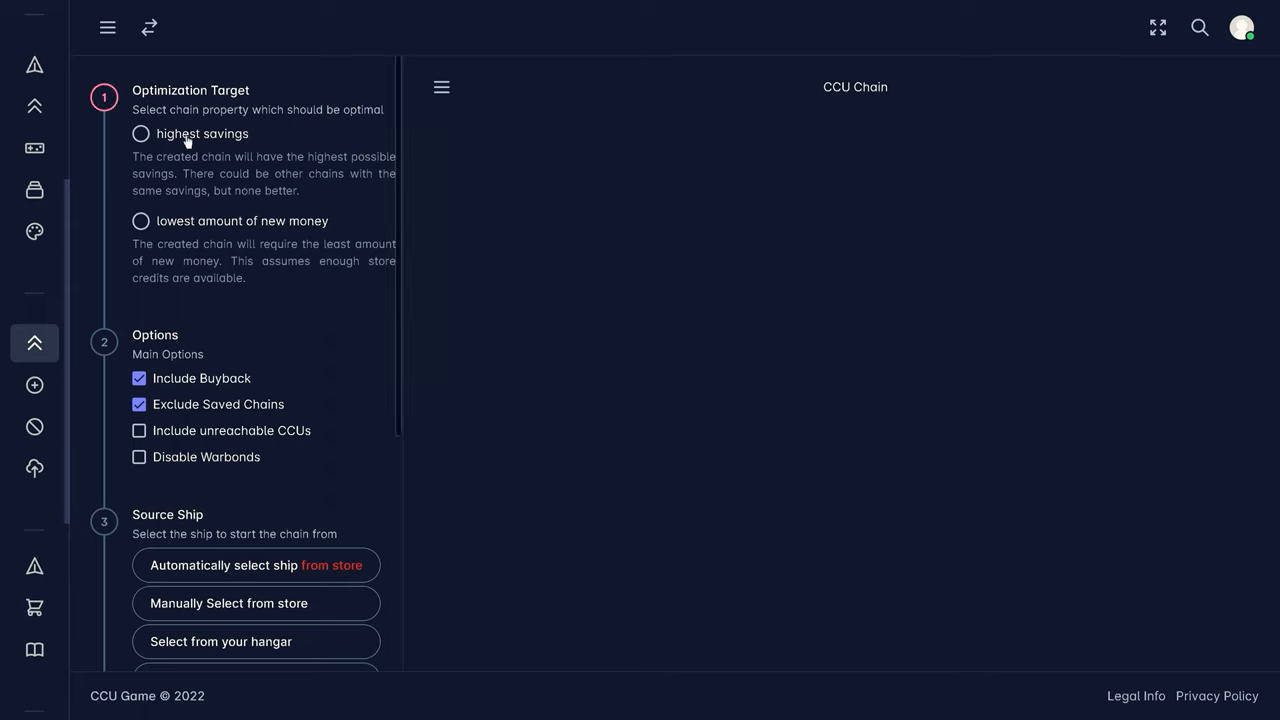
mouse_move(302, 204)
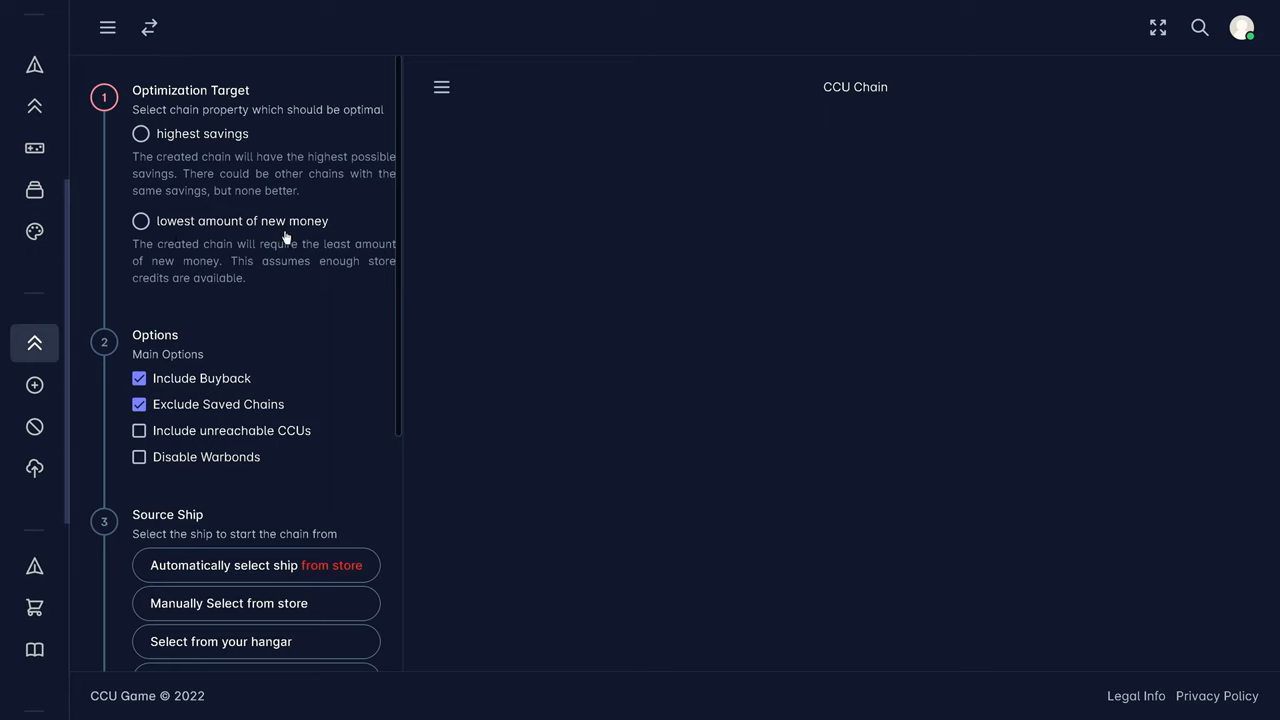
mouse_move(328, 244)
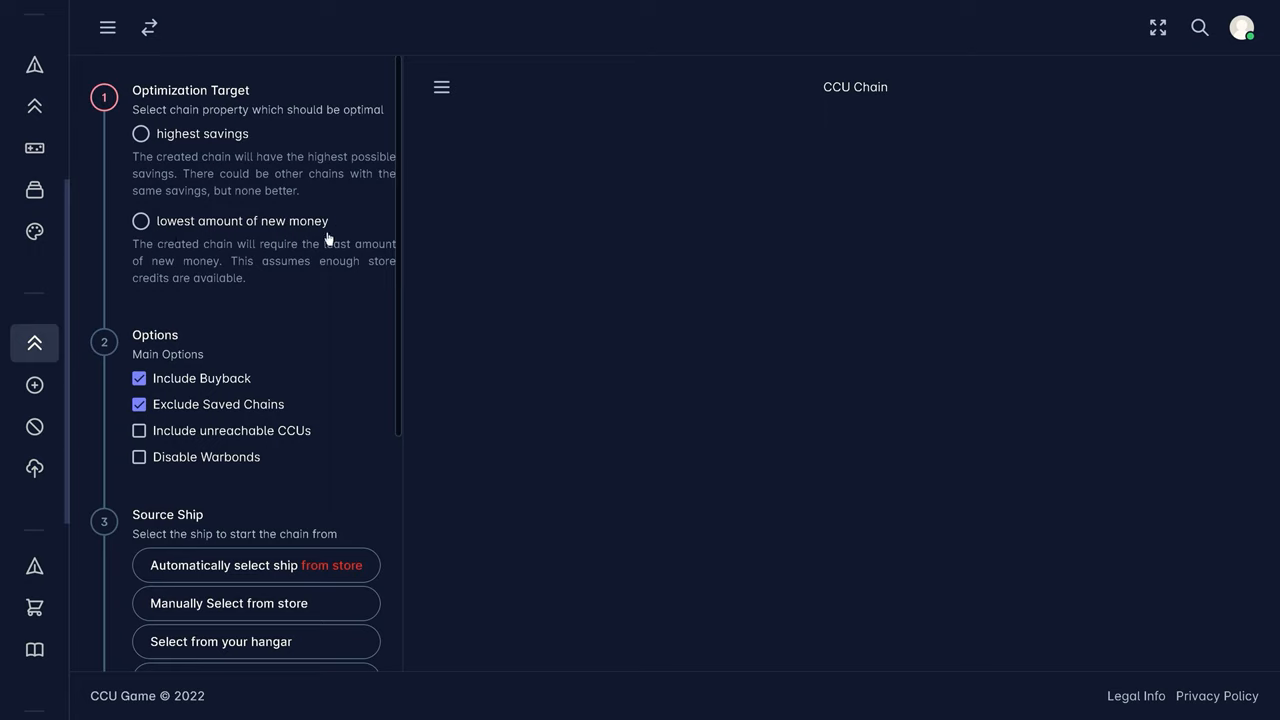
Configure a highest-savings chain with unreachable CCUs, auto-picked LTI store ship, targeting the Genesis.
click(138, 132)
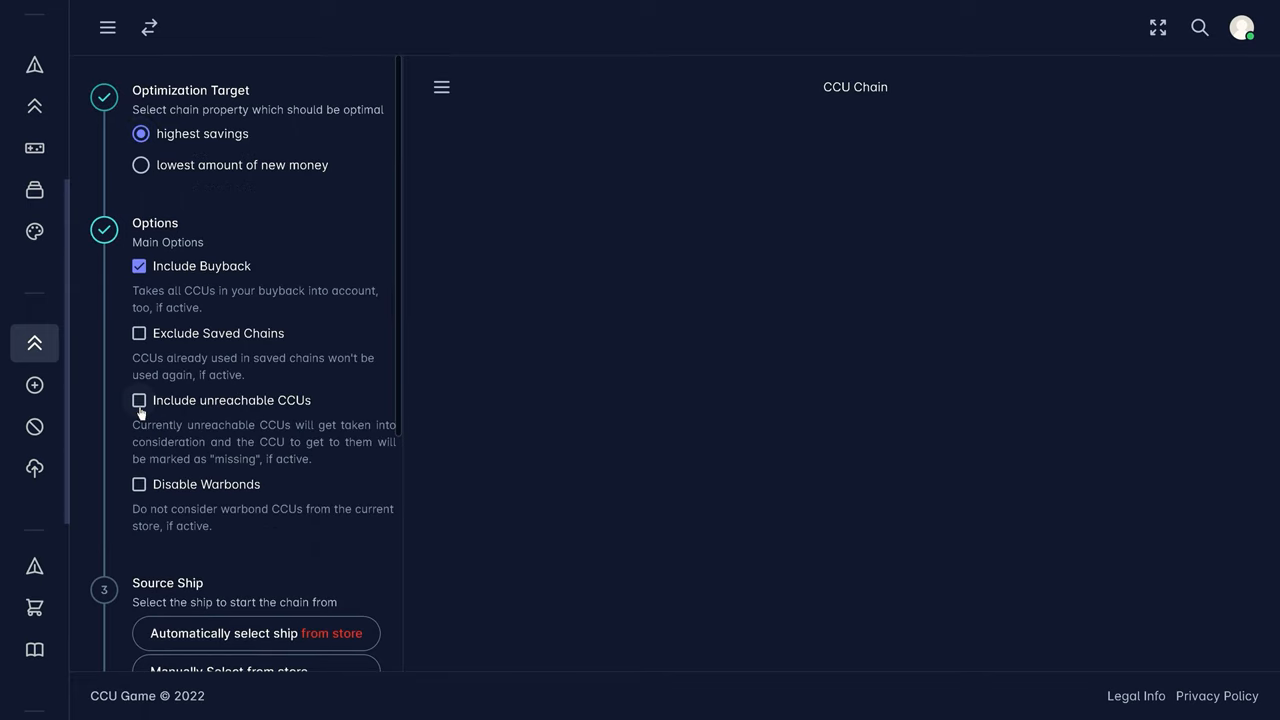
mouse_move(310, 408)
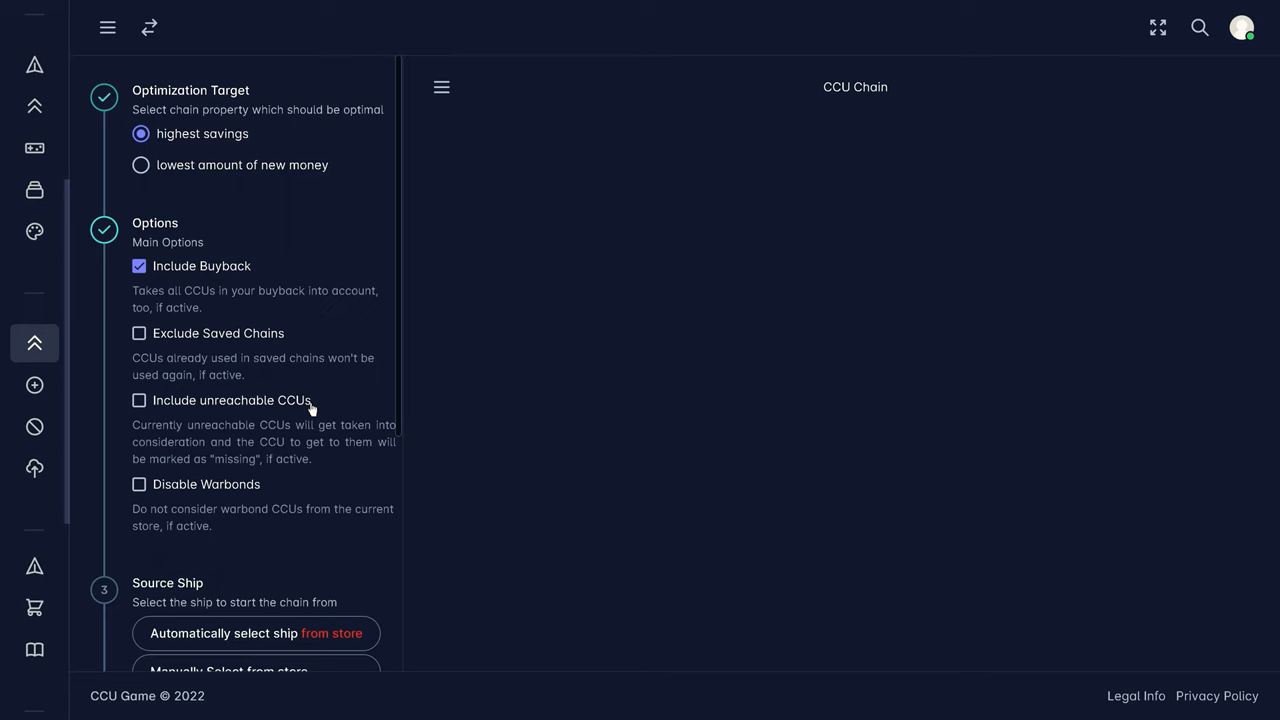
click(138, 400)
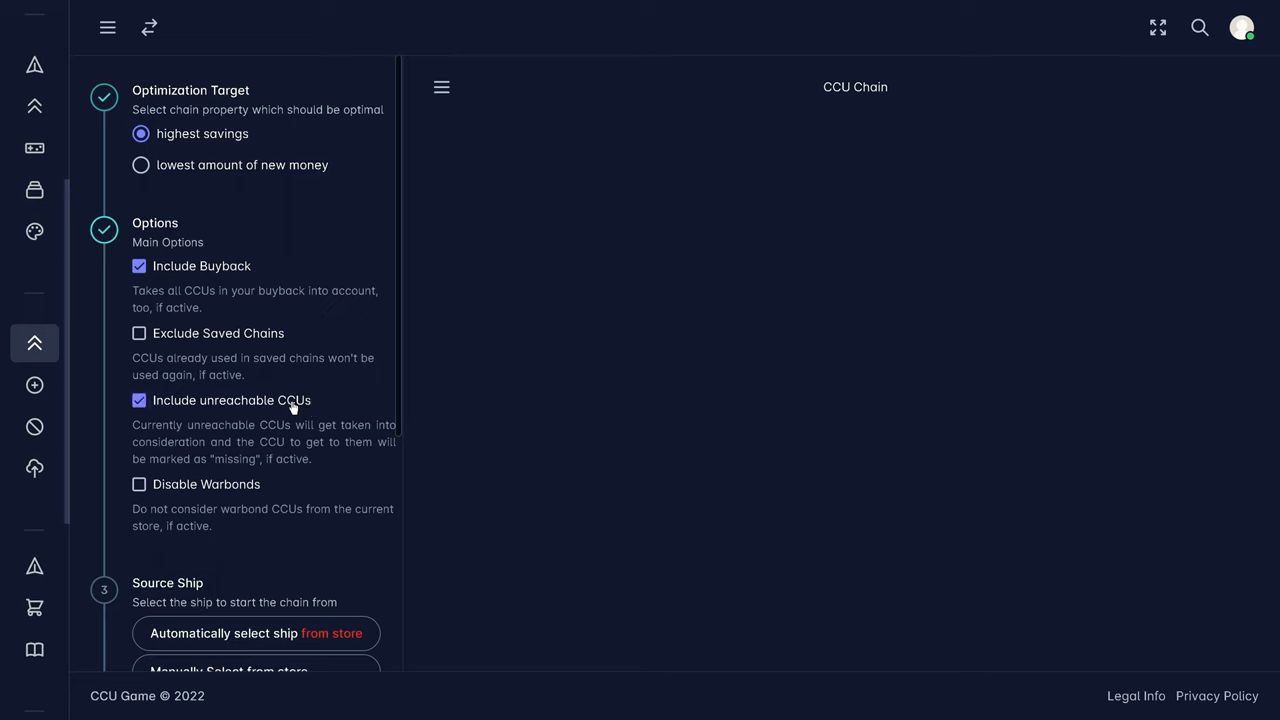
scroll(down, 3)
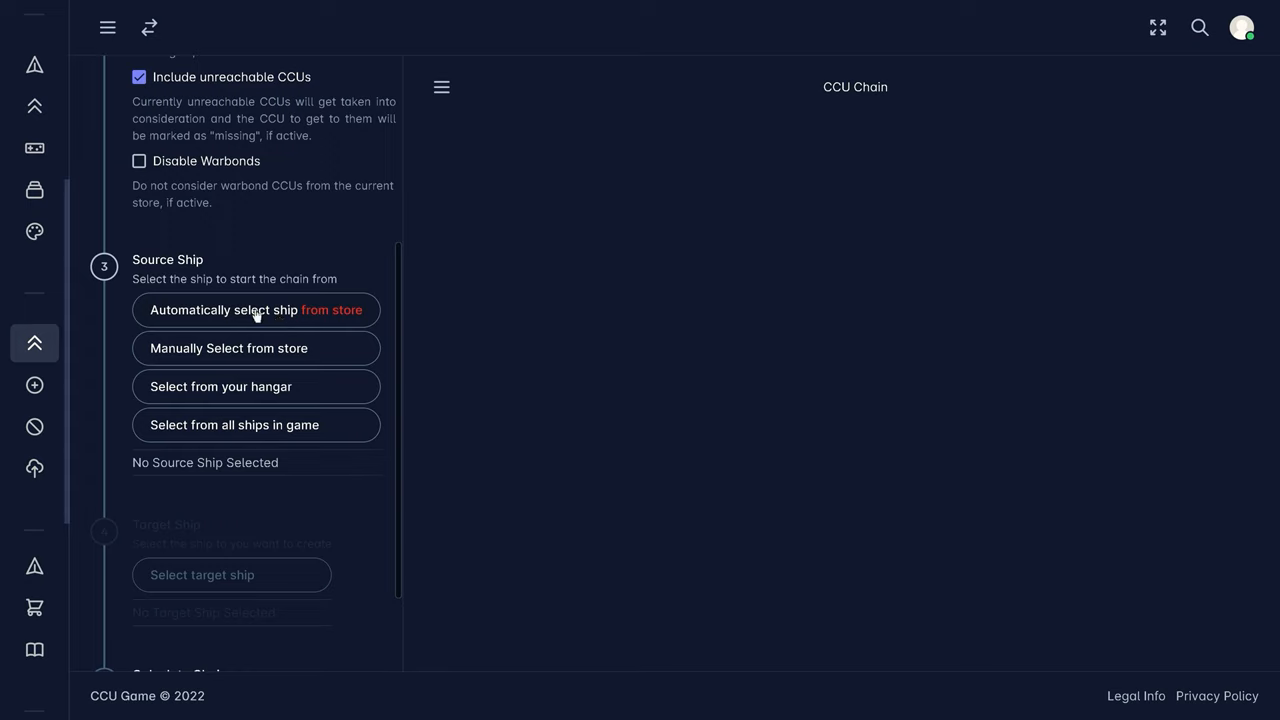
click(256, 308)
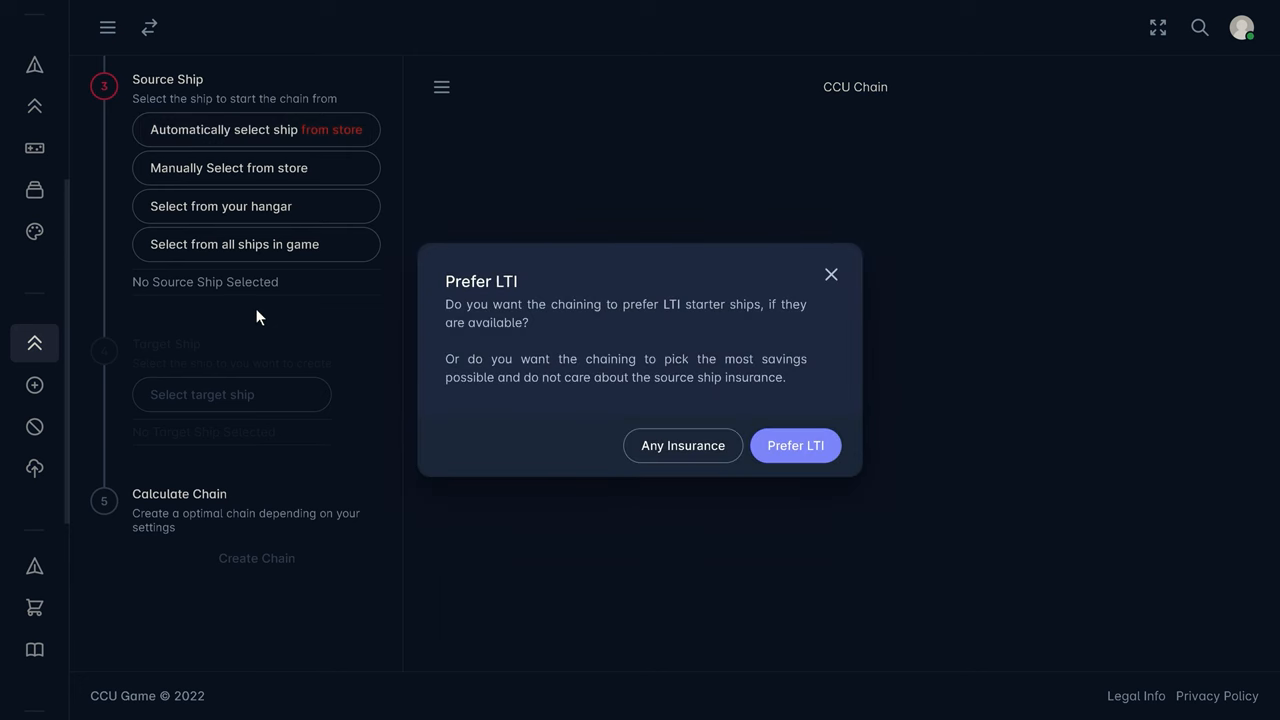
click(796, 444)
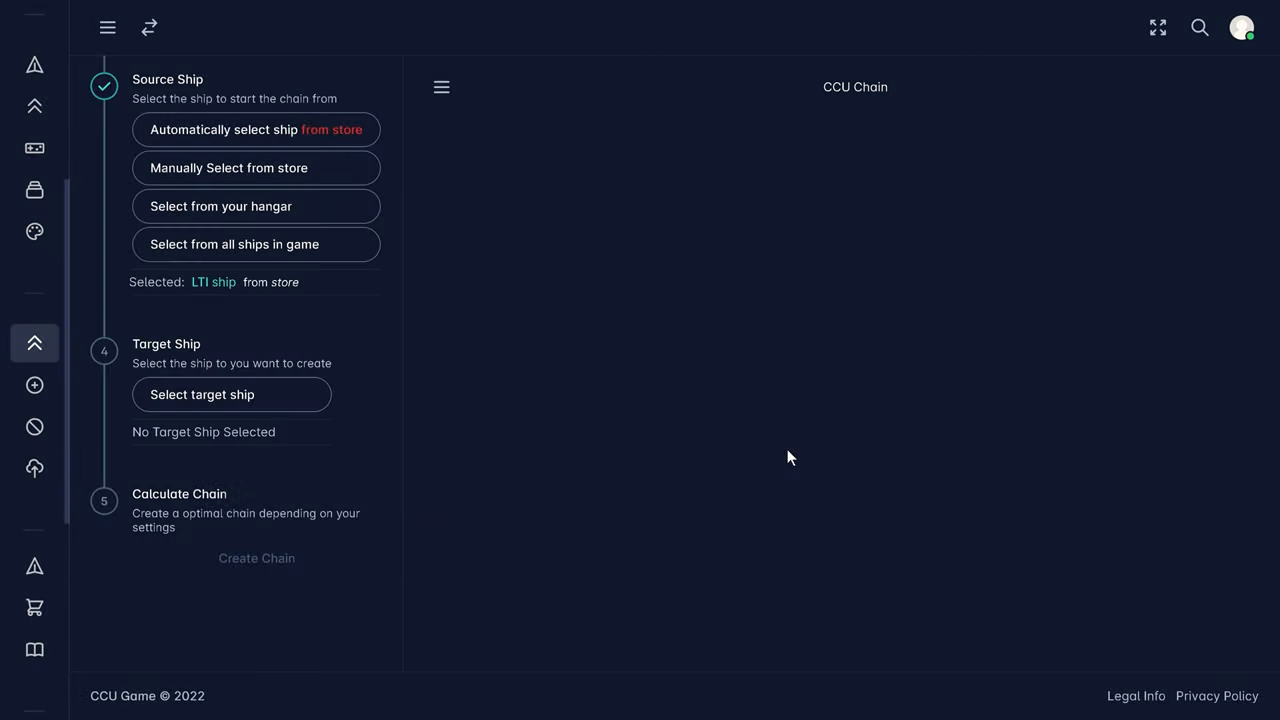
click(232, 394)
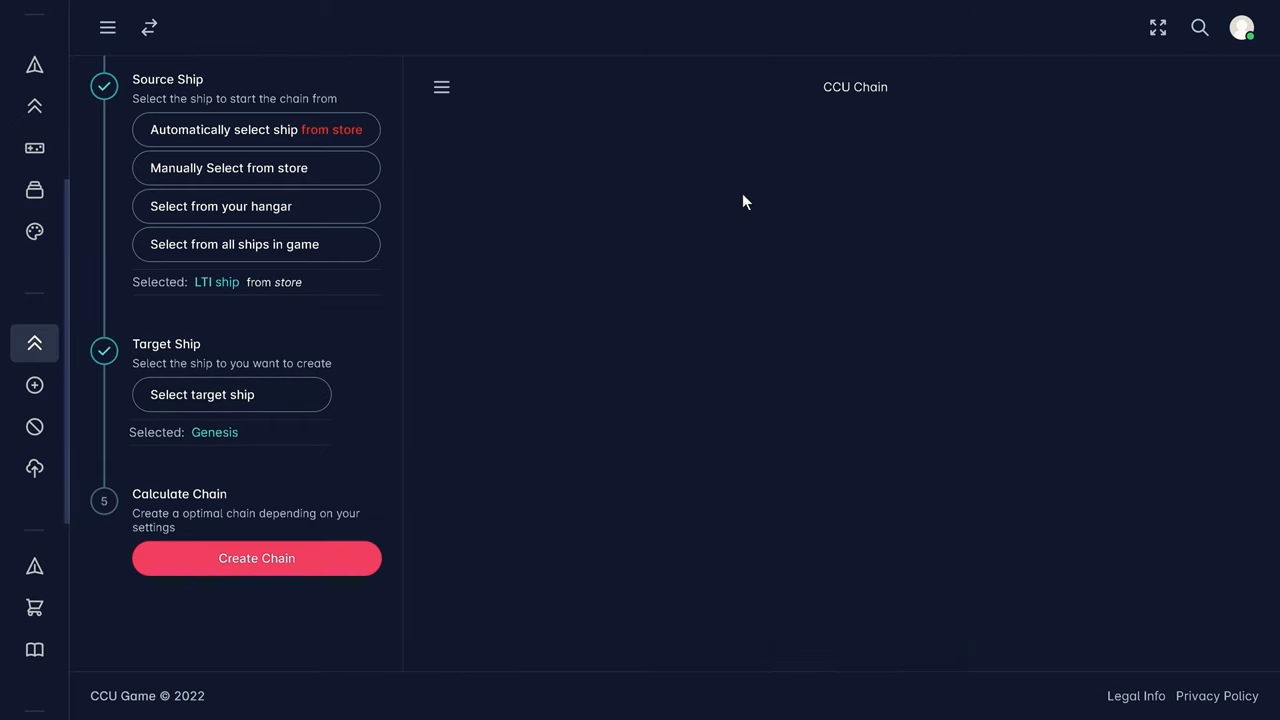
click(256, 558)
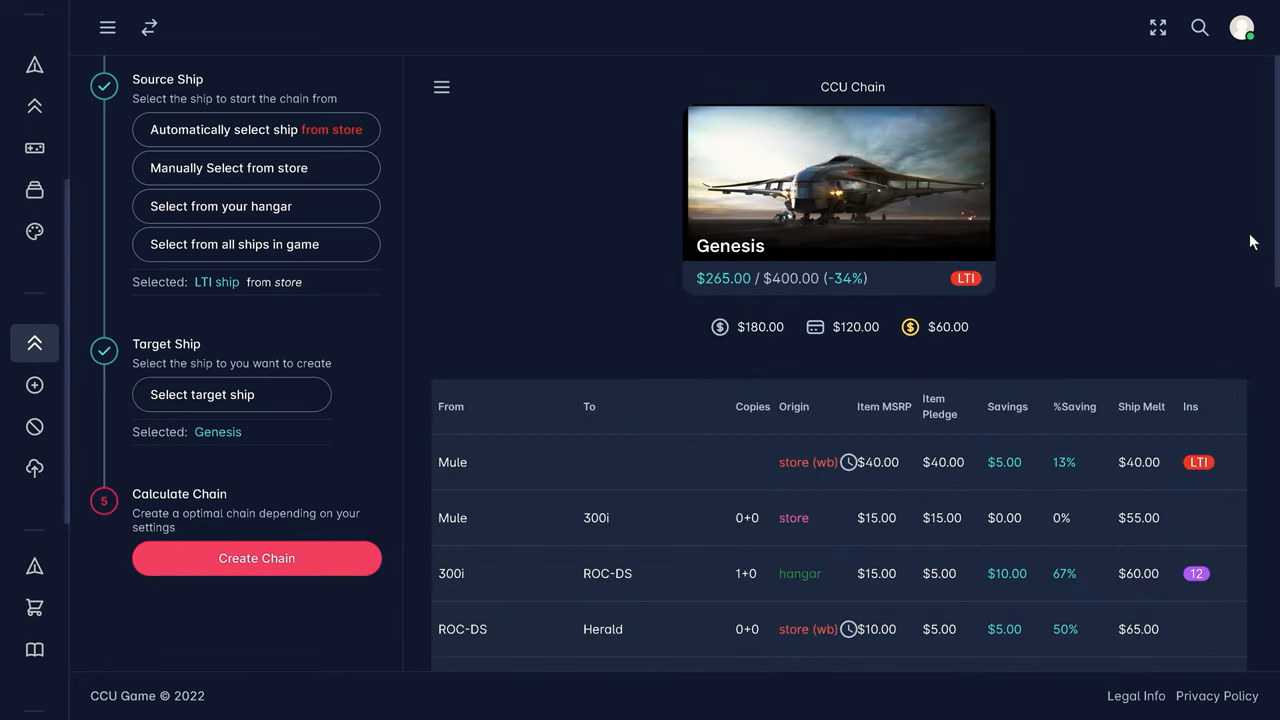
mouse_move(720, 328)
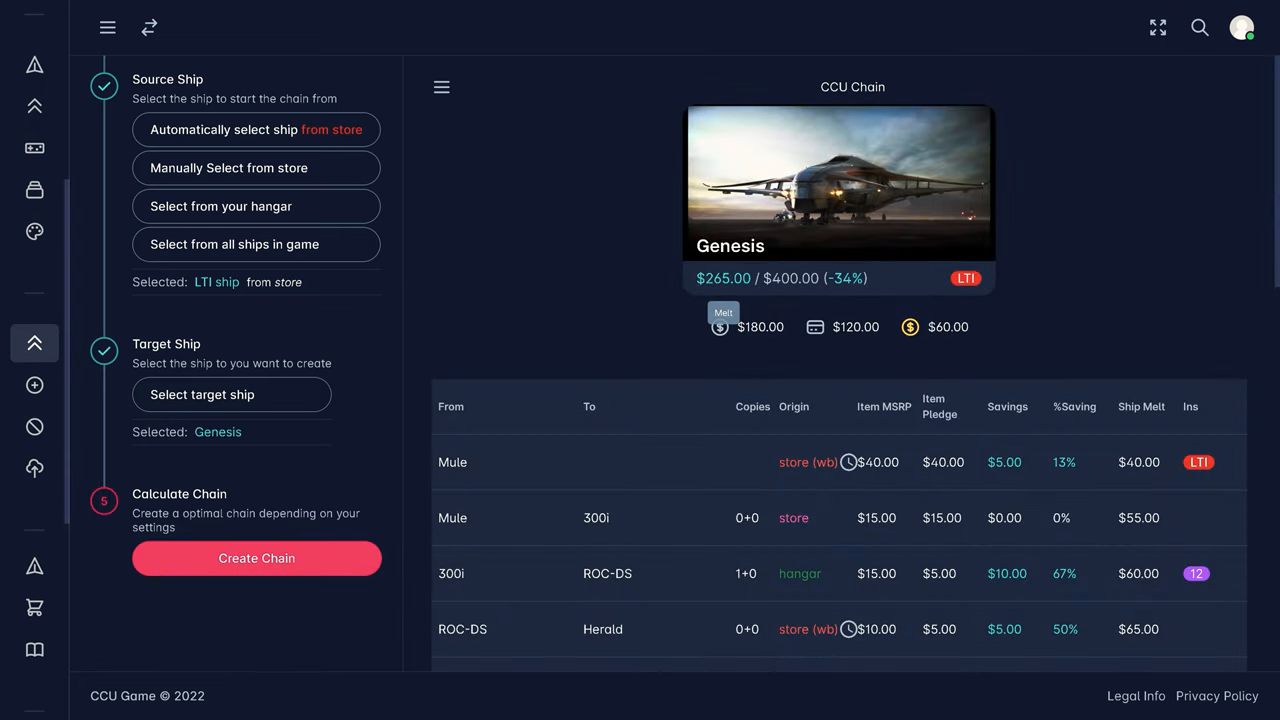
mouse_move(780, 304)
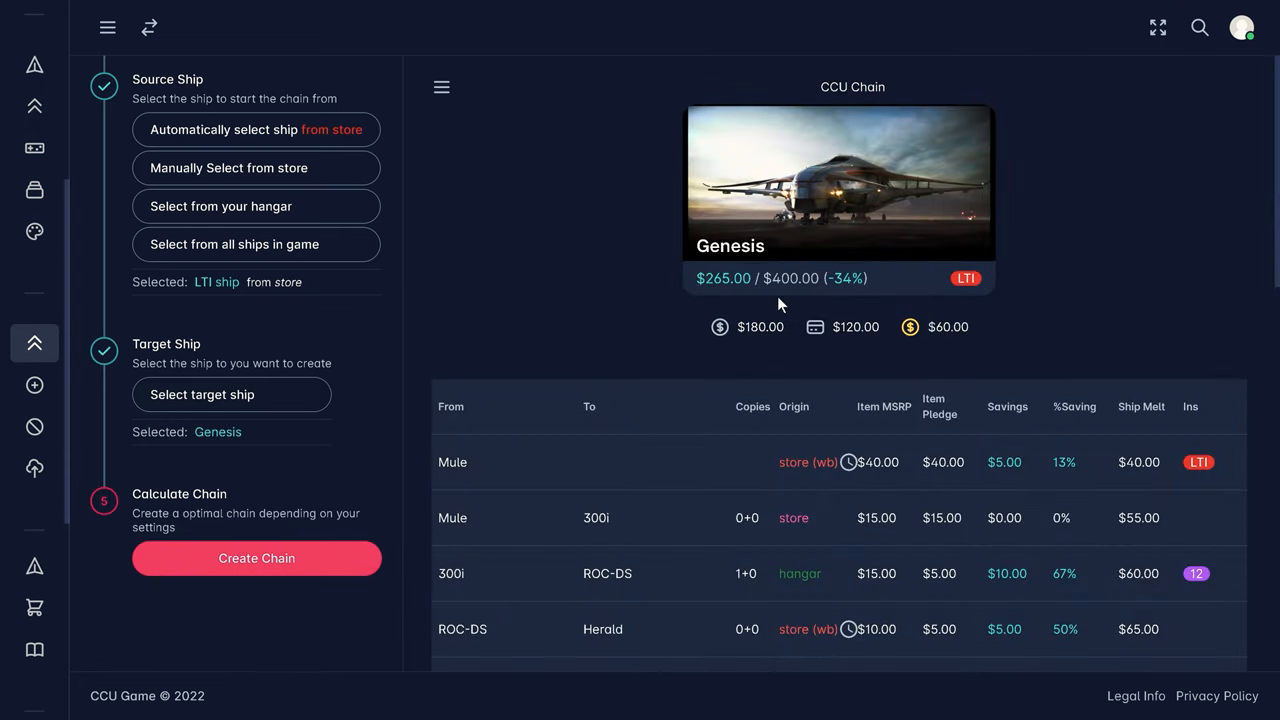
mouse_move(720, 328)
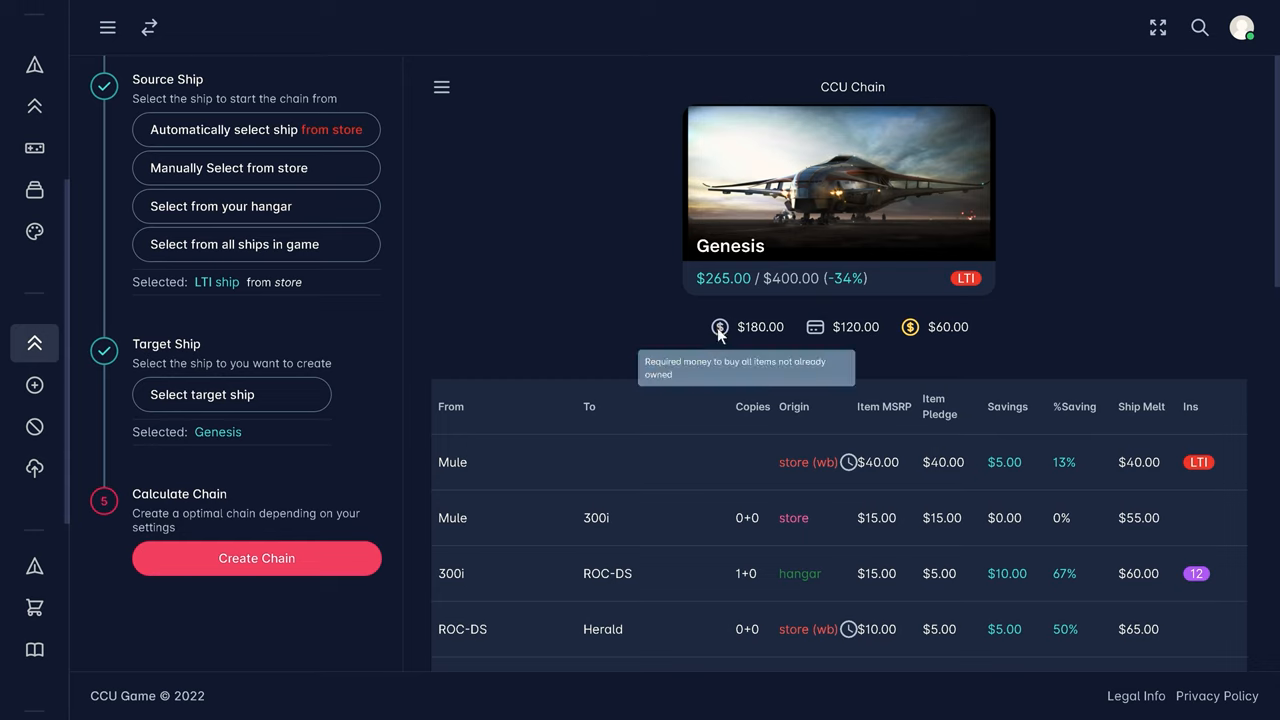
mouse_move(816, 328)
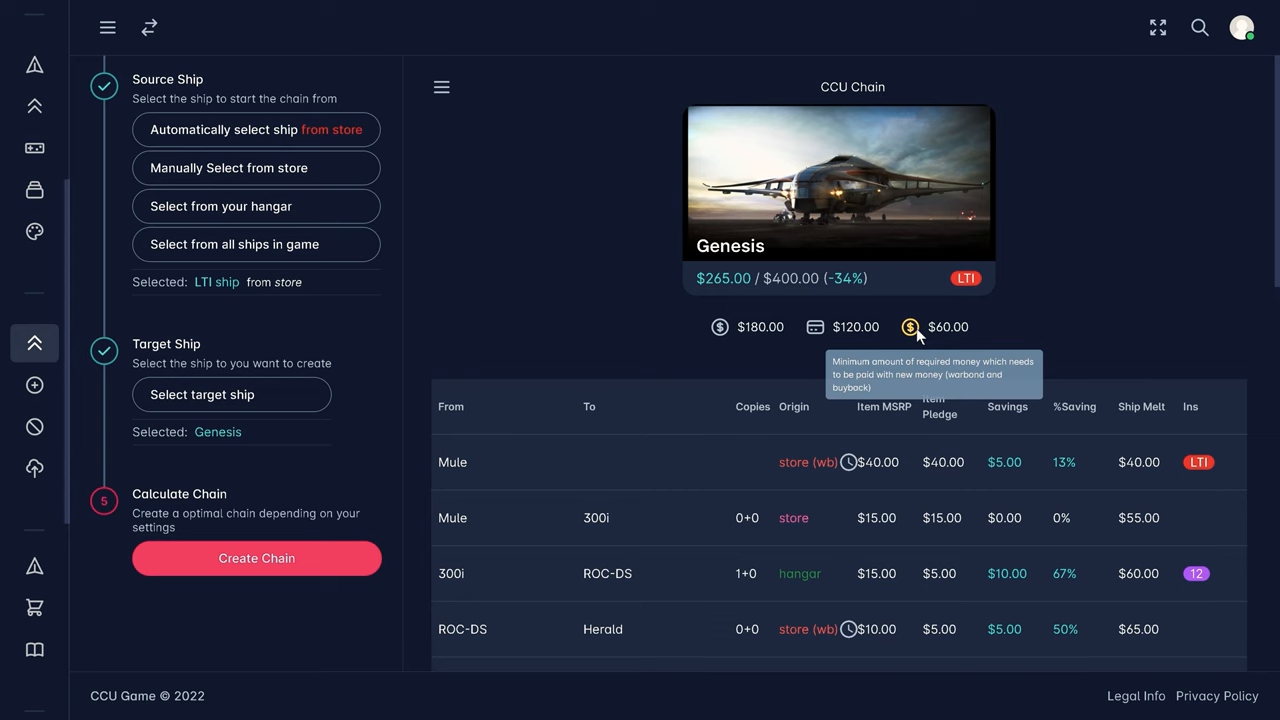
mouse_move(1262, 318)
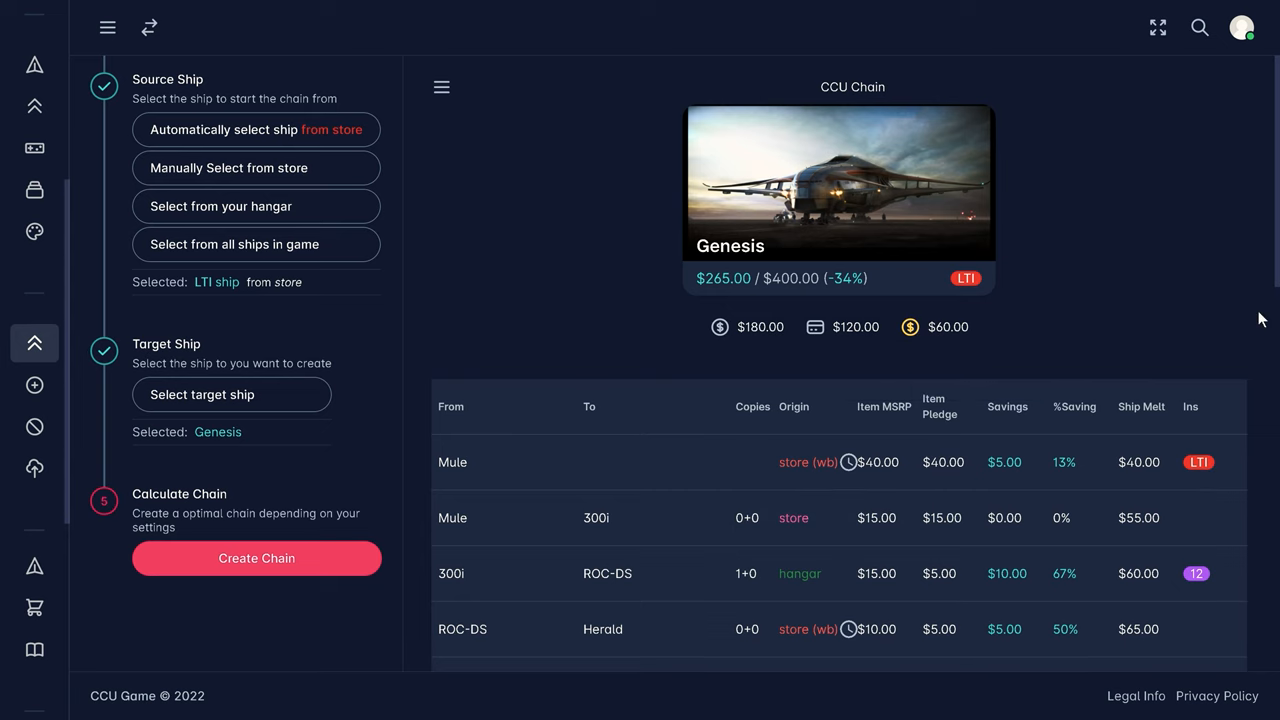
scroll(down, 3)
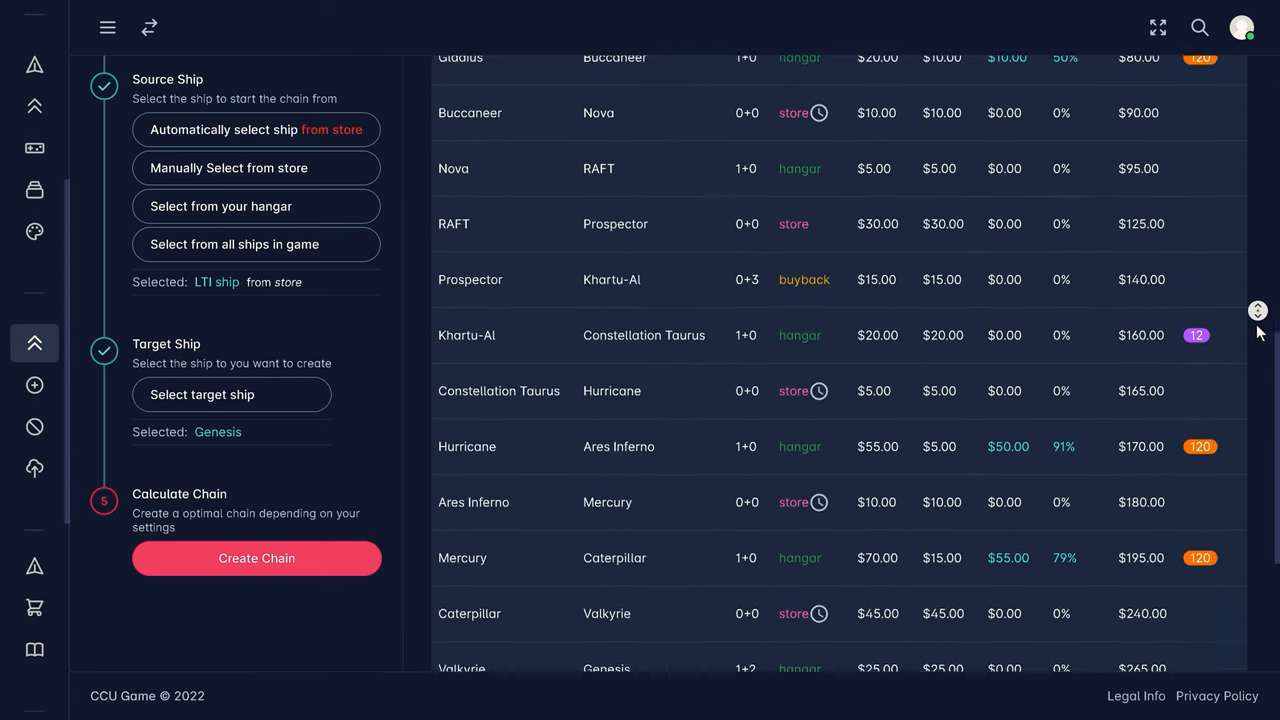
scroll(down, 3)
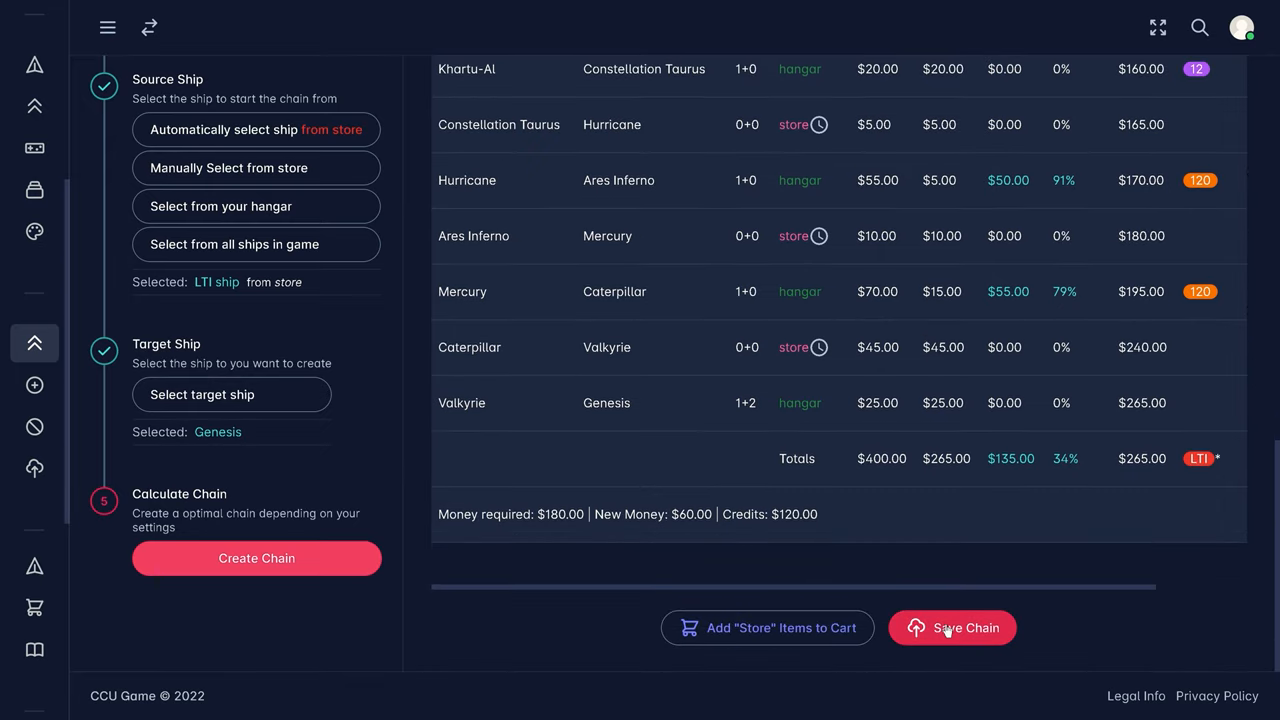
Add the chain's nine store items to the RSI cart and review the cart contents.
click(952, 628)
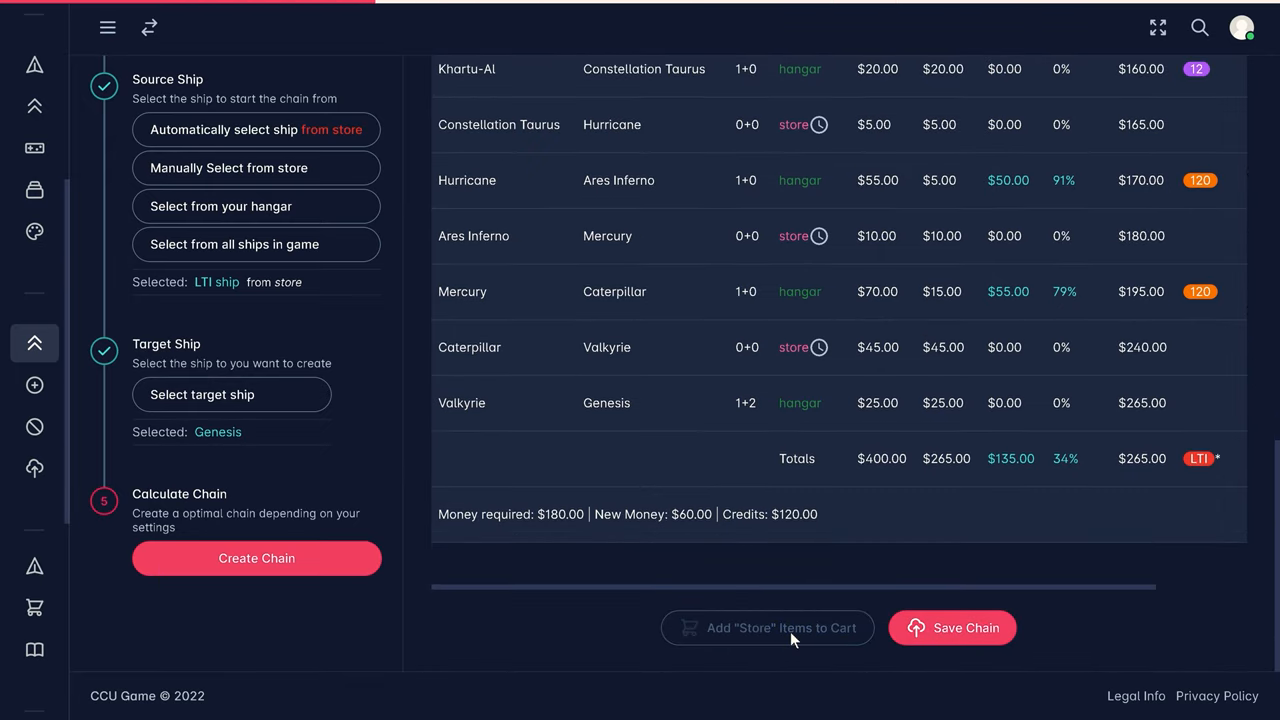
click(768, 628)
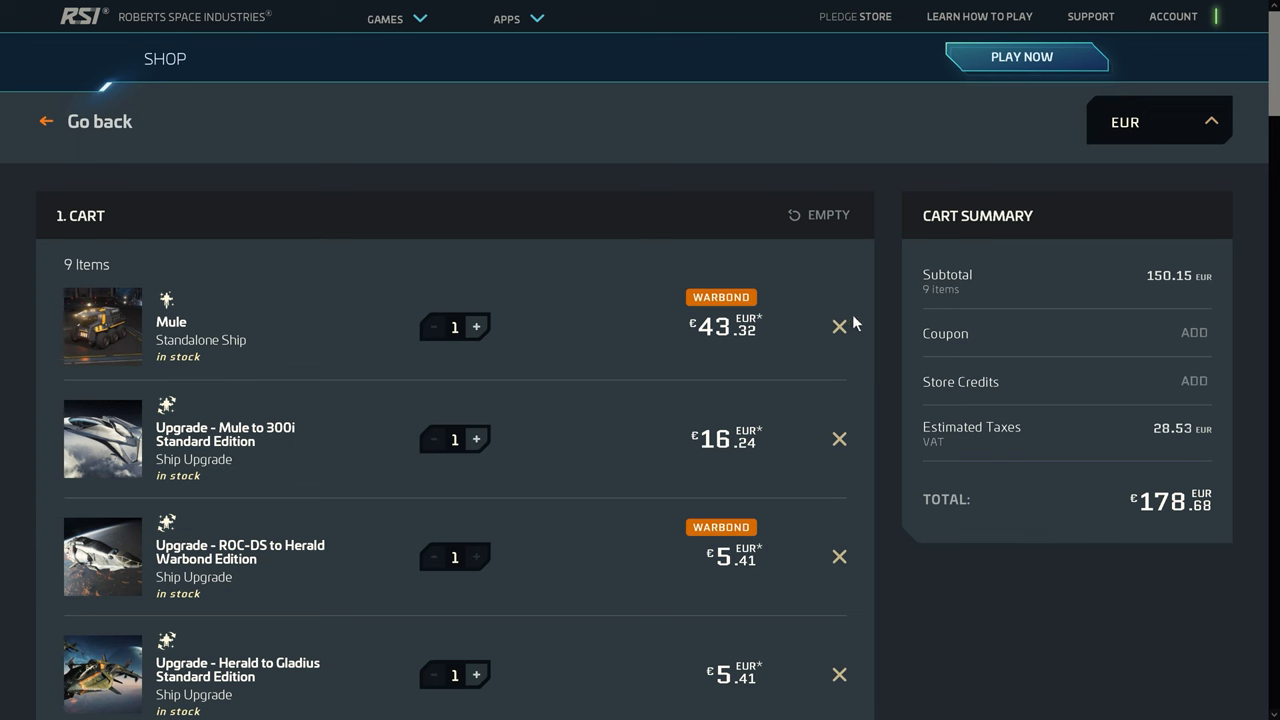
scroll(down, 3)
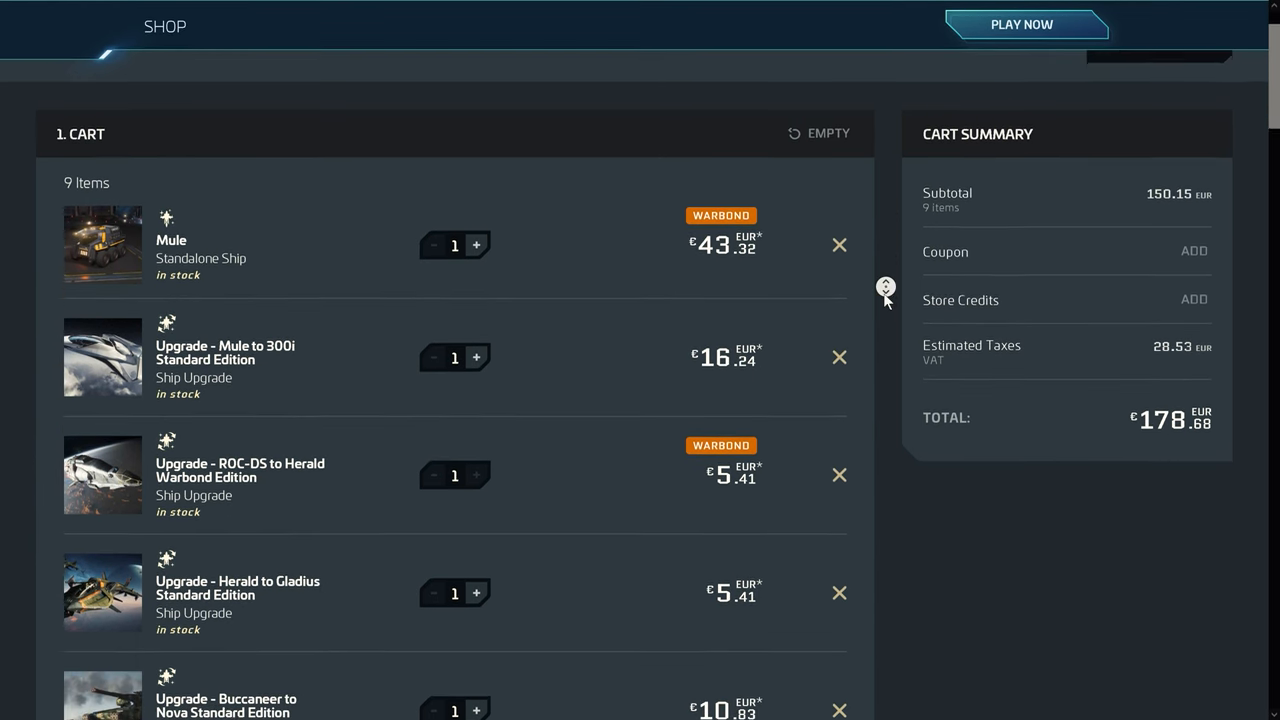
scroll(down, 3)
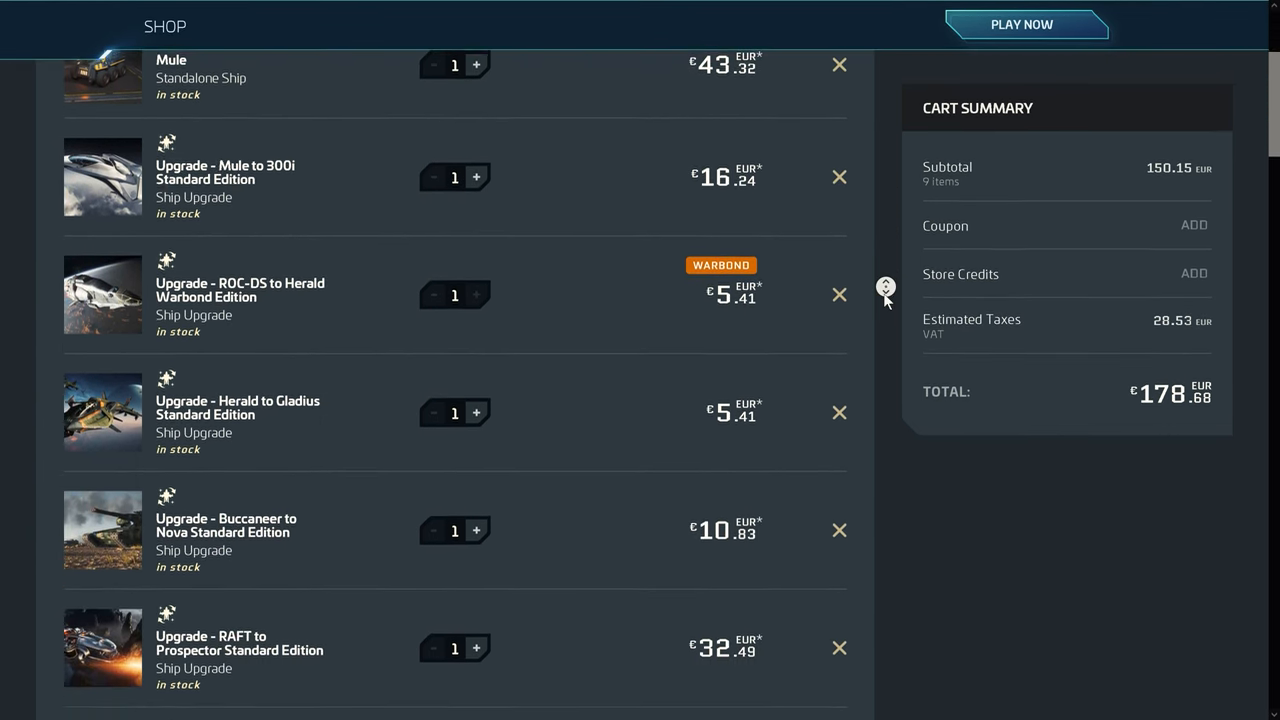
scroll(down, 3)
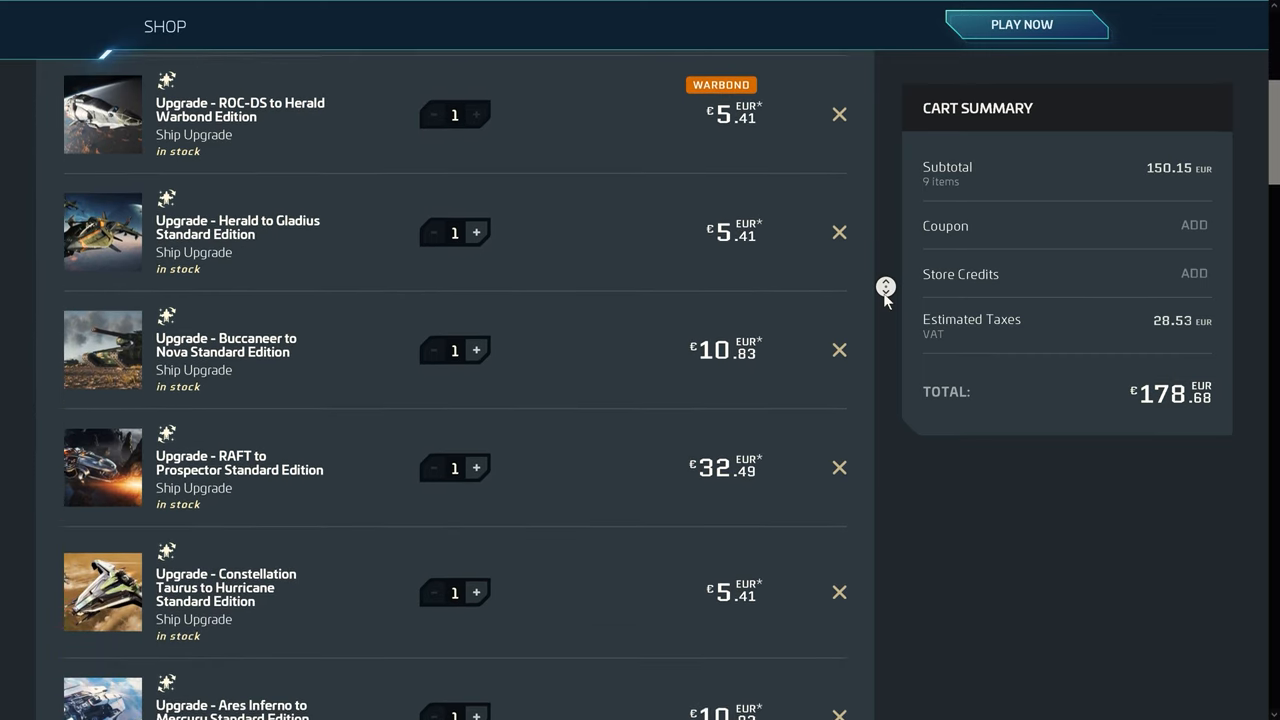
scroll(down, 3)
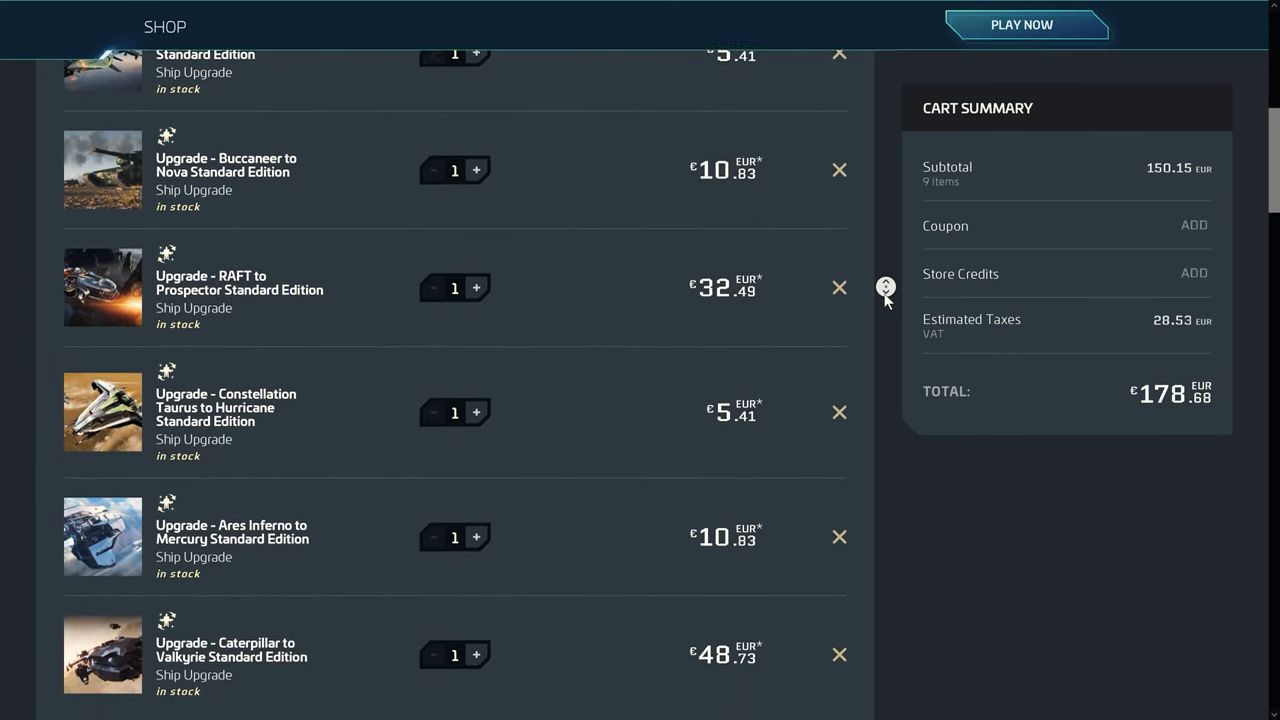
scroll(down, 3)
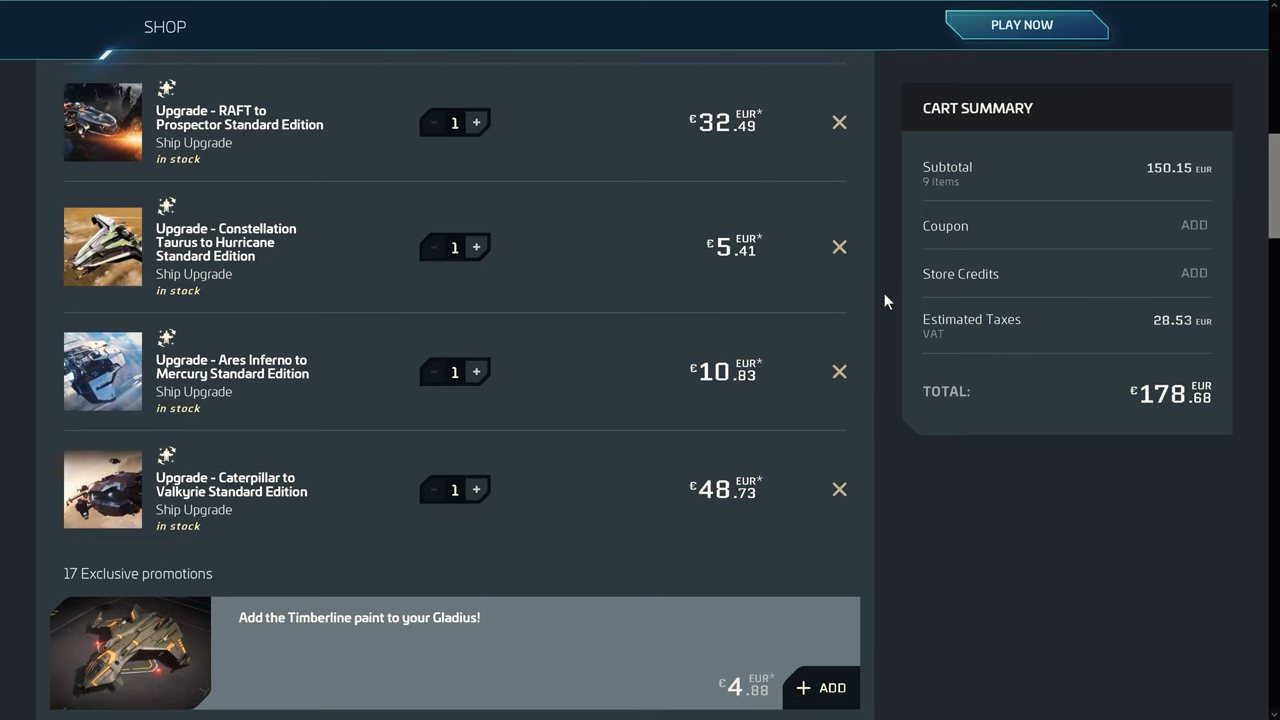
Apply 120.00 of store credit to the RSI order.
click(1194, 272)
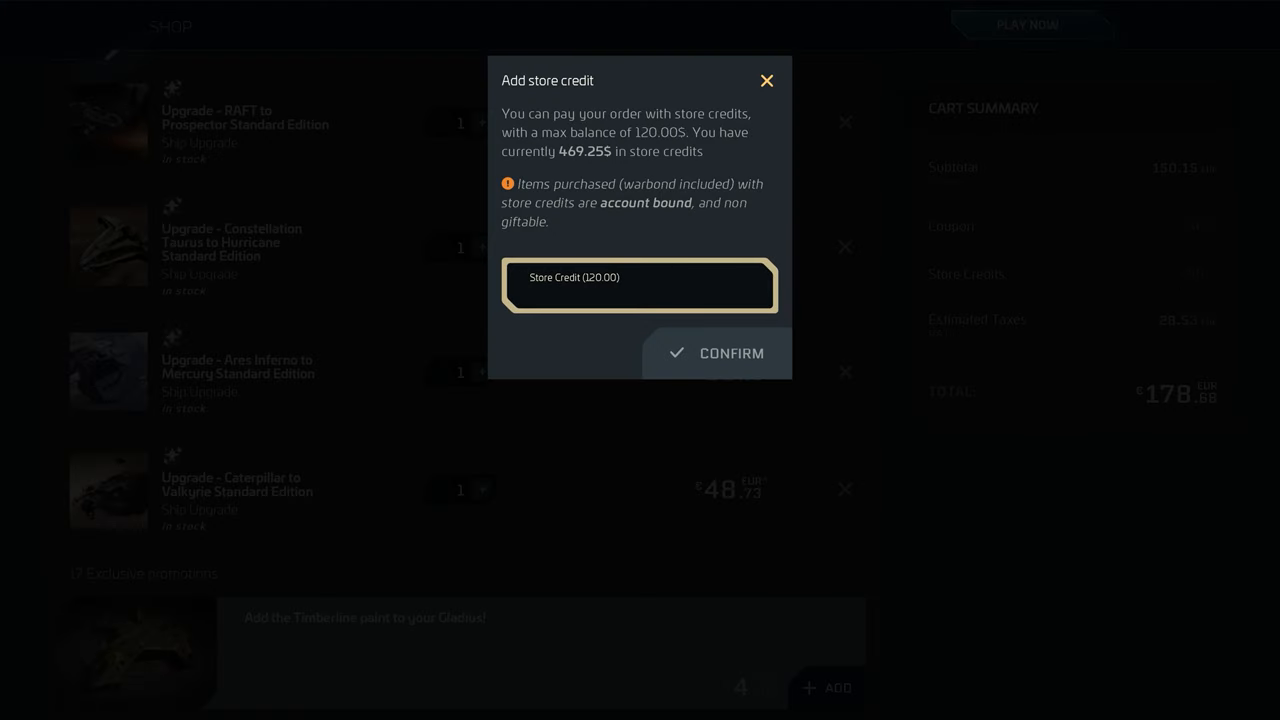
click(732, 352)
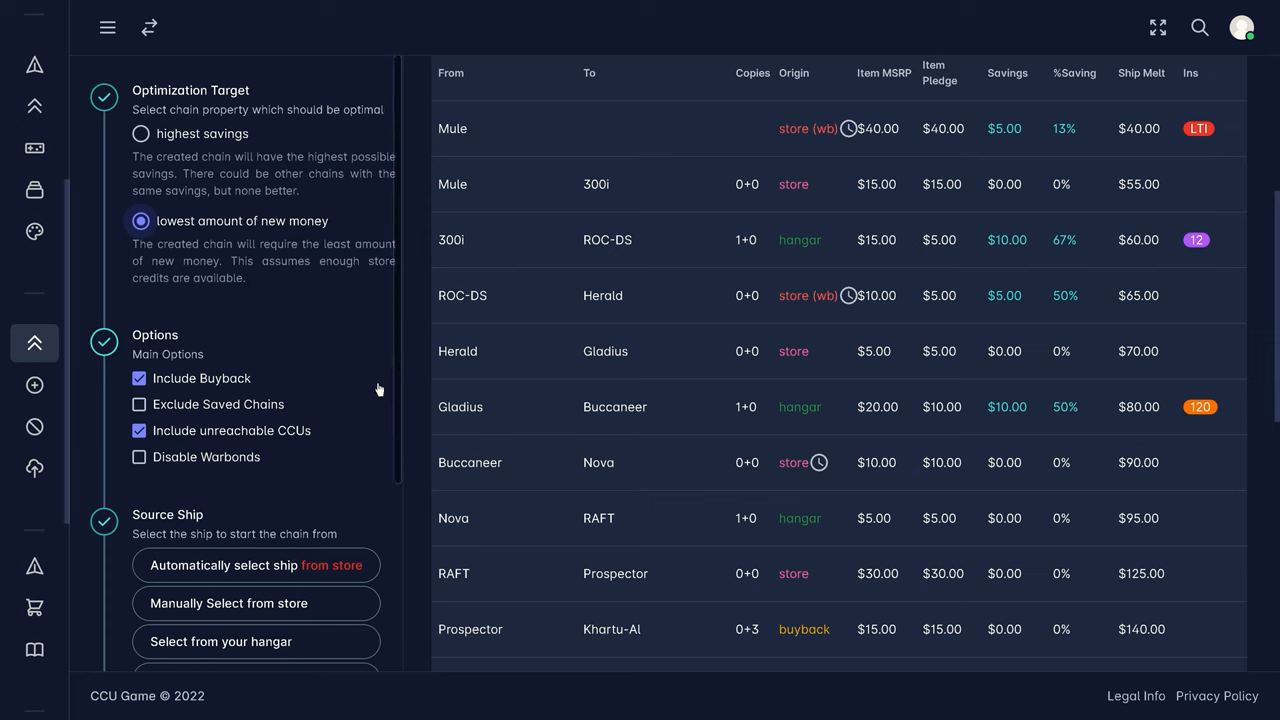
Start the lowest-new-money Genesis chain from the hangar HoverQuad and let it recalculate.
scroll(down, 3)
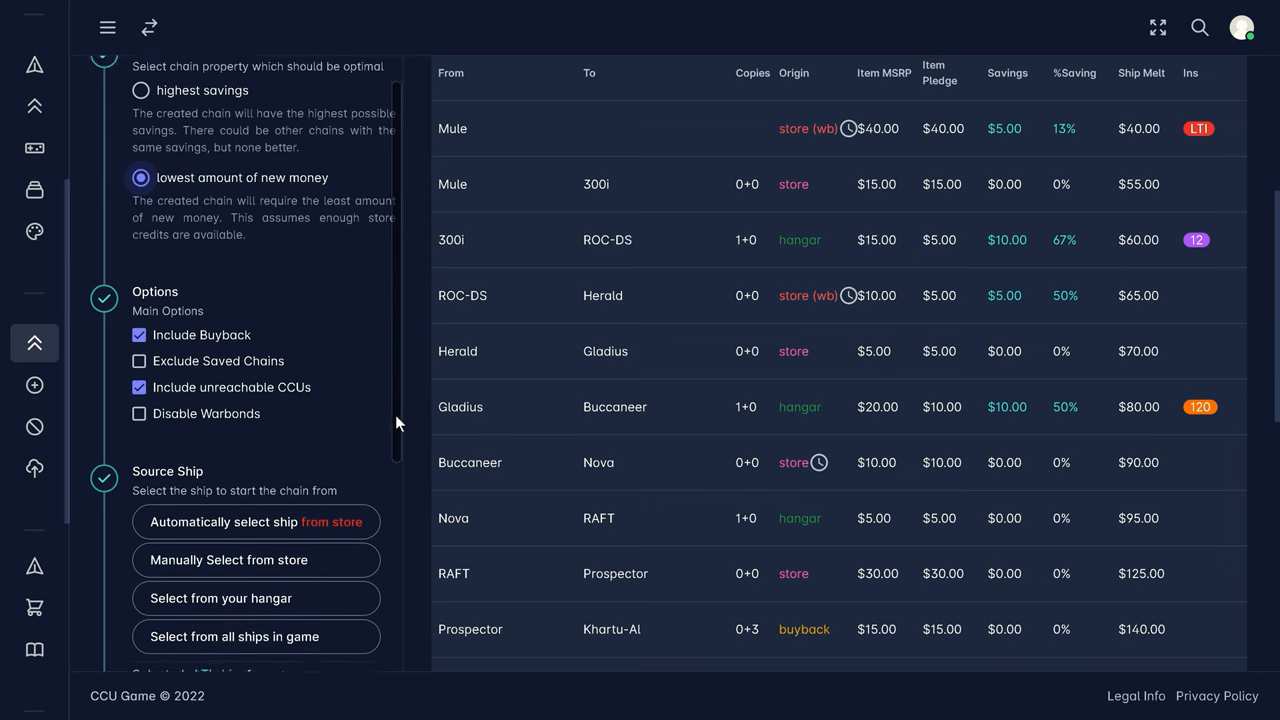
scroll(down, 3)
text(hov)
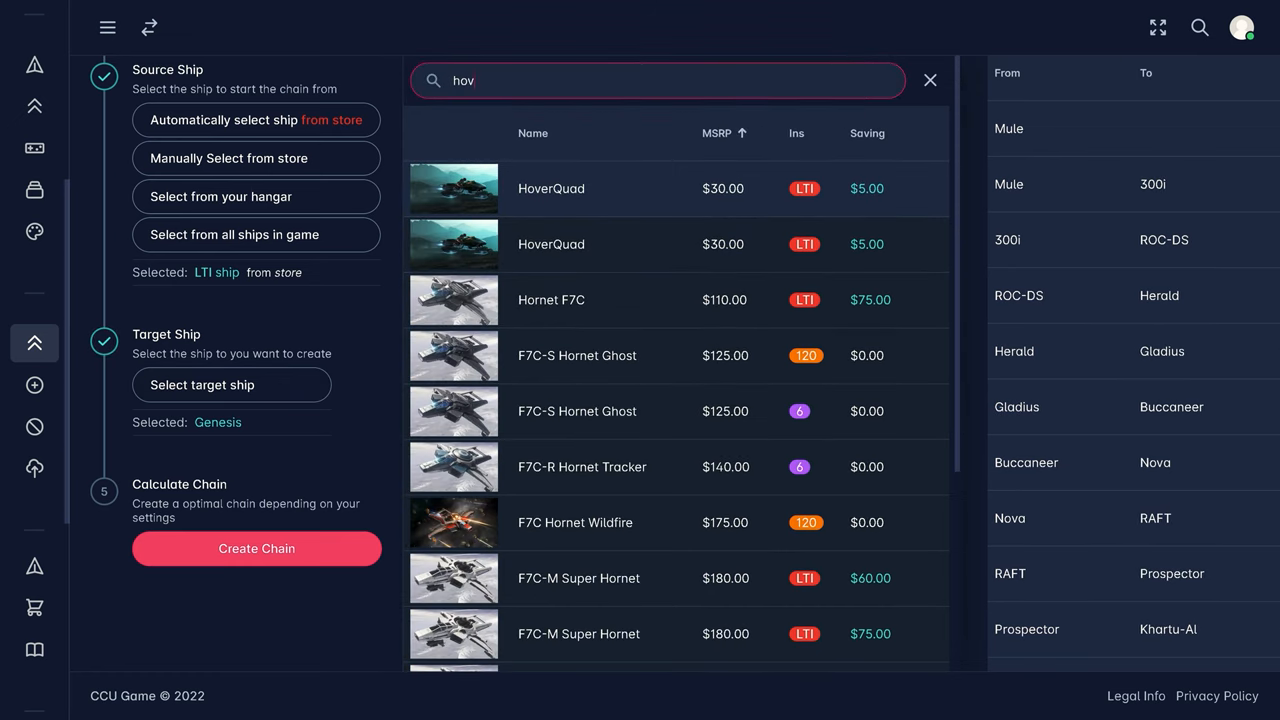
click(256, 548)
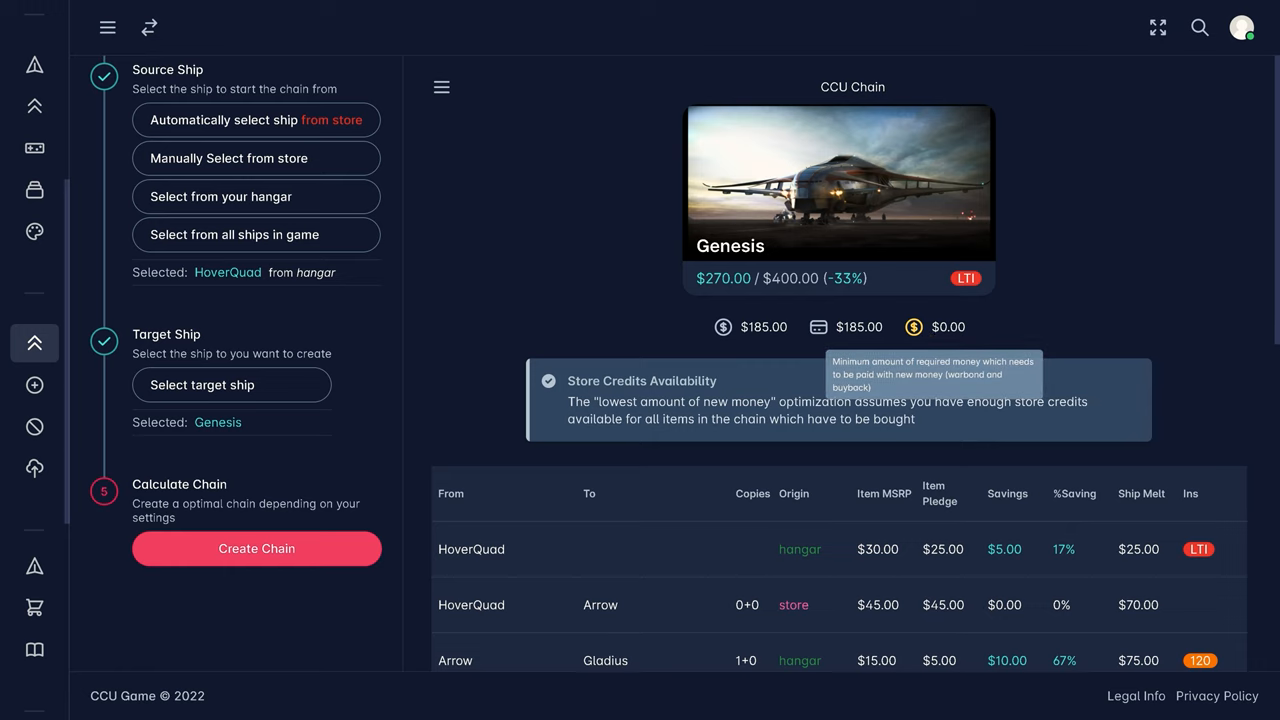
mouse_move(916, 424)
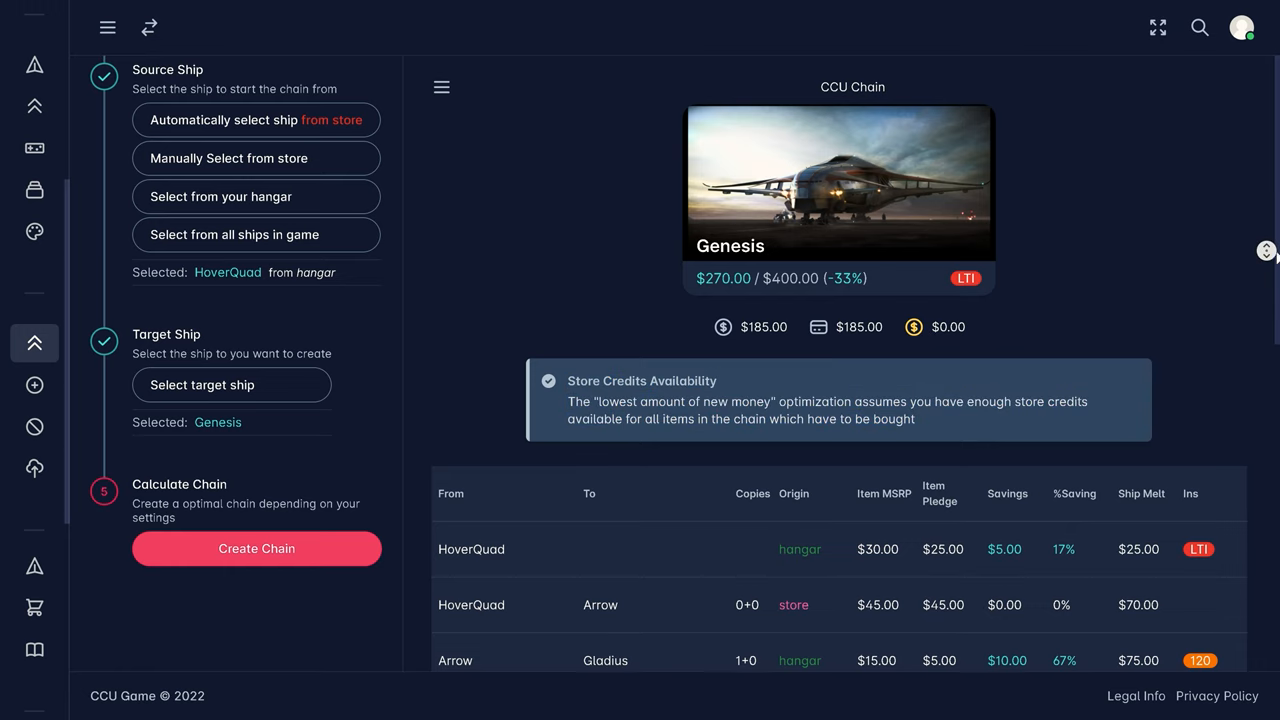
scroll(down, 3)
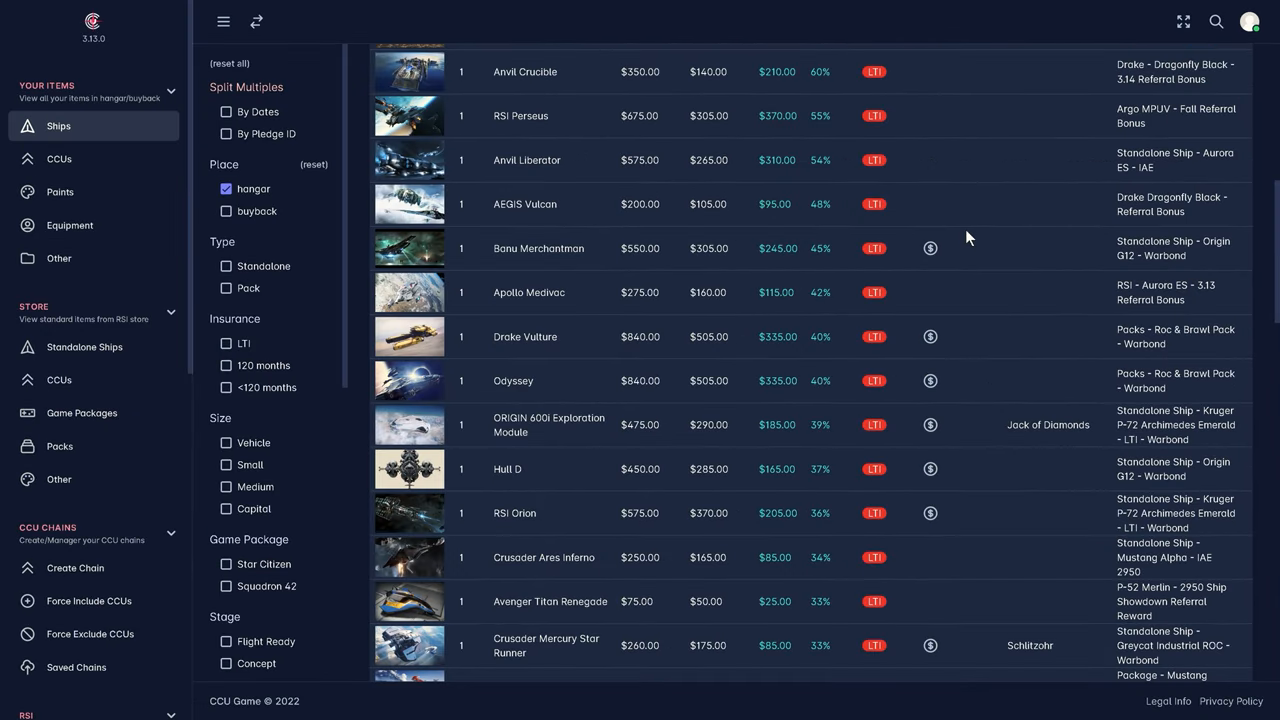
View the Anvil Crucible's pledge details, included items, insurance and applied upgrade history.
click(524, 72)
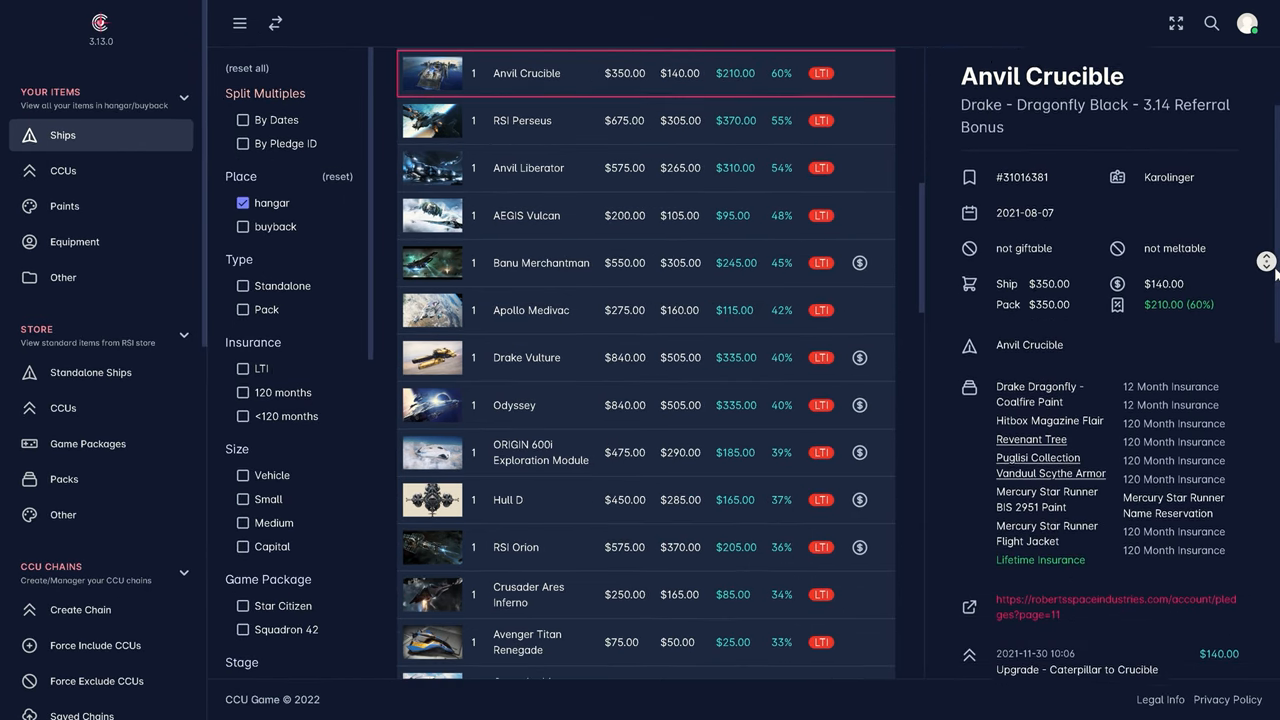
scroll(down, 3)
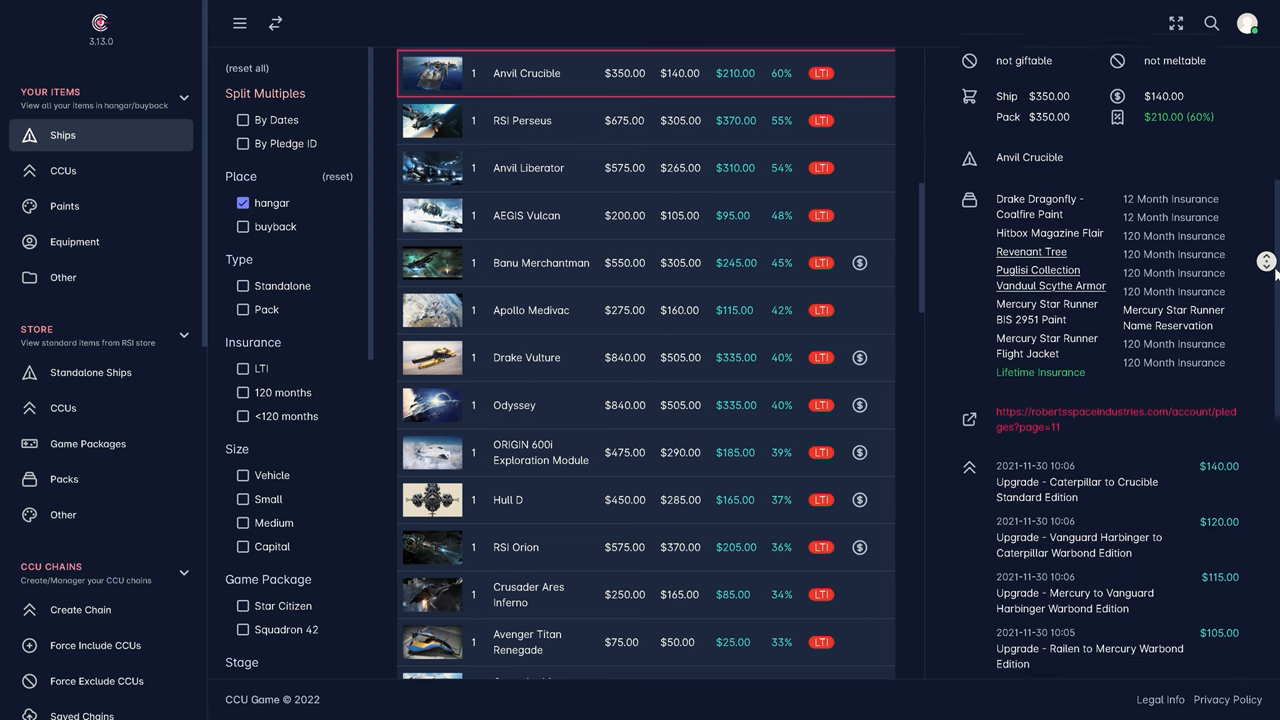
scroll(down, 3)
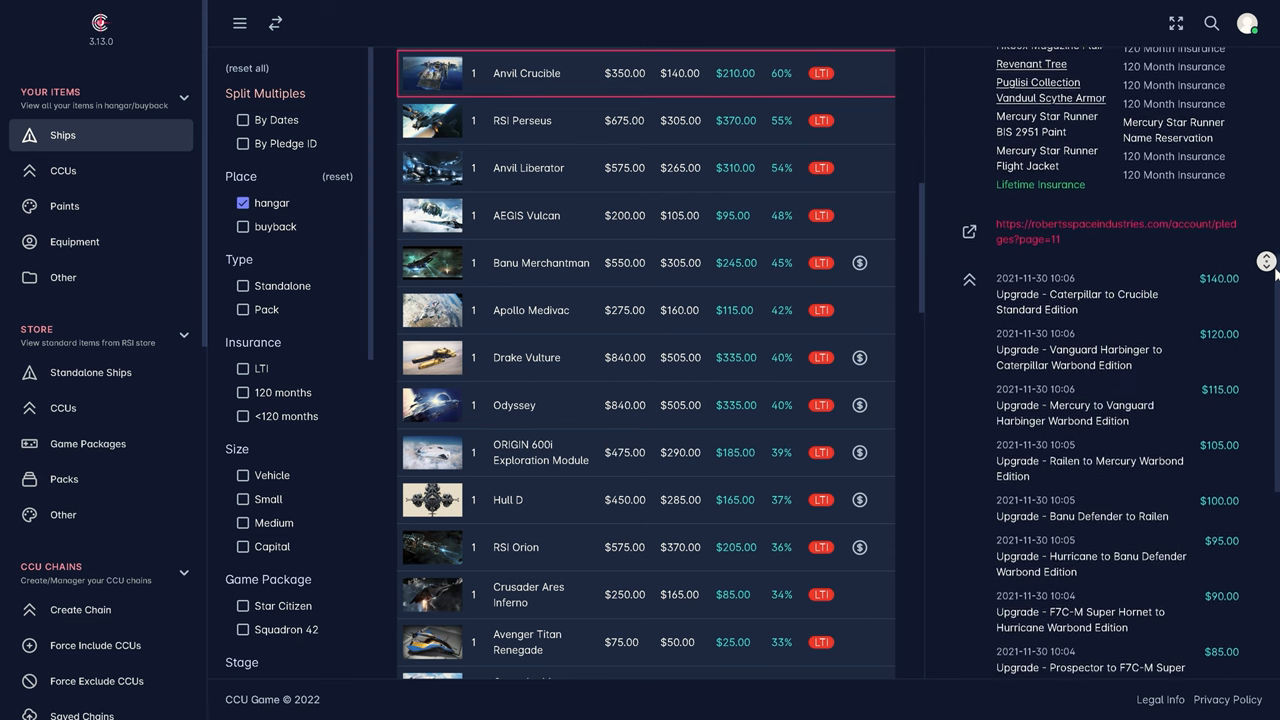
scroll(down, 3)
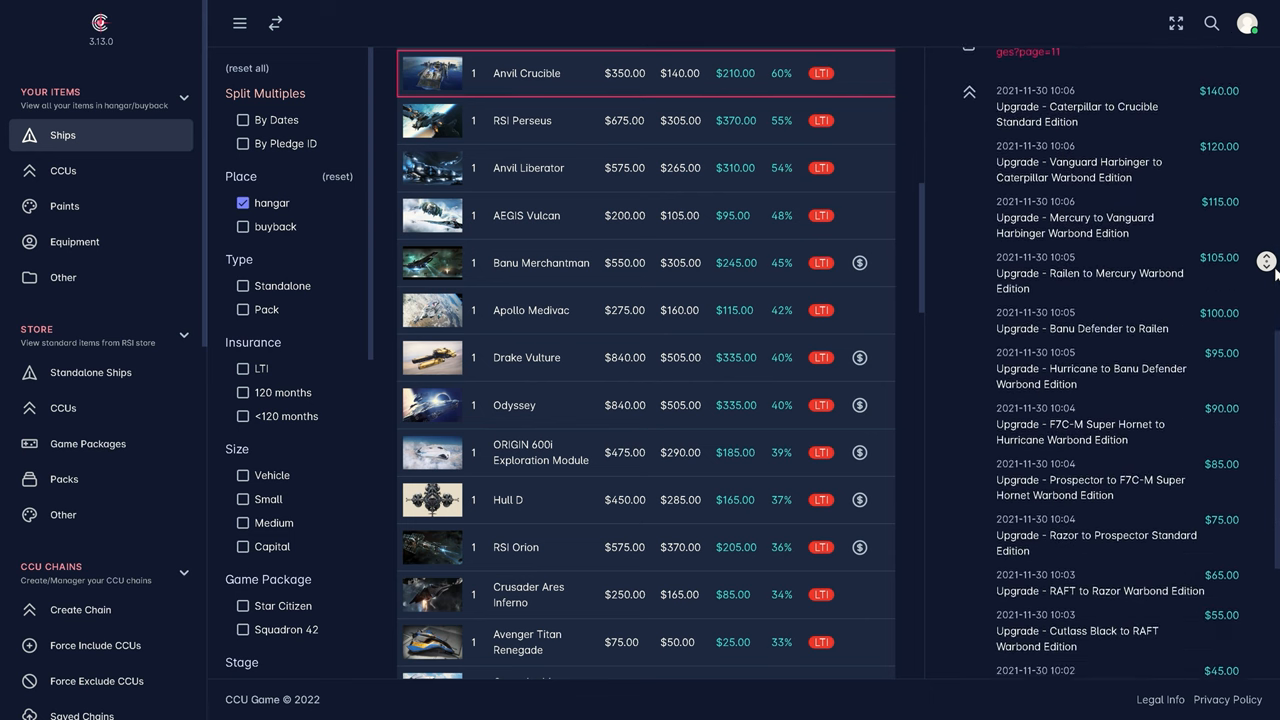
scroll(down, 3)
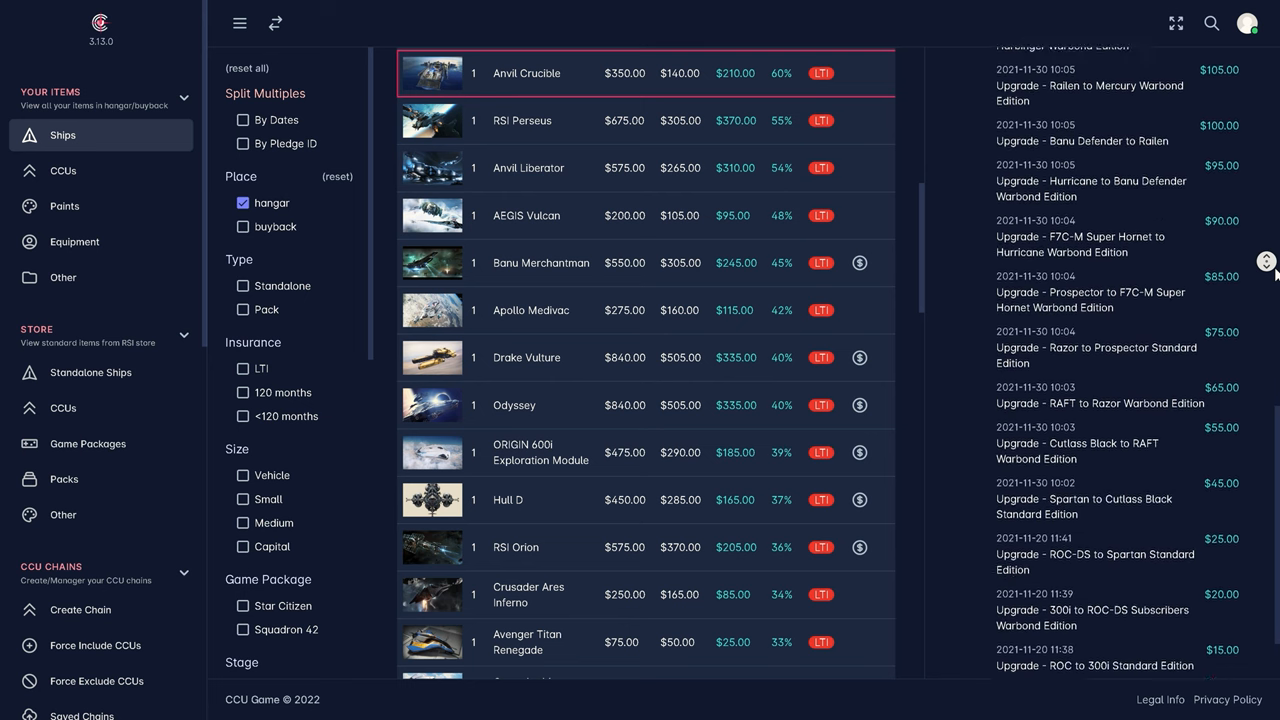
scroll(down, 3)
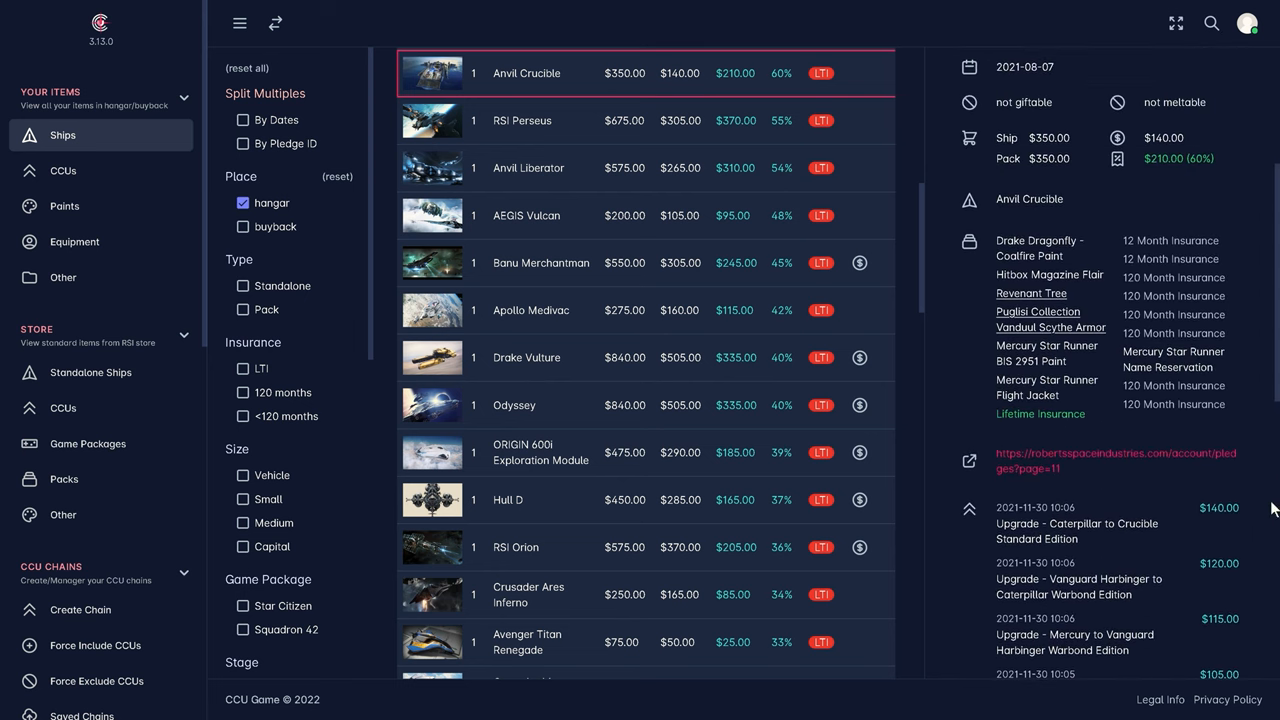
mouse_move(1052, 328)
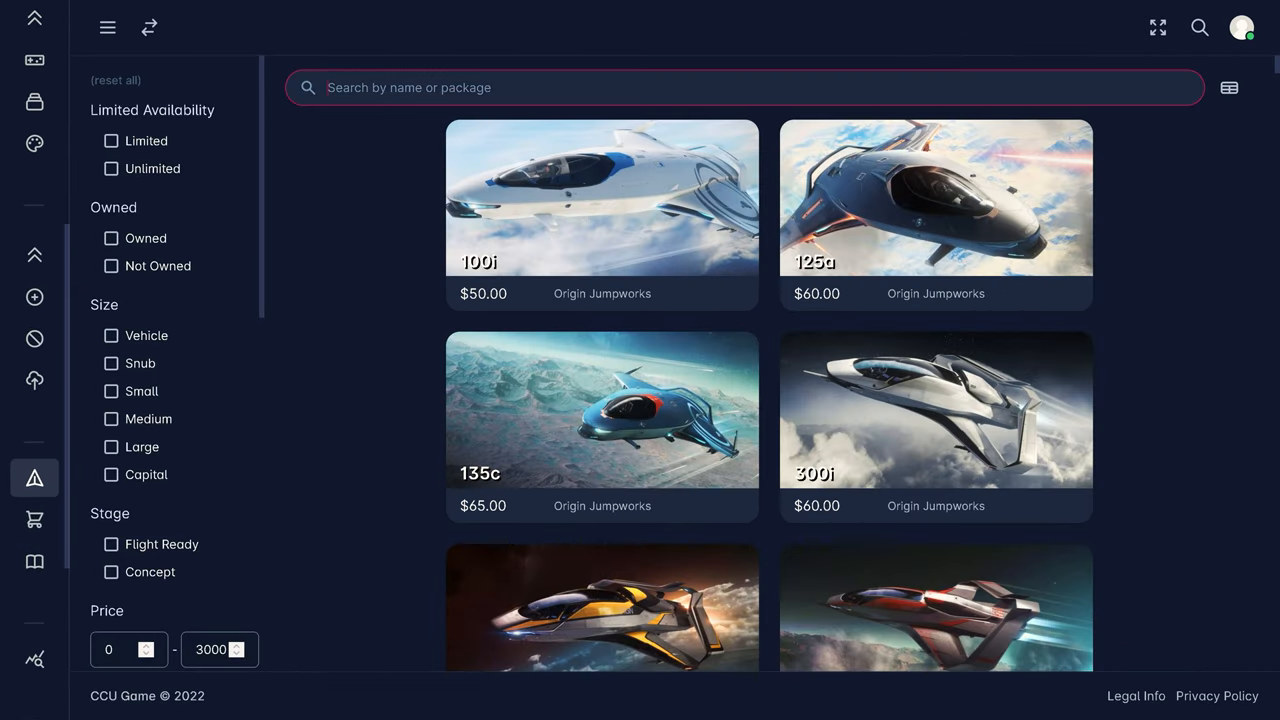
Search ships for 'idris', view Idris-K then Idris-P details, and head to the Funding Dashboard.
text(idris)
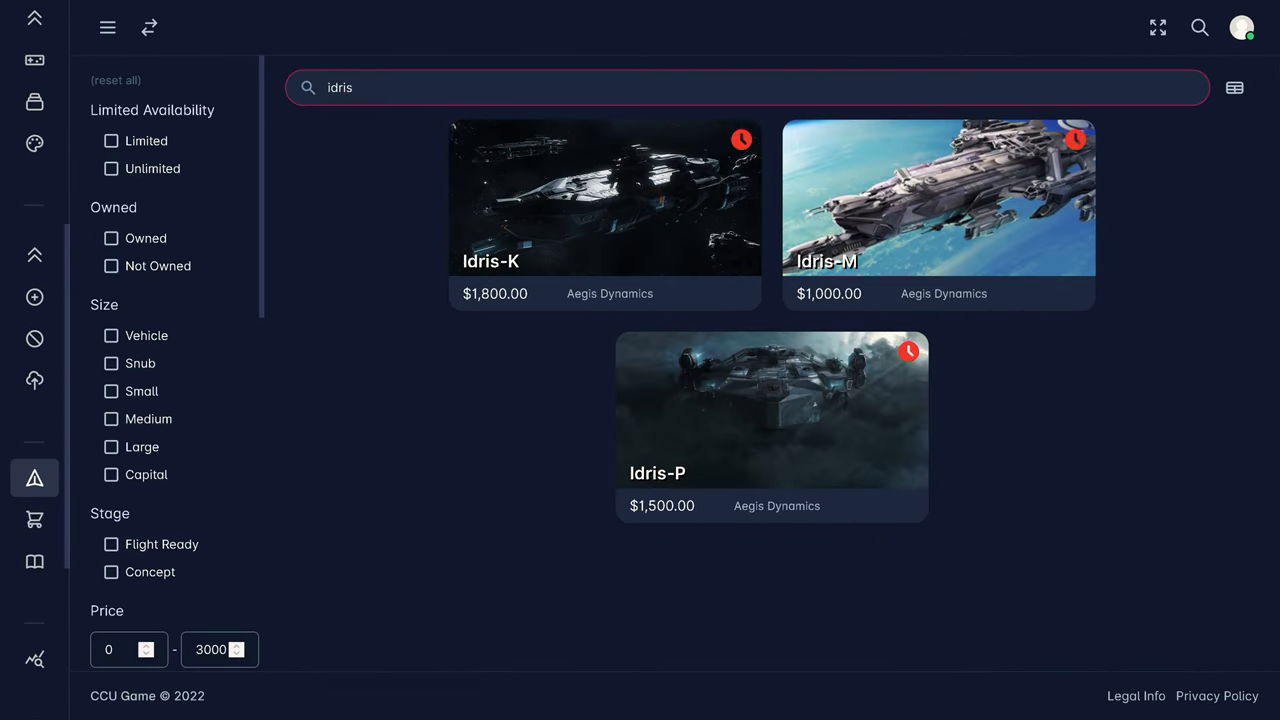
click(604, 198)
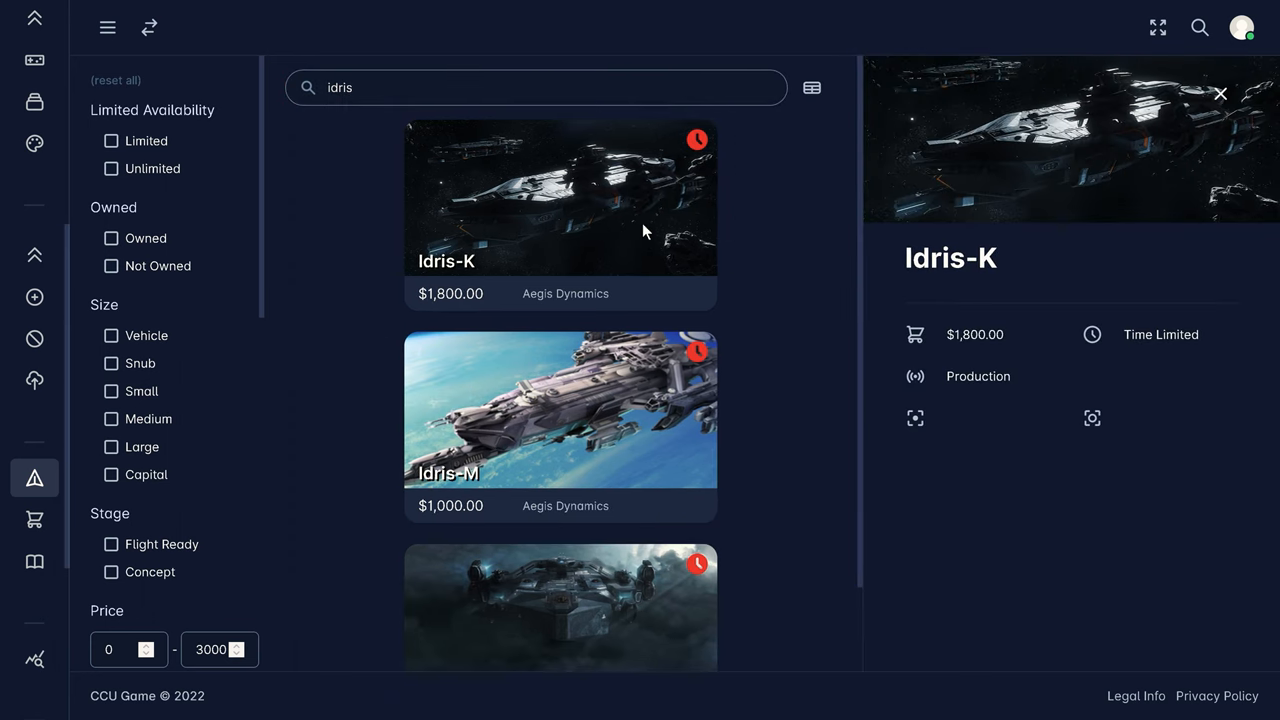
click(560, 410)
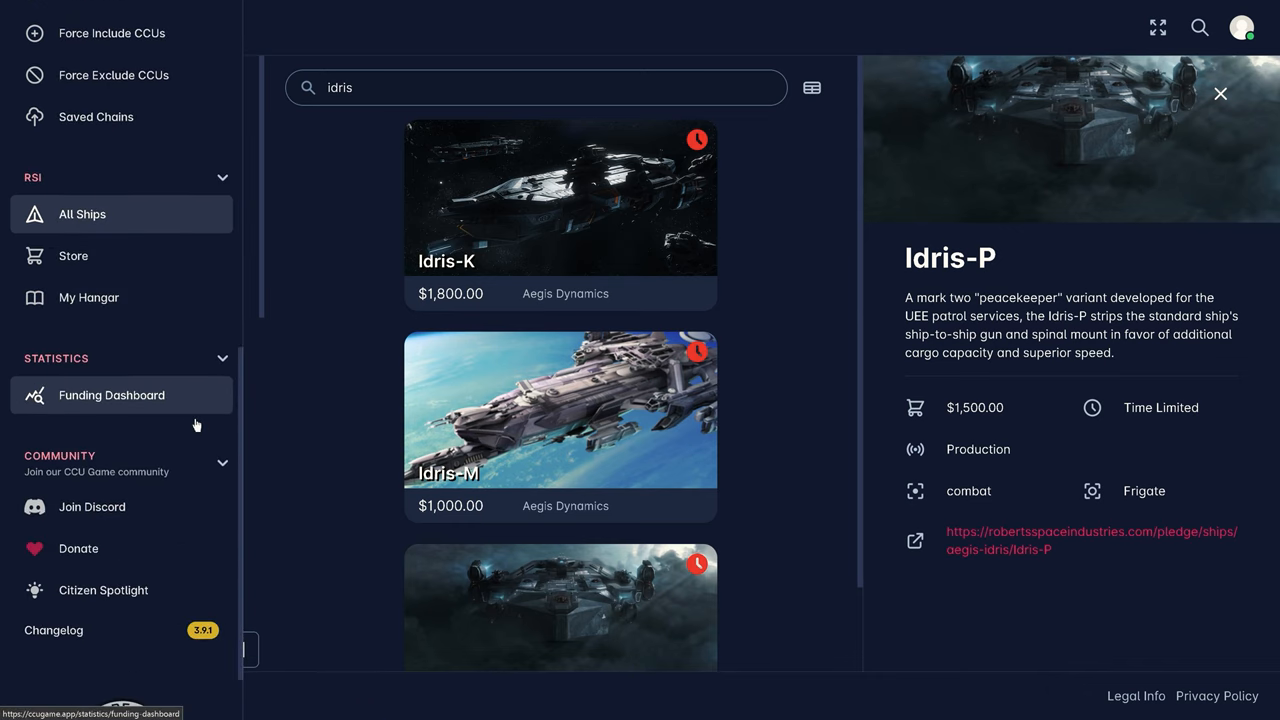
click(112, 394)
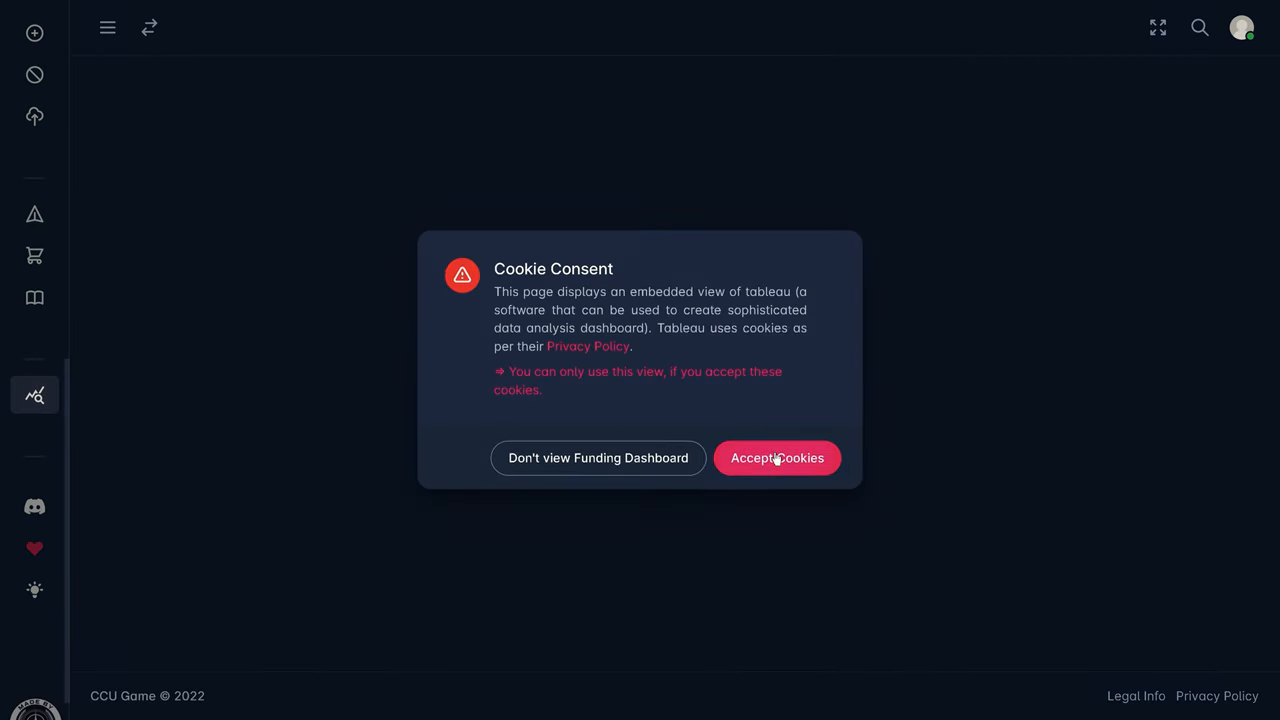
Accept cookies, view historic top pledge days, then the sale versus non-sale view.
click(776, 456)
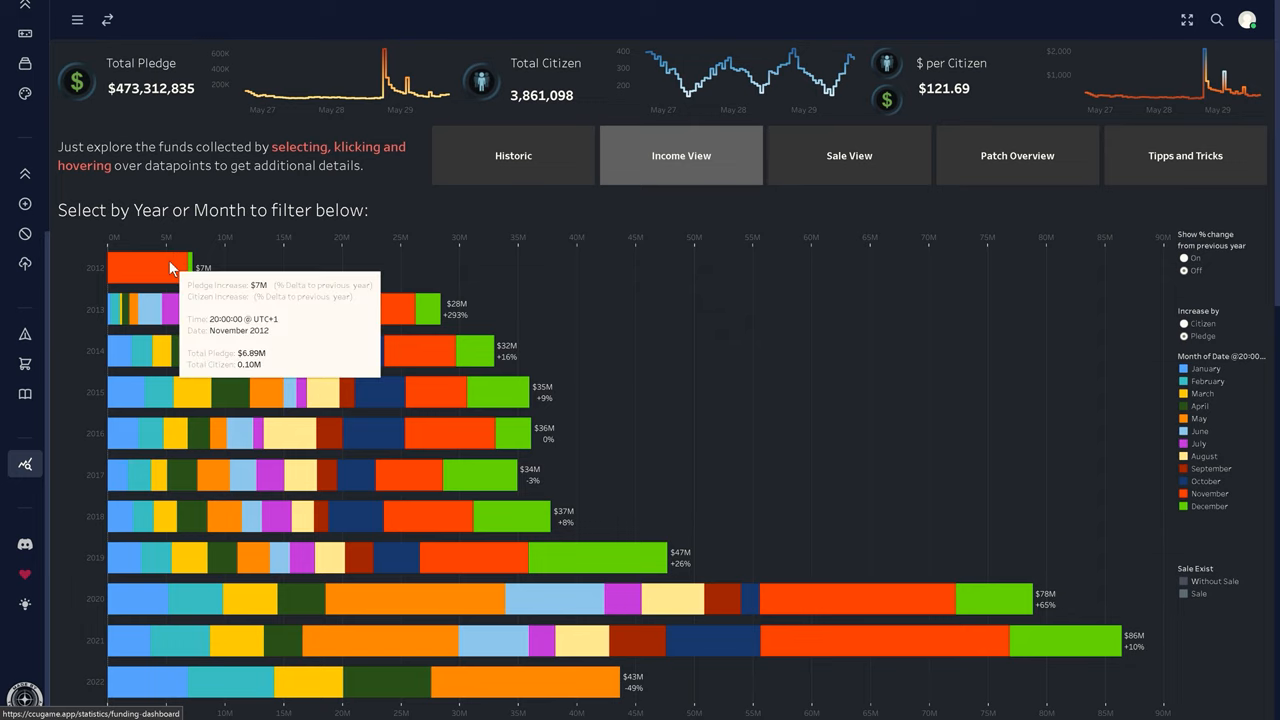
mouse_move(588, 688)
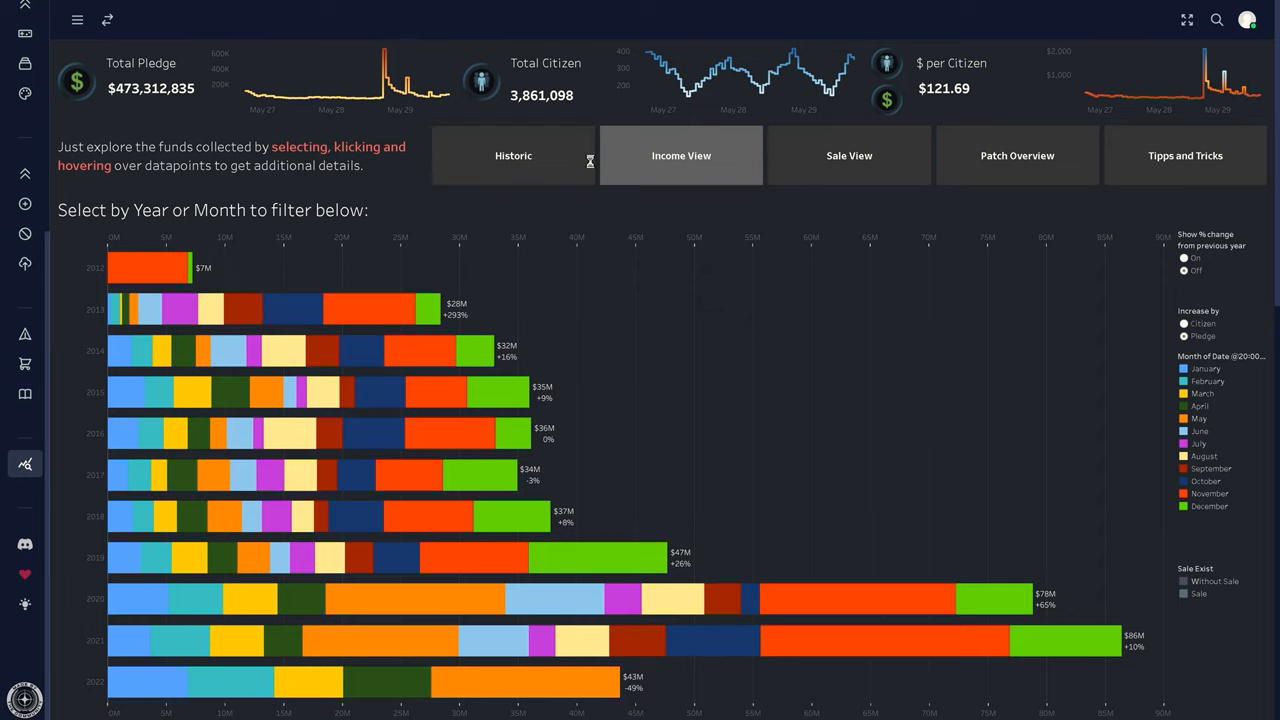
click(512, 156)
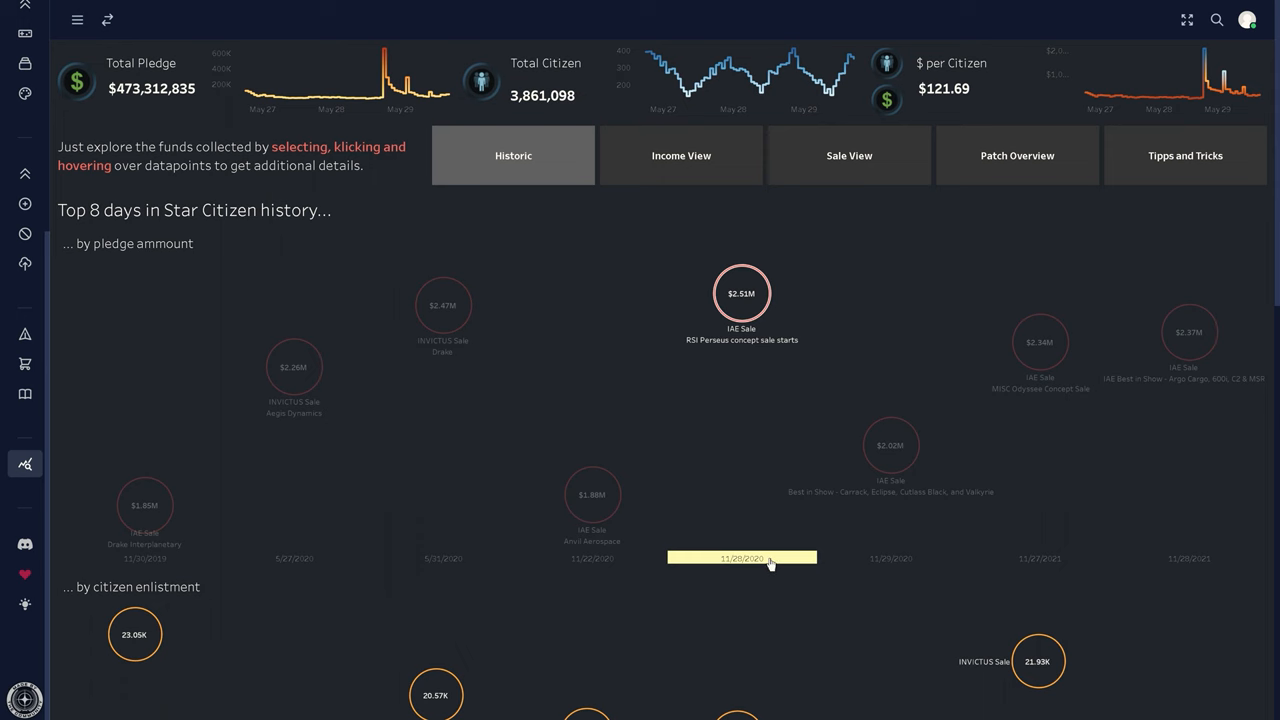
mouse_move(1204, 68)
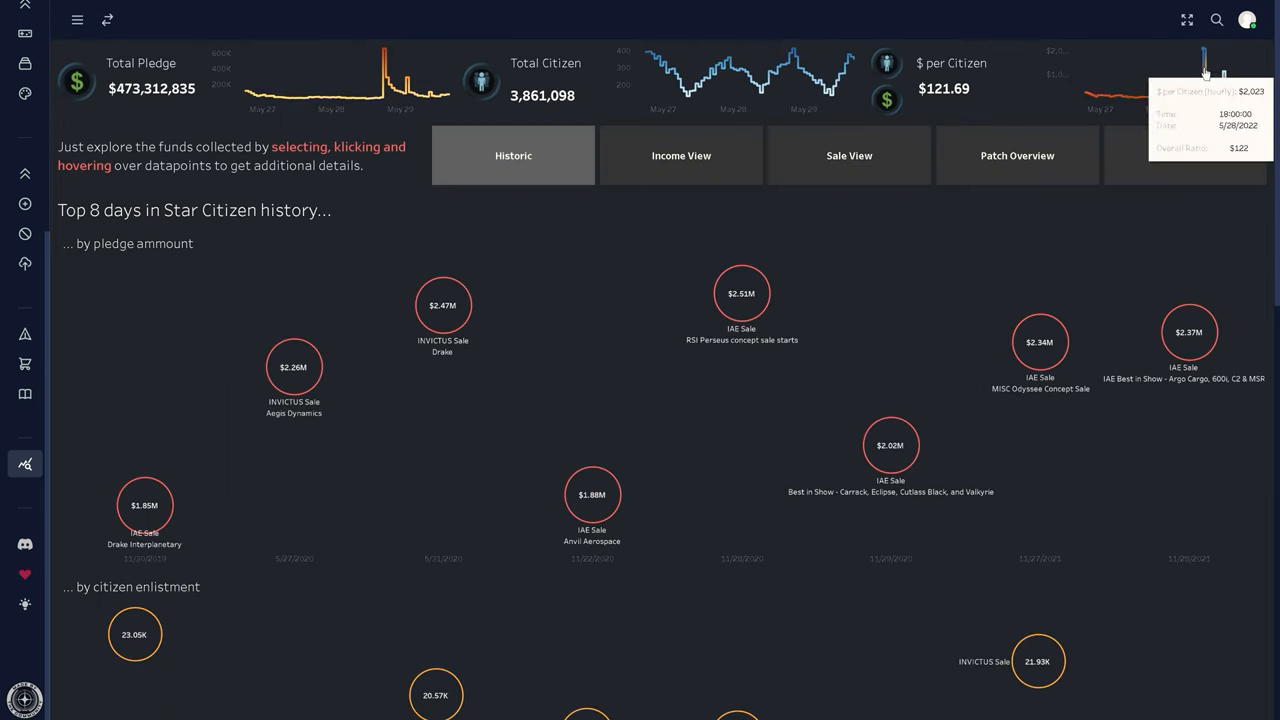
mouse_move(936, 80)
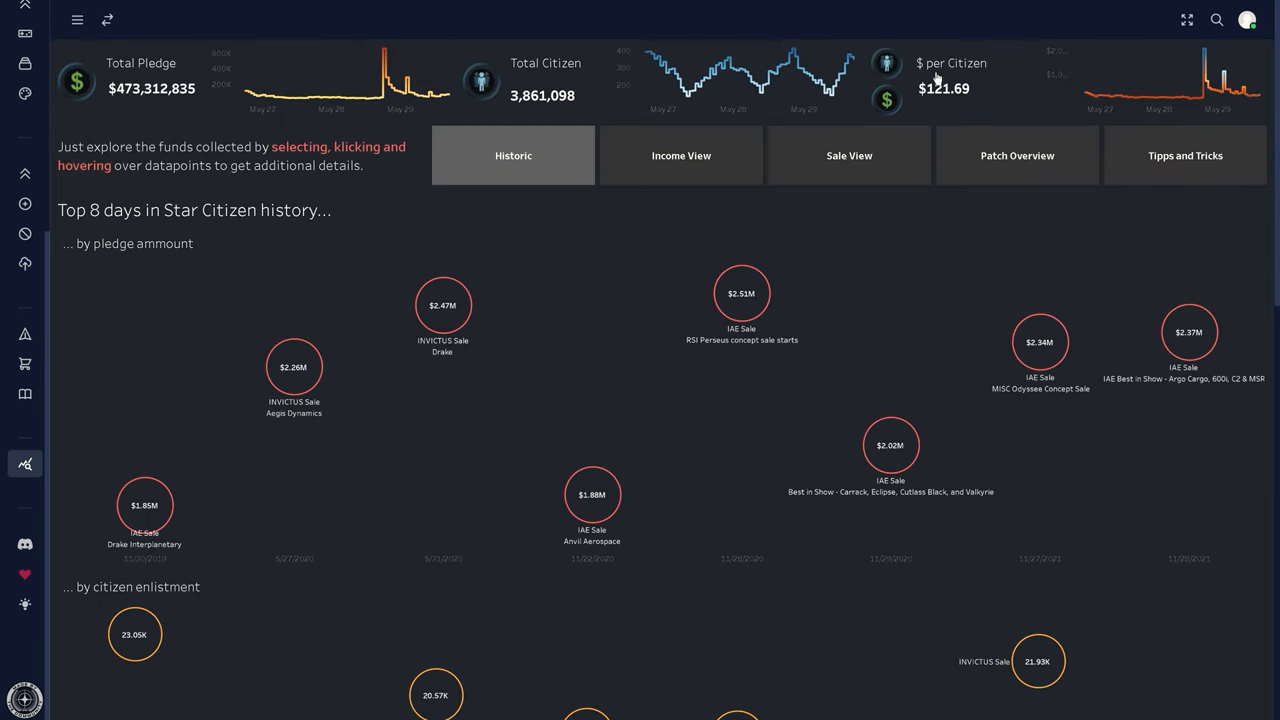
mouse_move(384, 56)
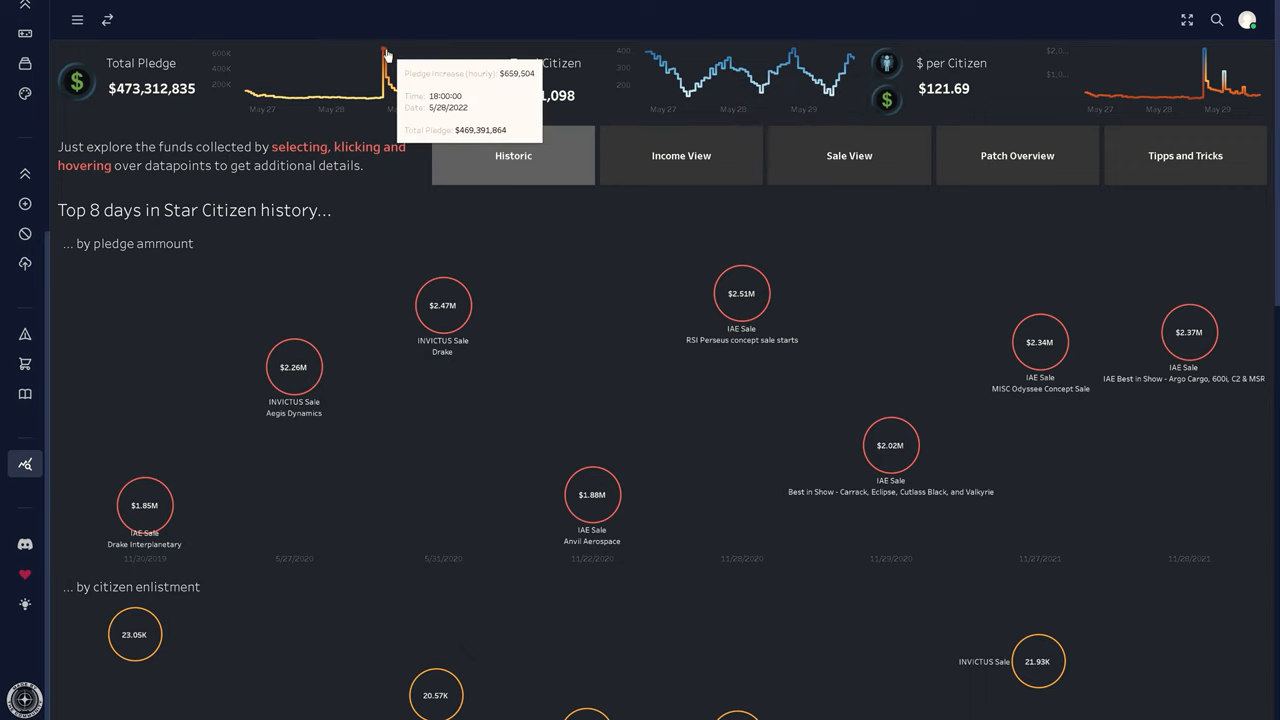
mouse_move(848, 156)
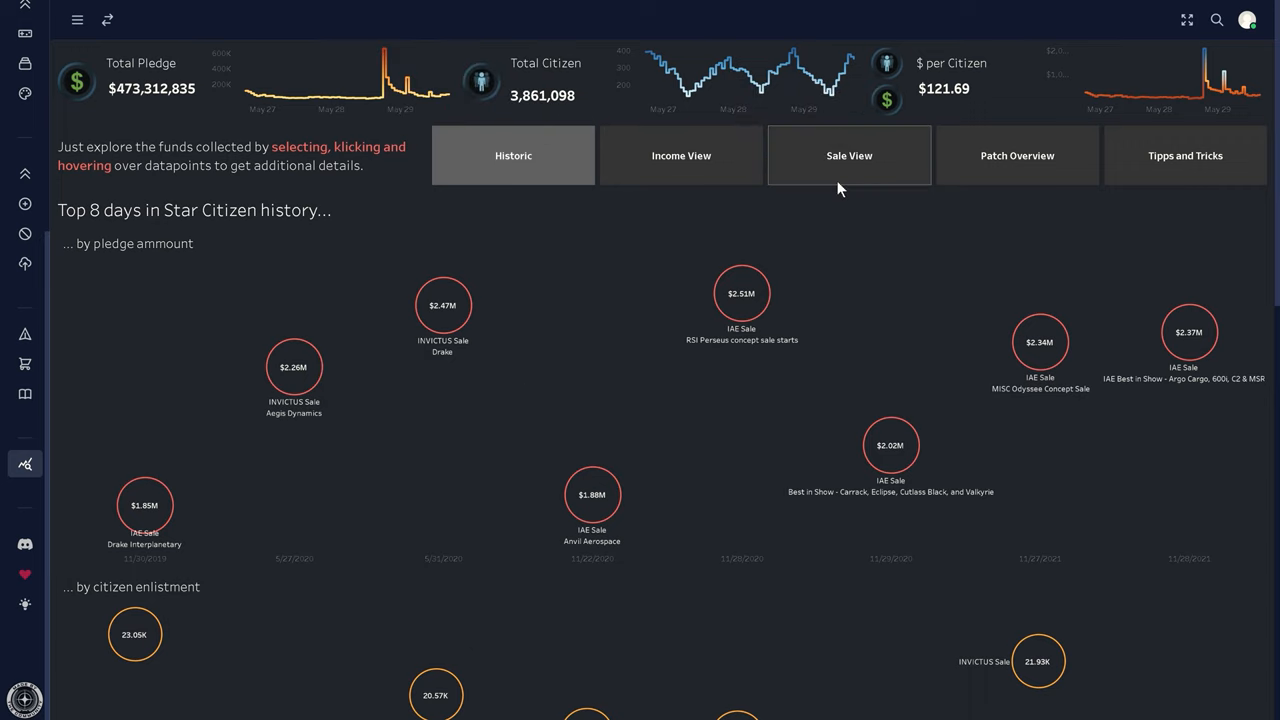
click(848, 156)
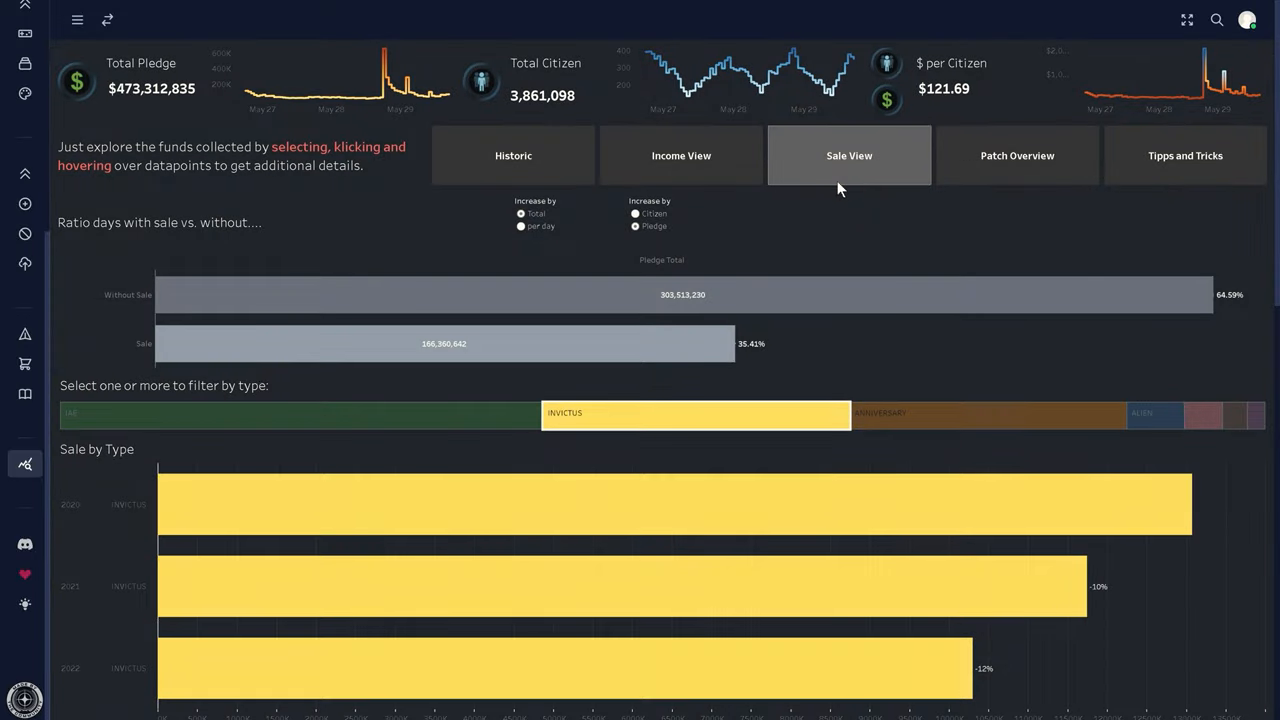
scroll(down, 3)
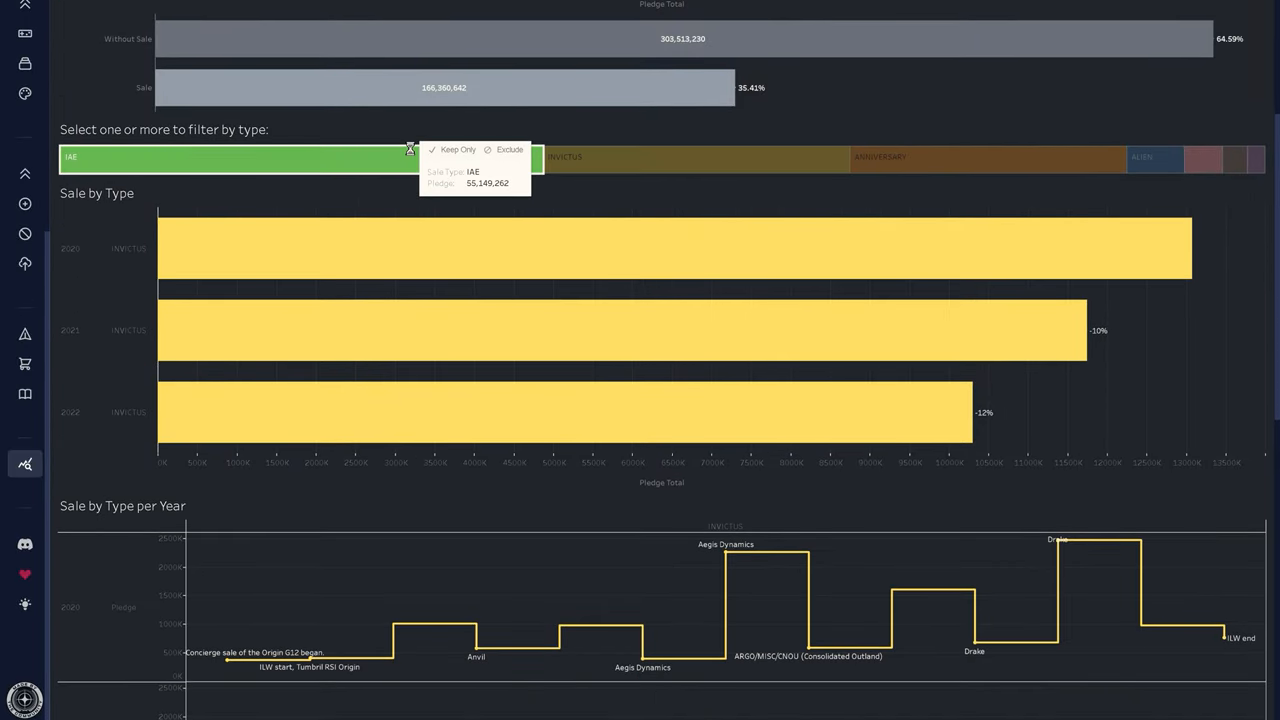
Filter sale charts by sale type including Alien Week, then browse the patch duration overview.
click(696, 156)
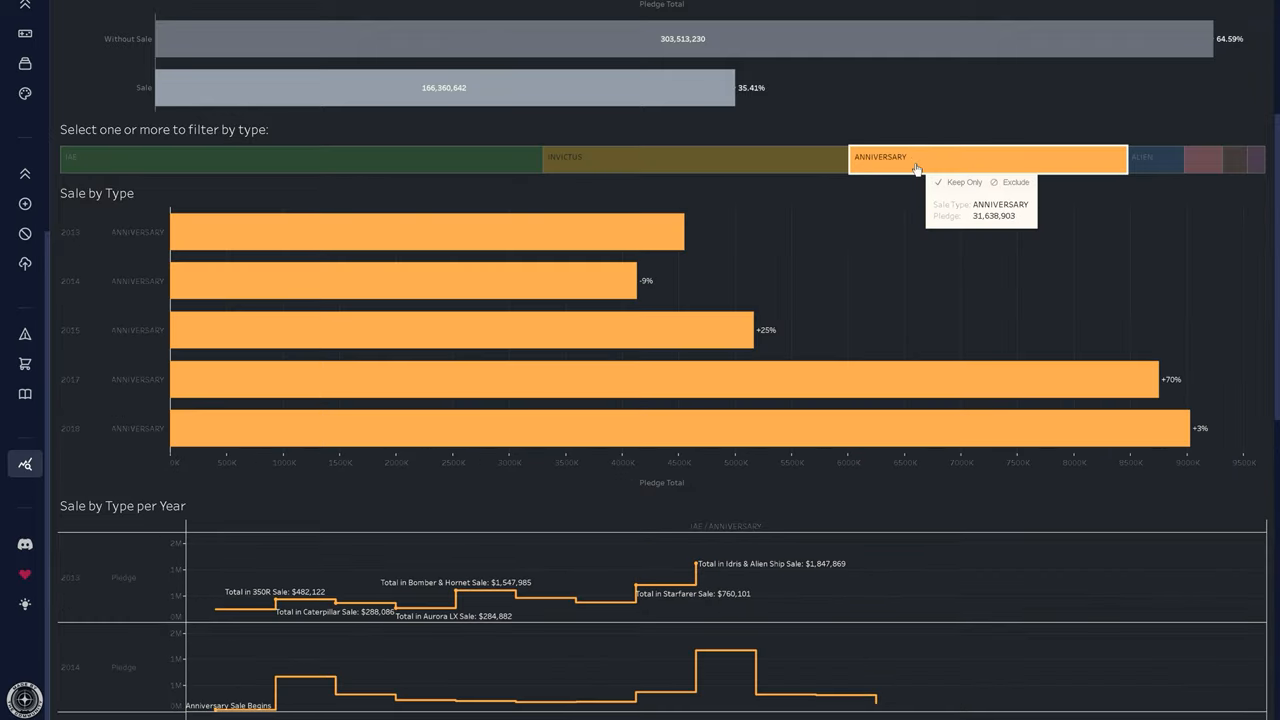
click(1156, 156)
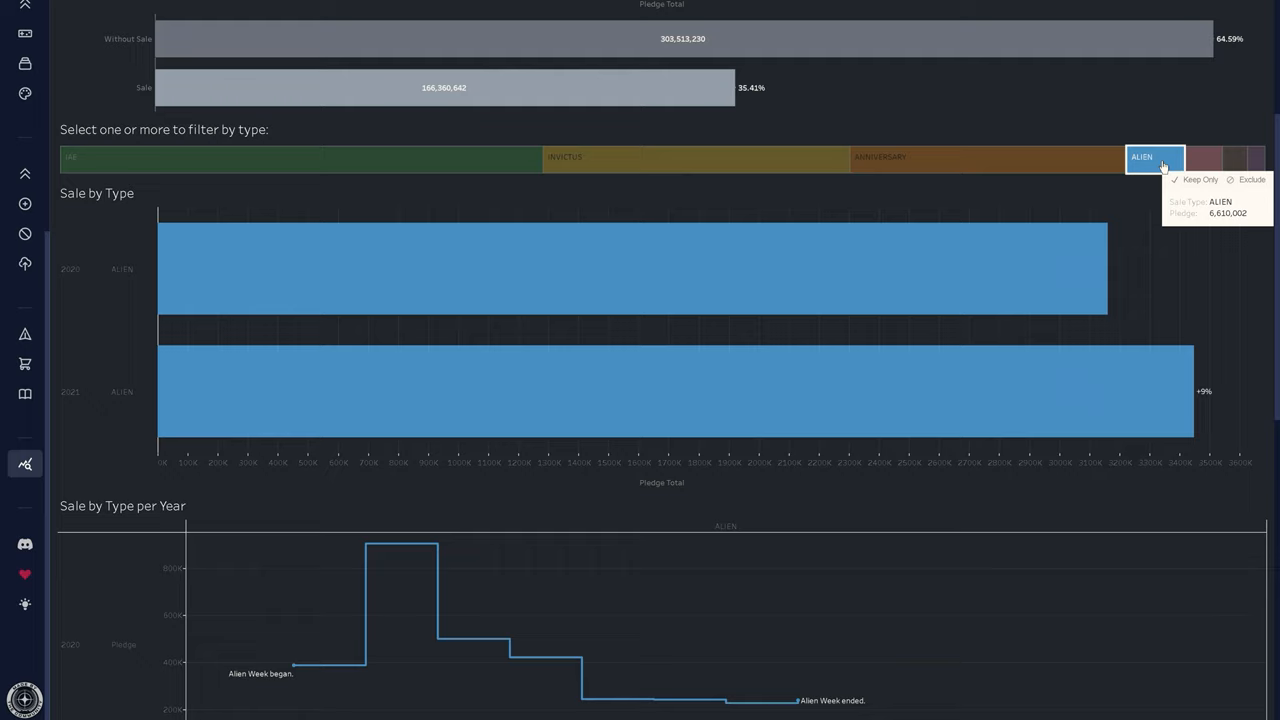
click(1016, 156)
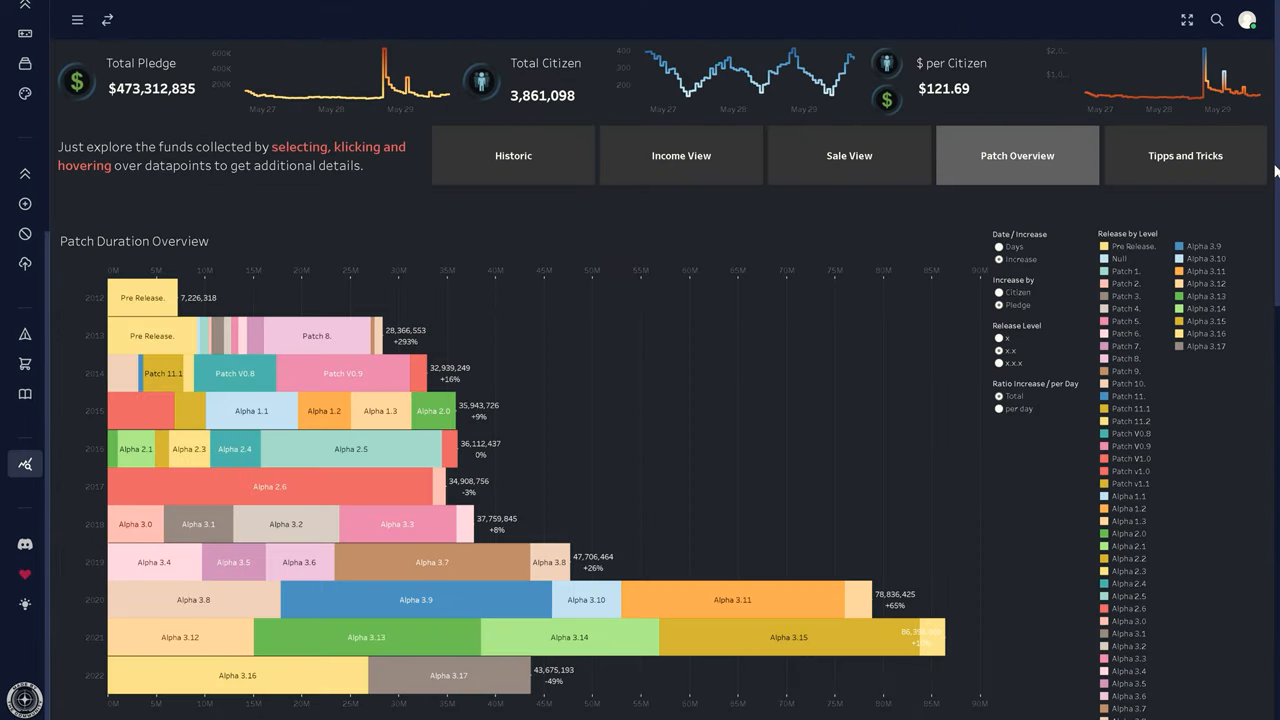
scroll(down, 3)
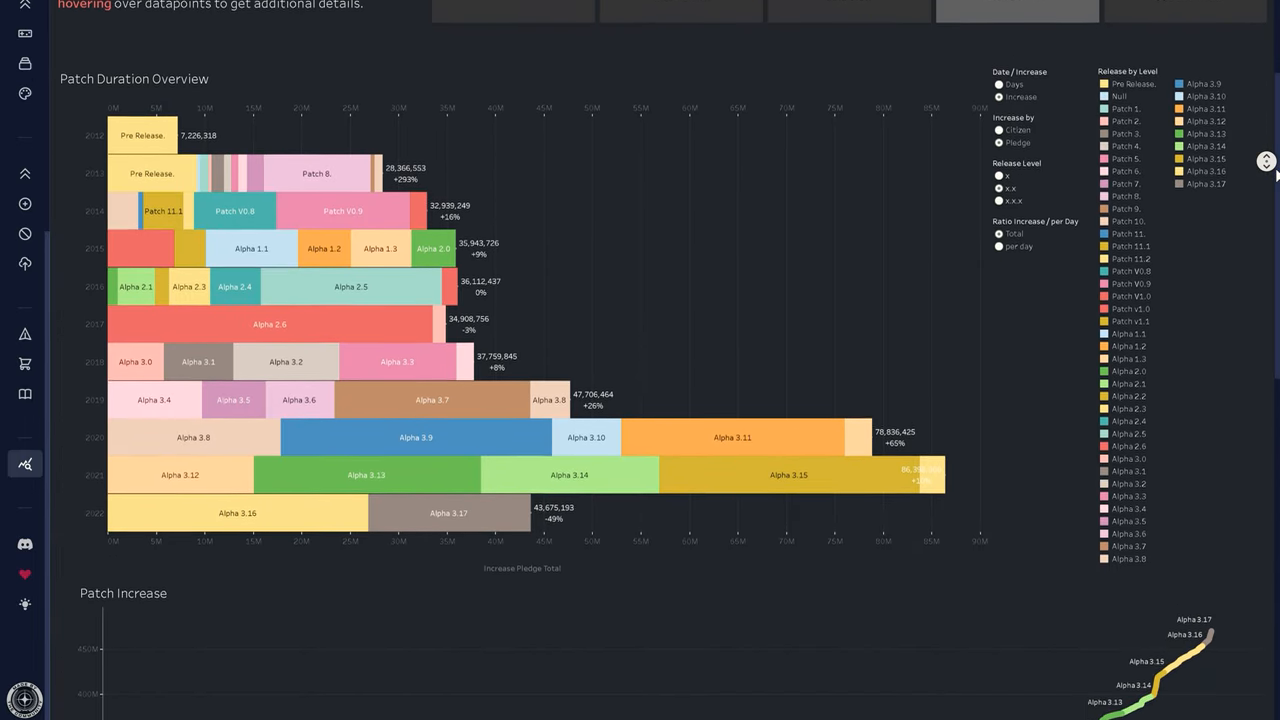
scroll(down, 3)
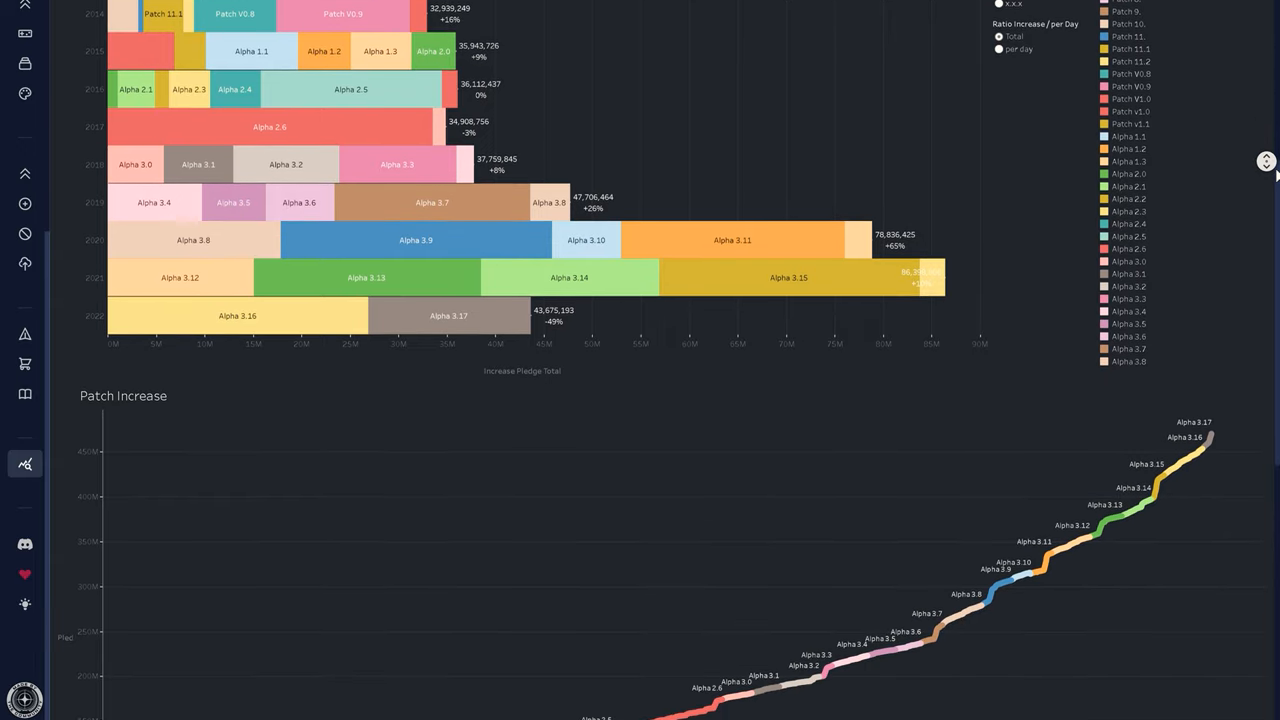
scroll(down, 3)
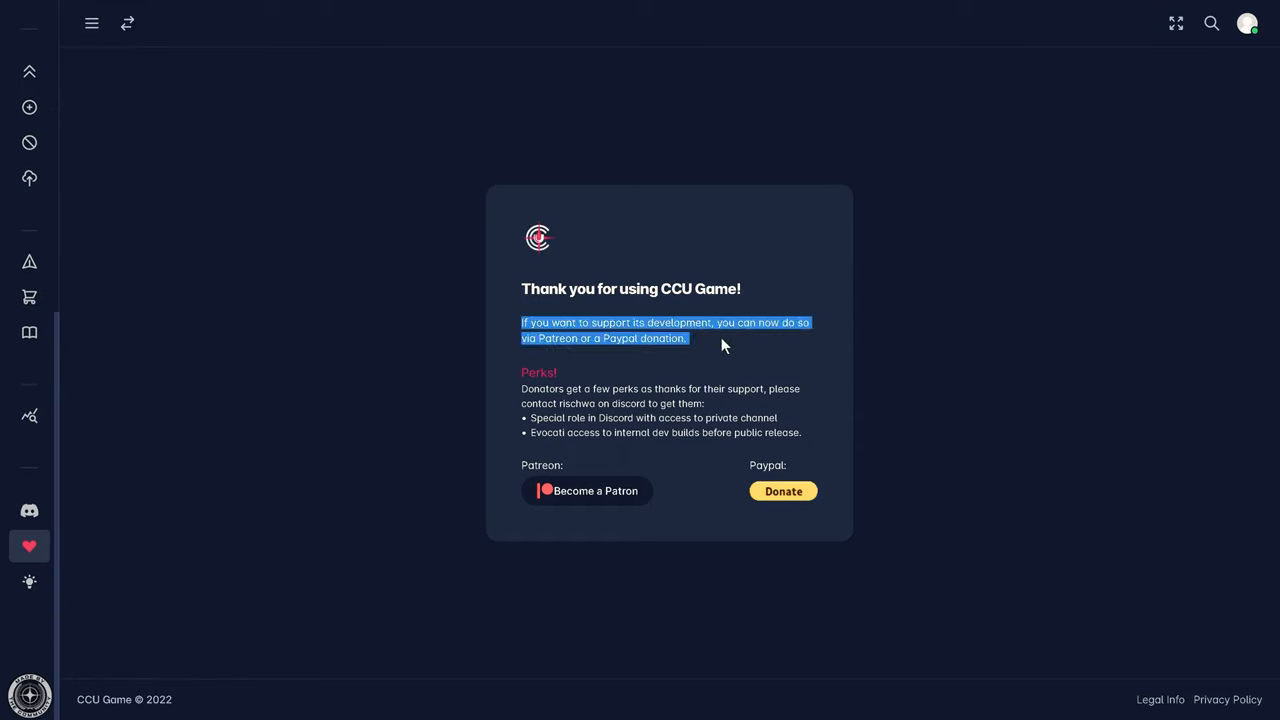
mouse_move(784, 492)
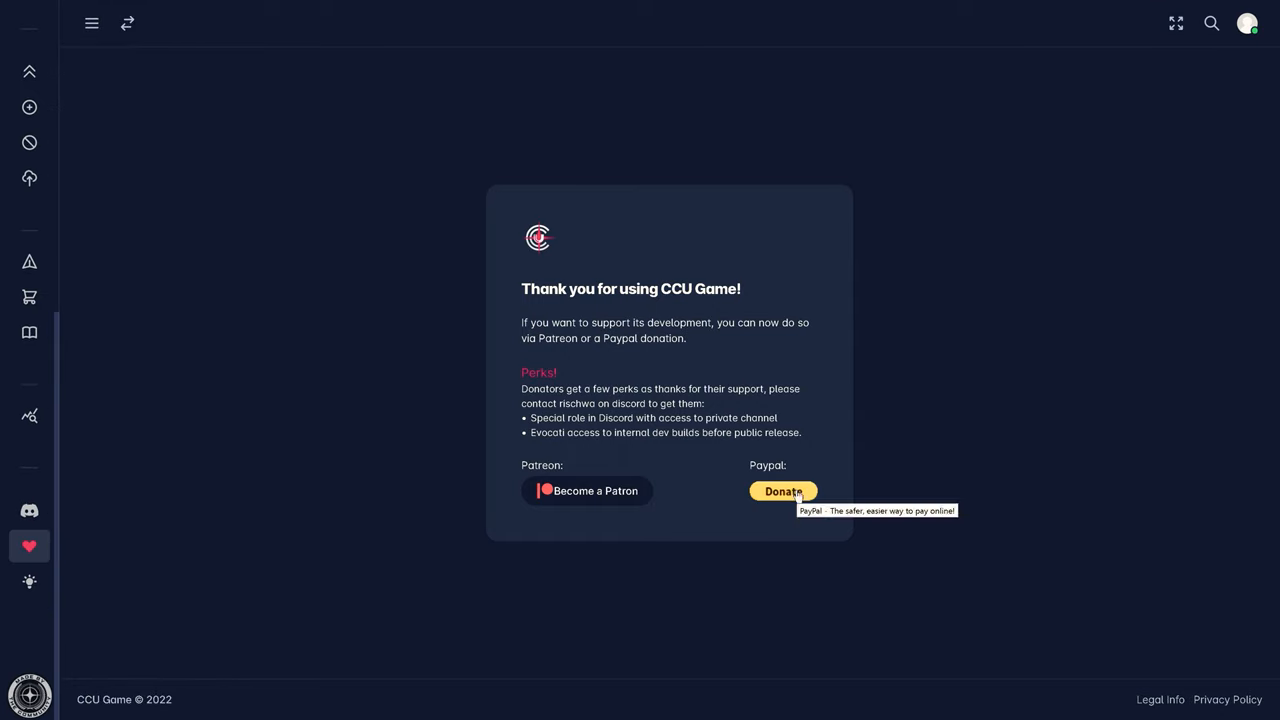
mouse_move(604, 490)
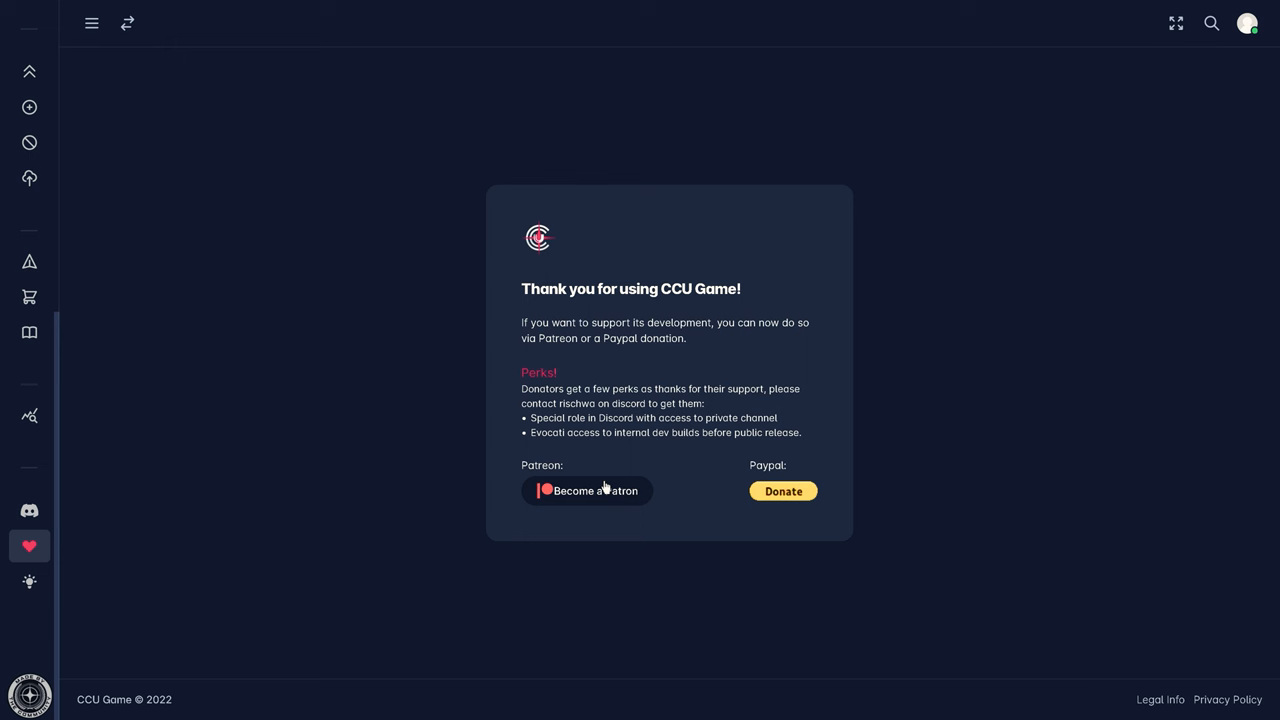
Go to the Citizen Spotlight community post about CCU Game from the donation page.
click(92, 24)
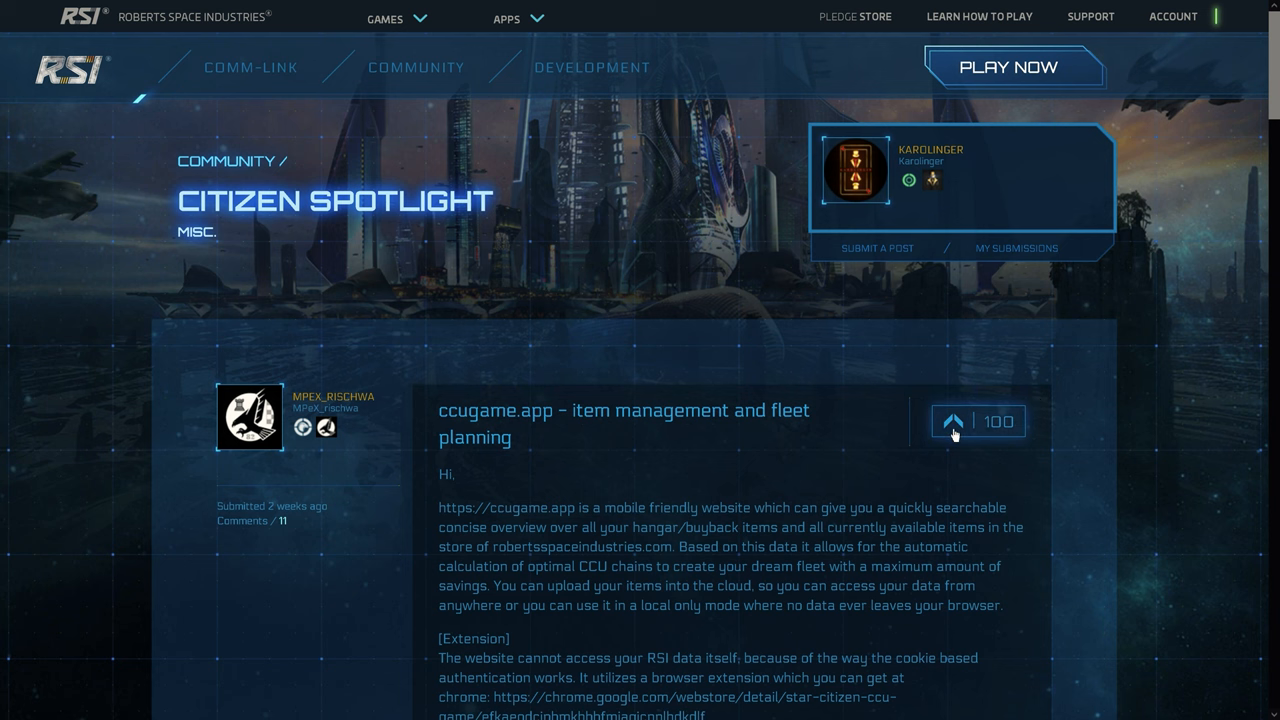
click(950, 420)
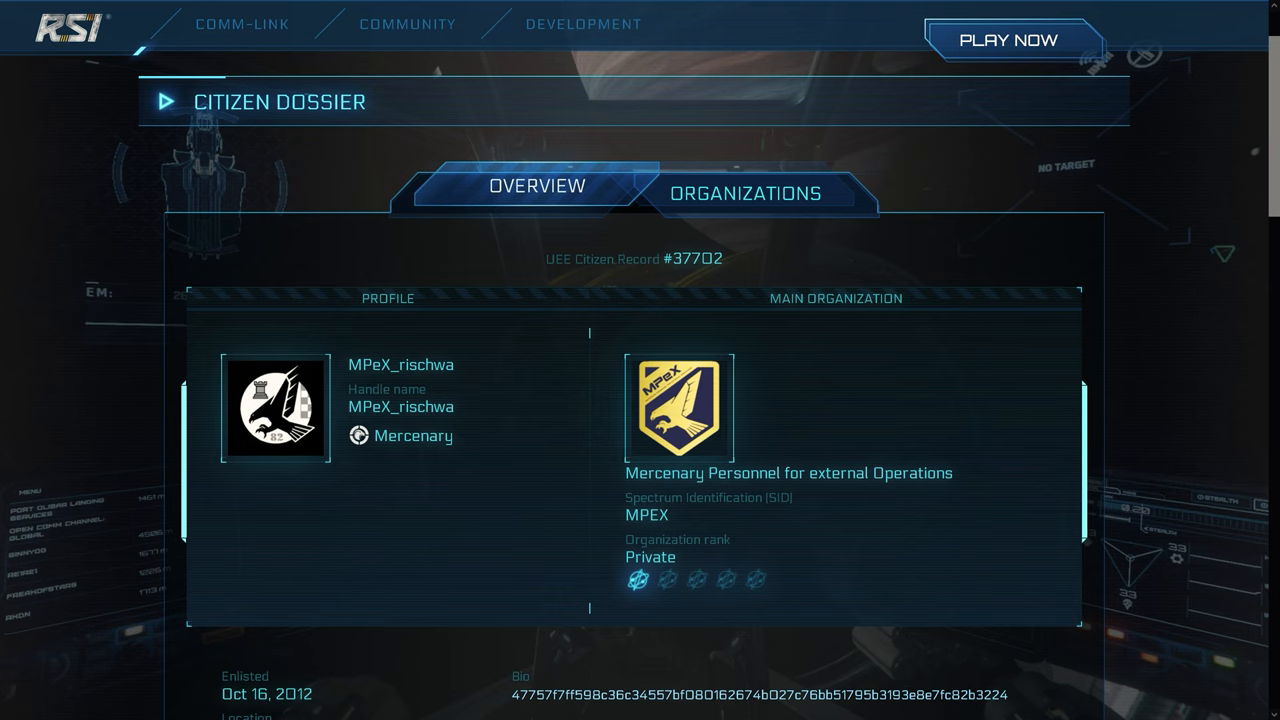
double_click(400, 364)
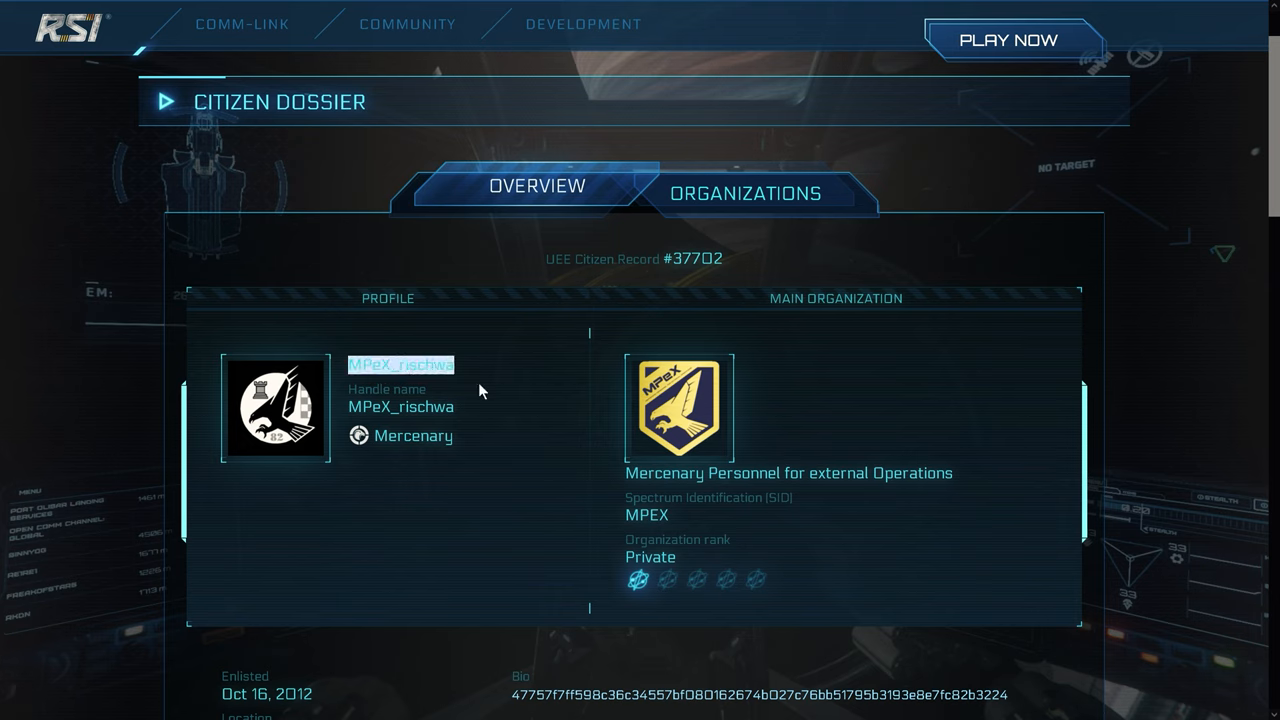